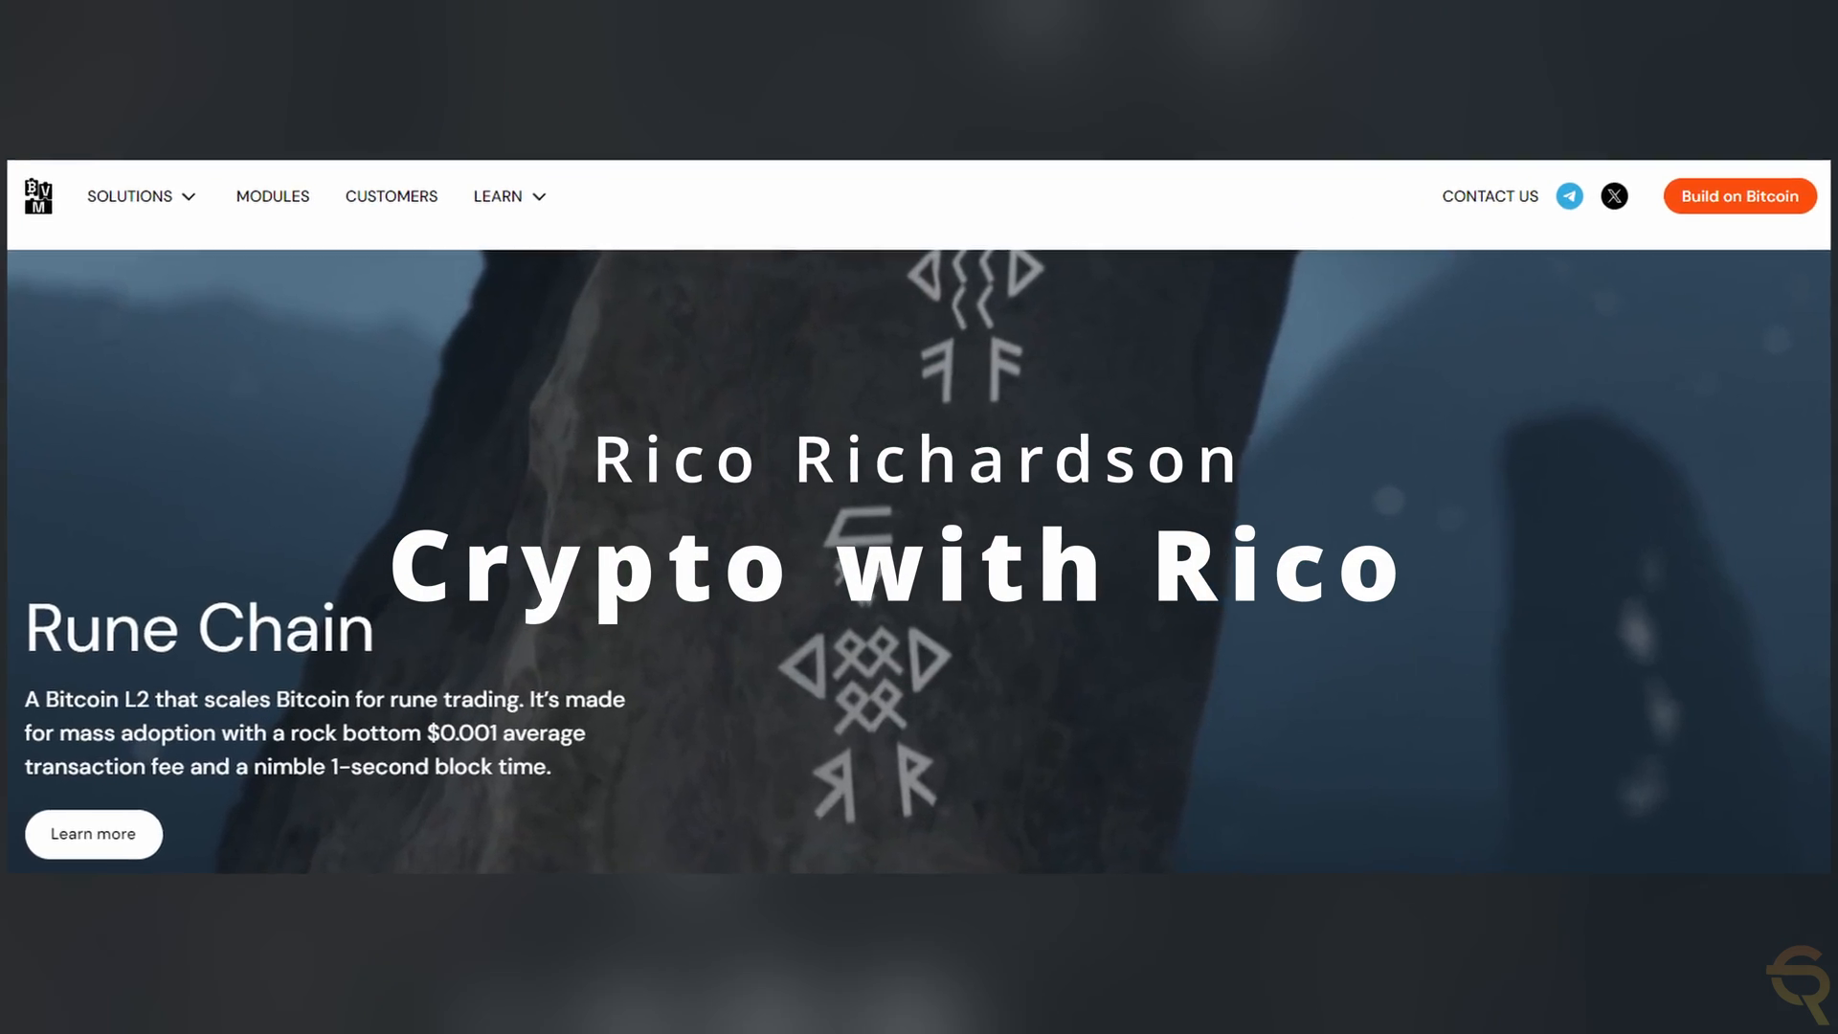
# - Switch to the BVM holder bubble map in Bubblemaps, led by Uniswap V3 at 5.79%
pyautogui.scroll(-3)
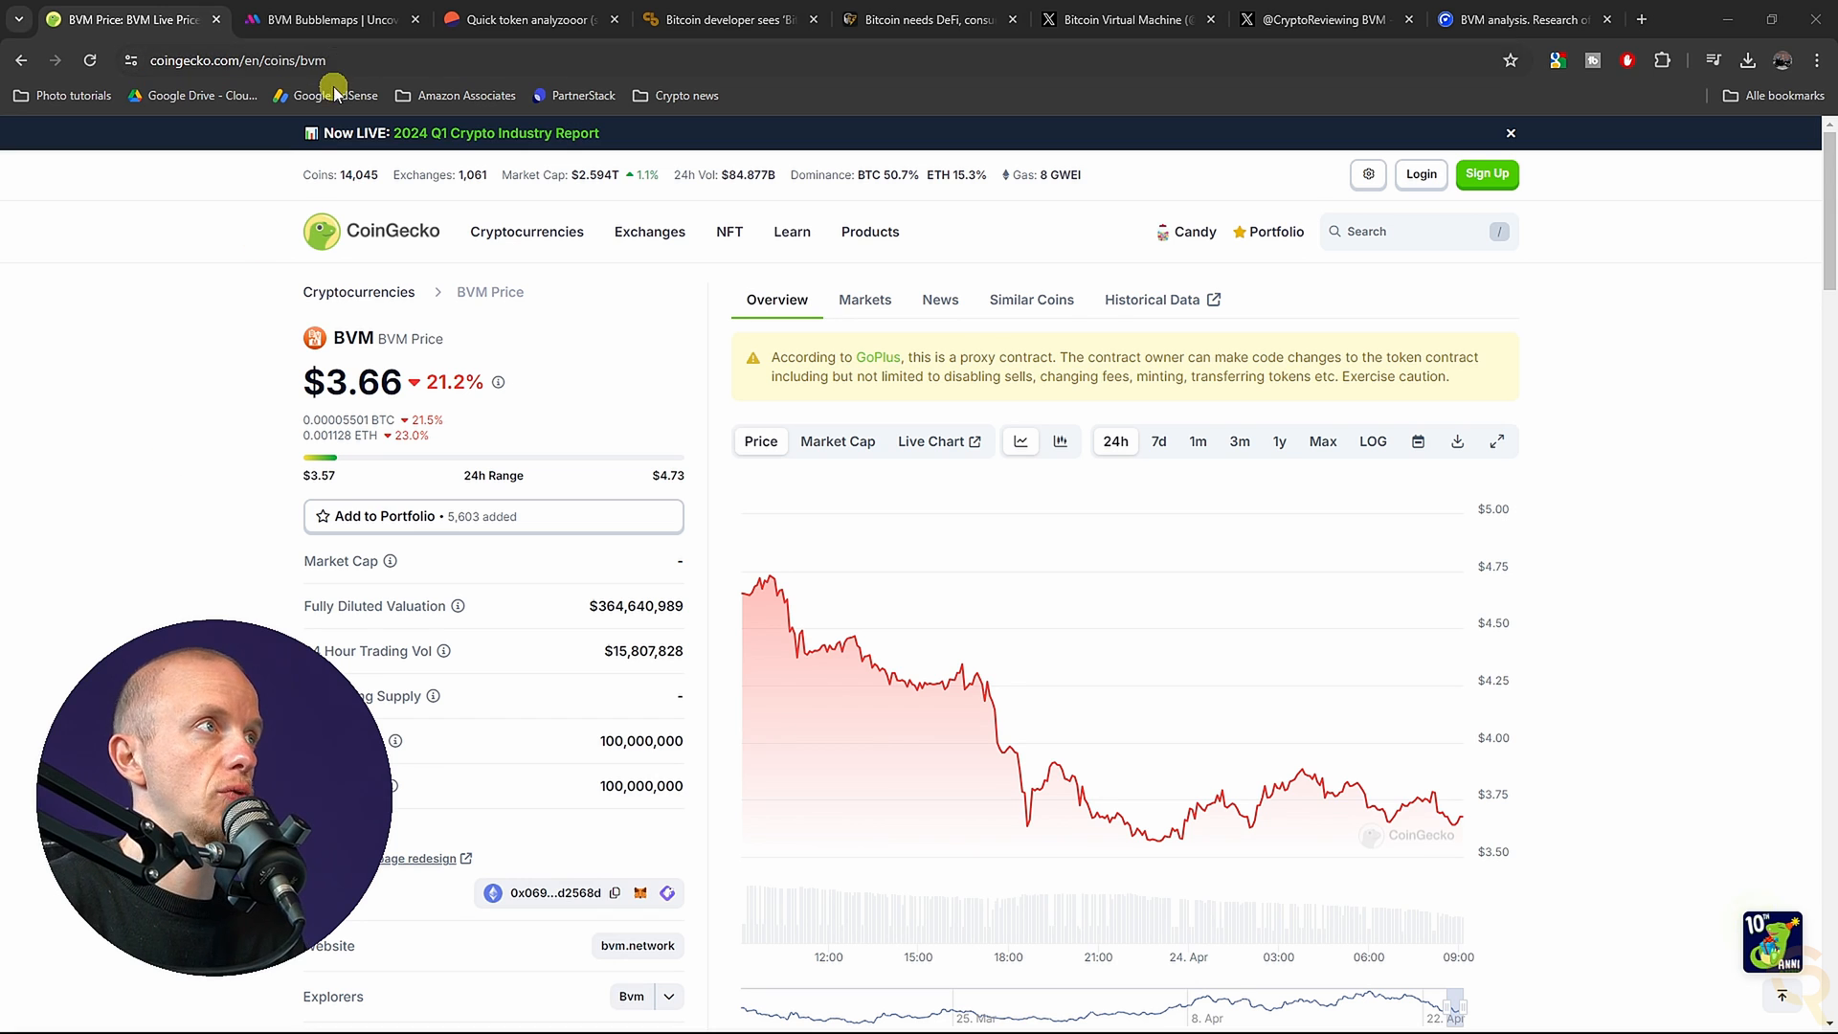
pyautogui.click(328, 19)
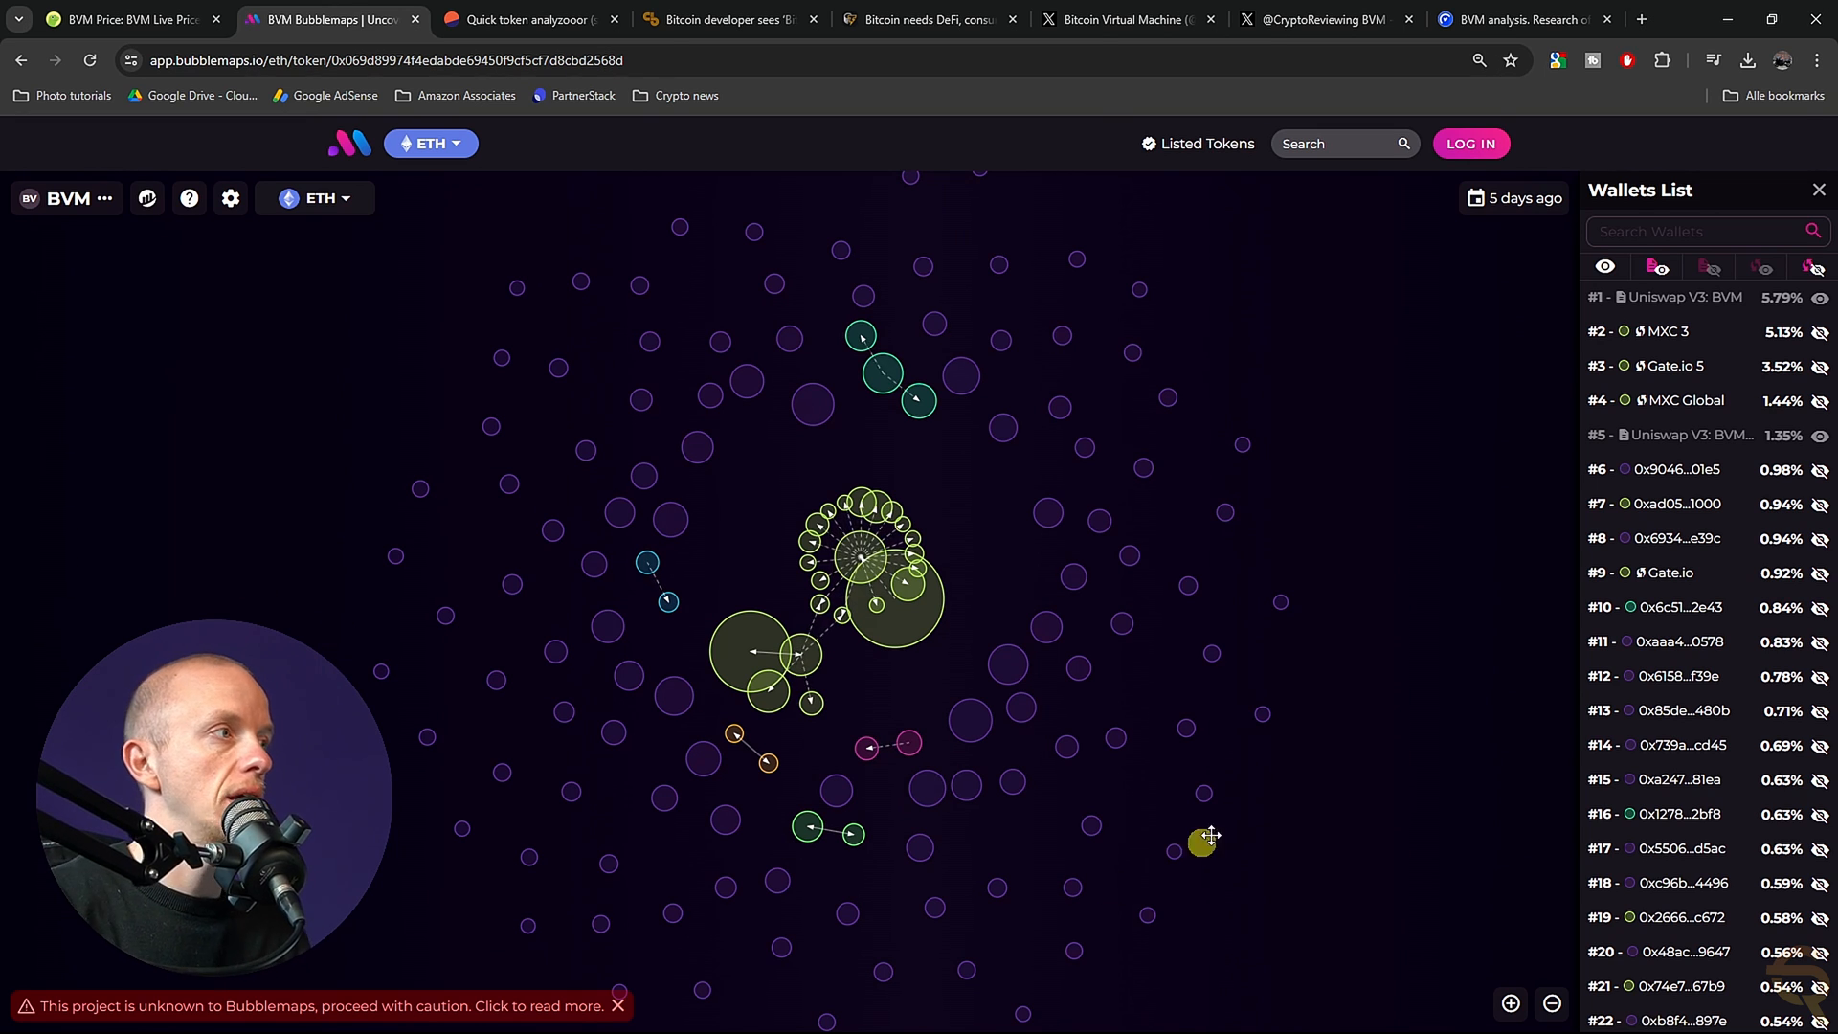
pyautogui.moveTo(1725, 331)
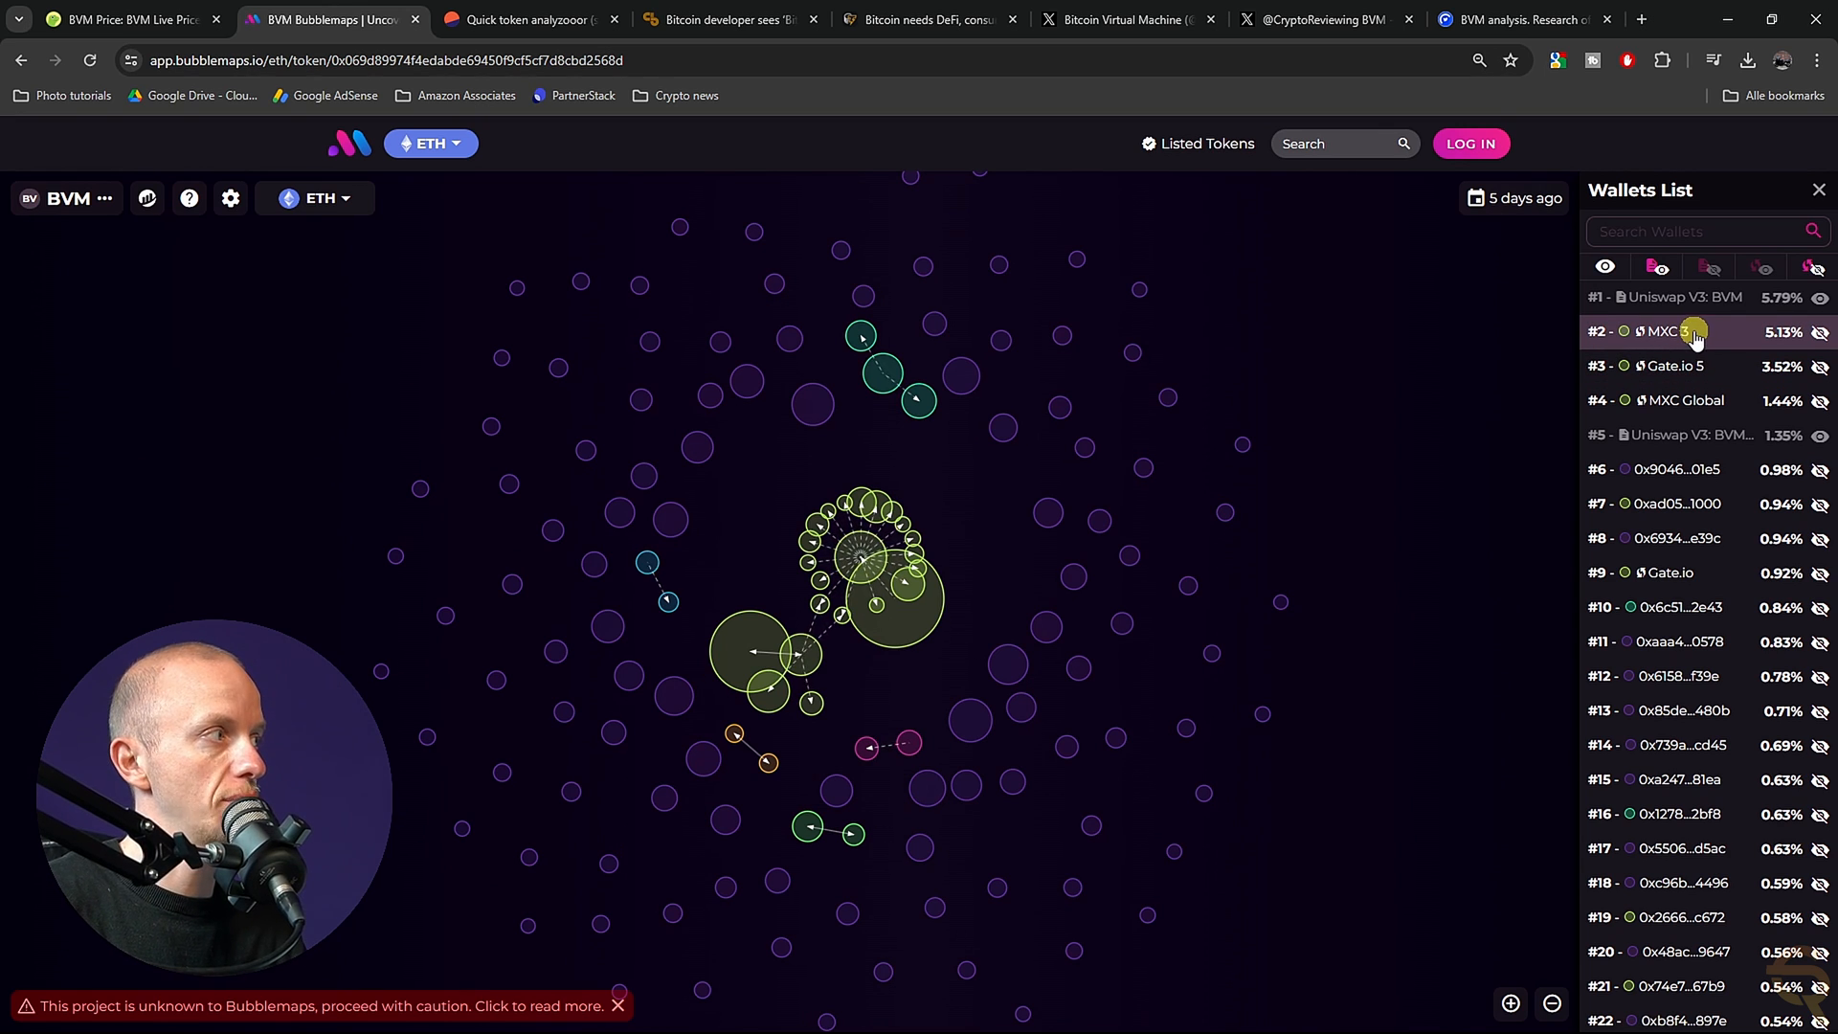
pyautogui.moveTo(1568, 436)
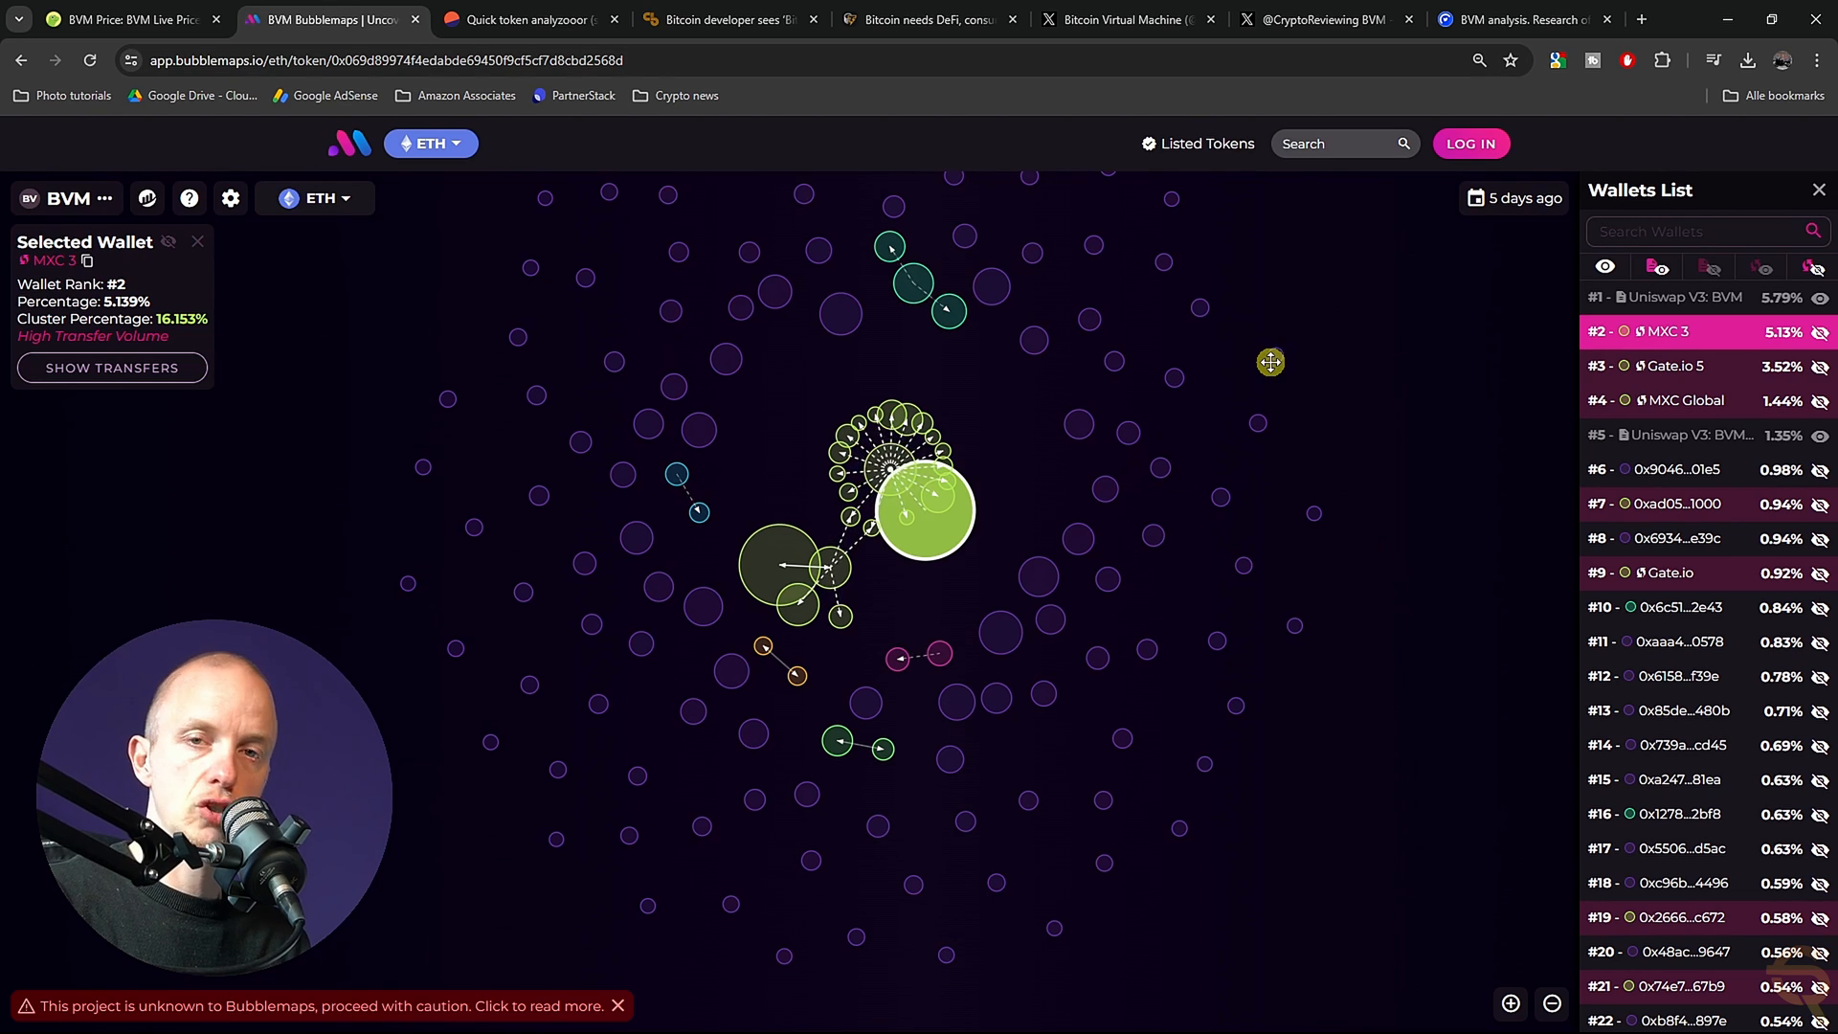
pyautogui.moveTo(1229, 344)
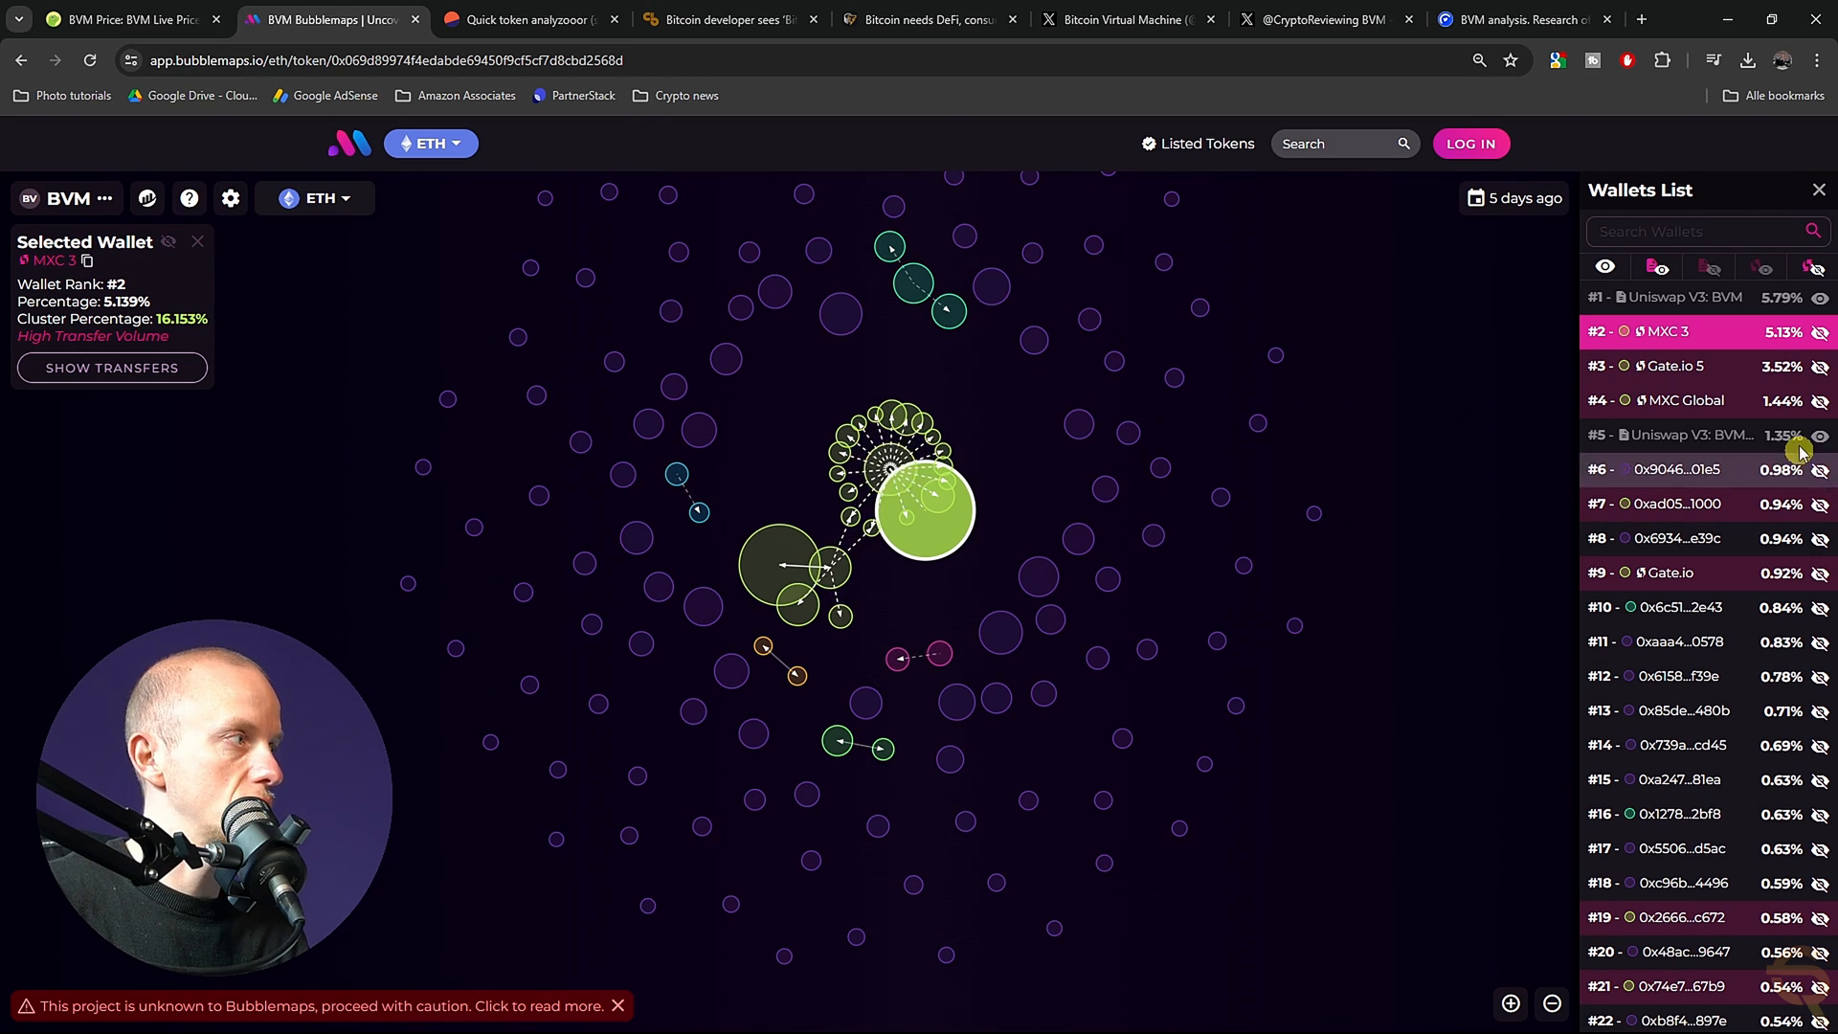
# - Open holder #6's wallet 0x9046…01E5 on Etherscan and list its 72 token holdings
pyautogui.click(1676, 469)
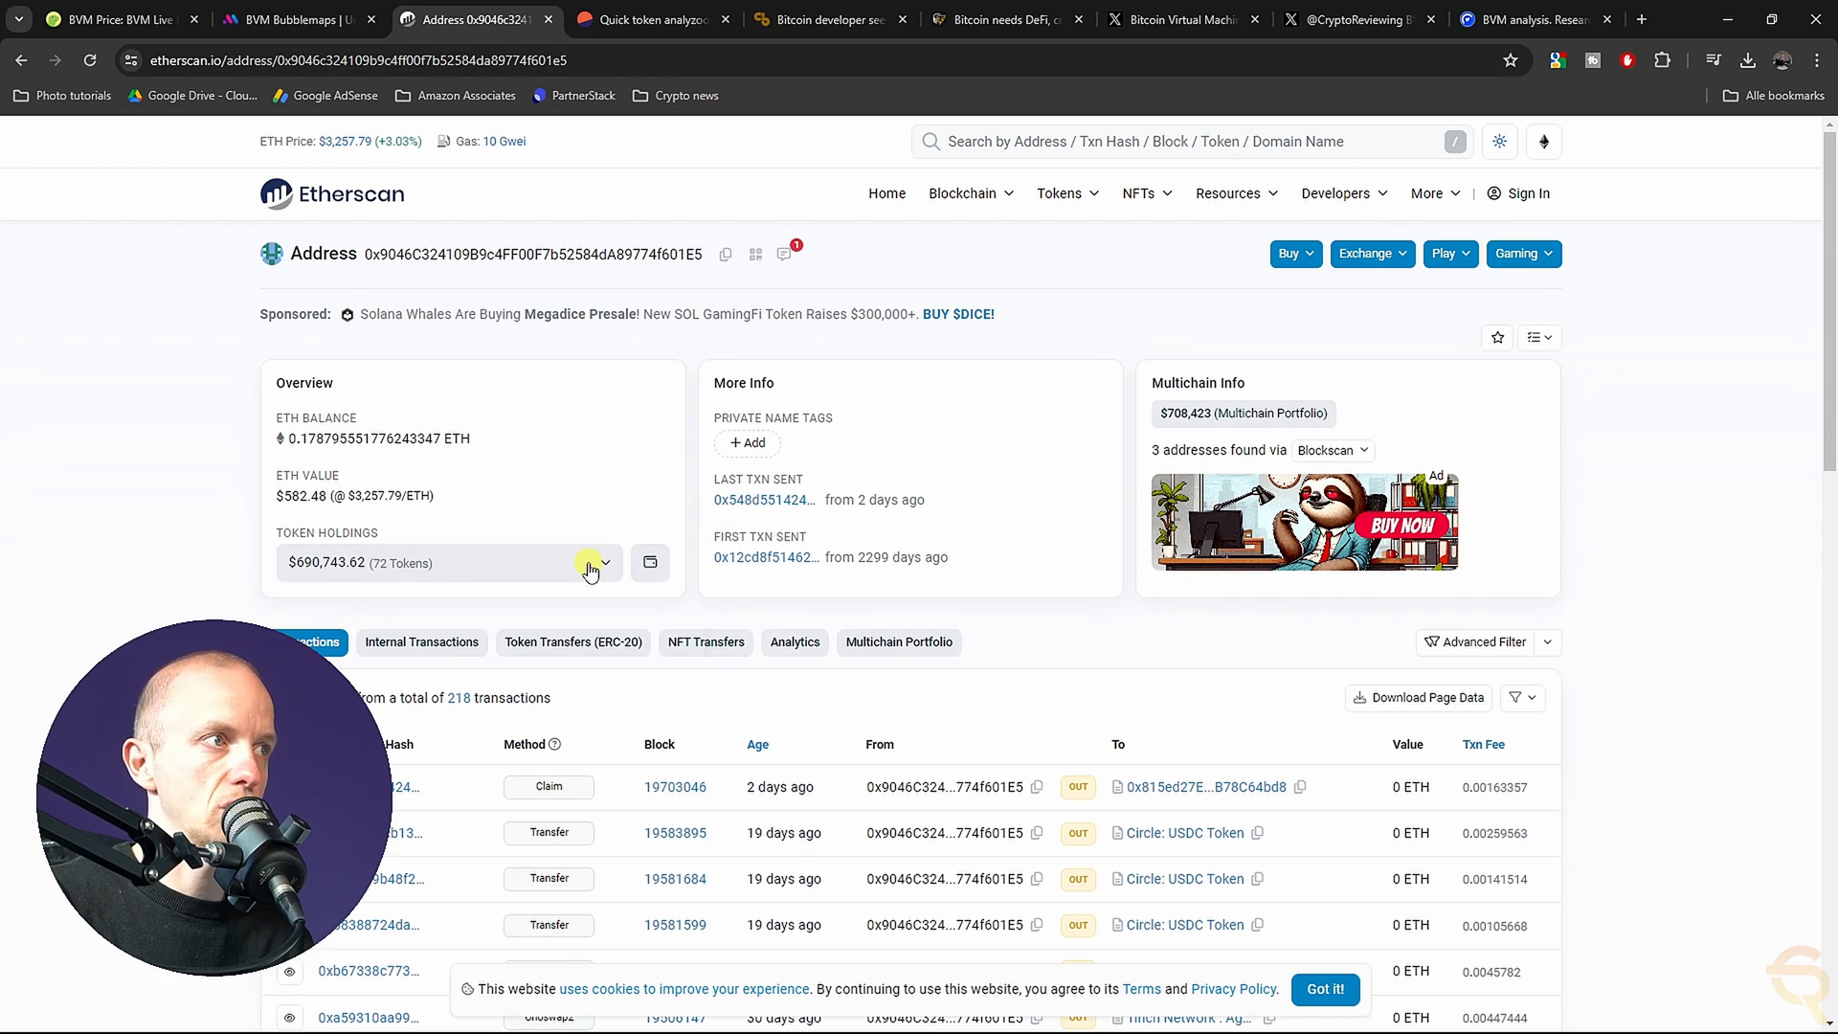
pyautogui.click(605, 563)
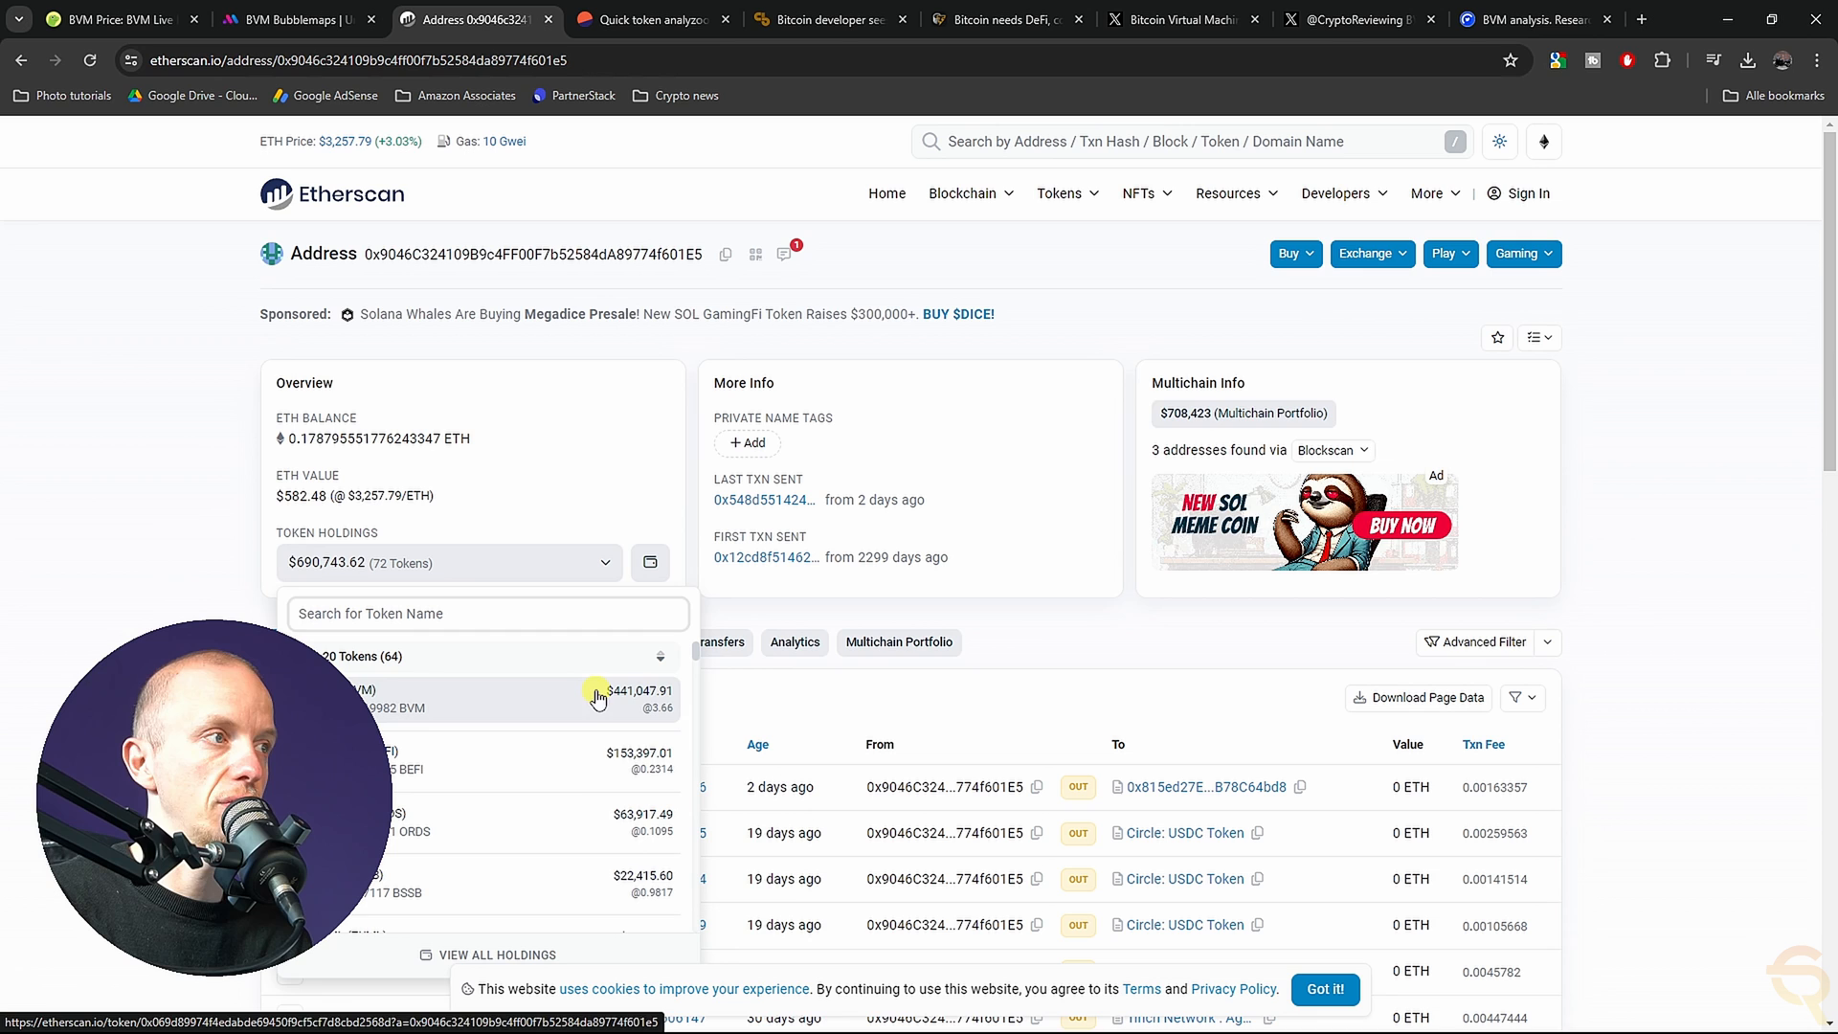
pyautogui.moveTo(573, 759)
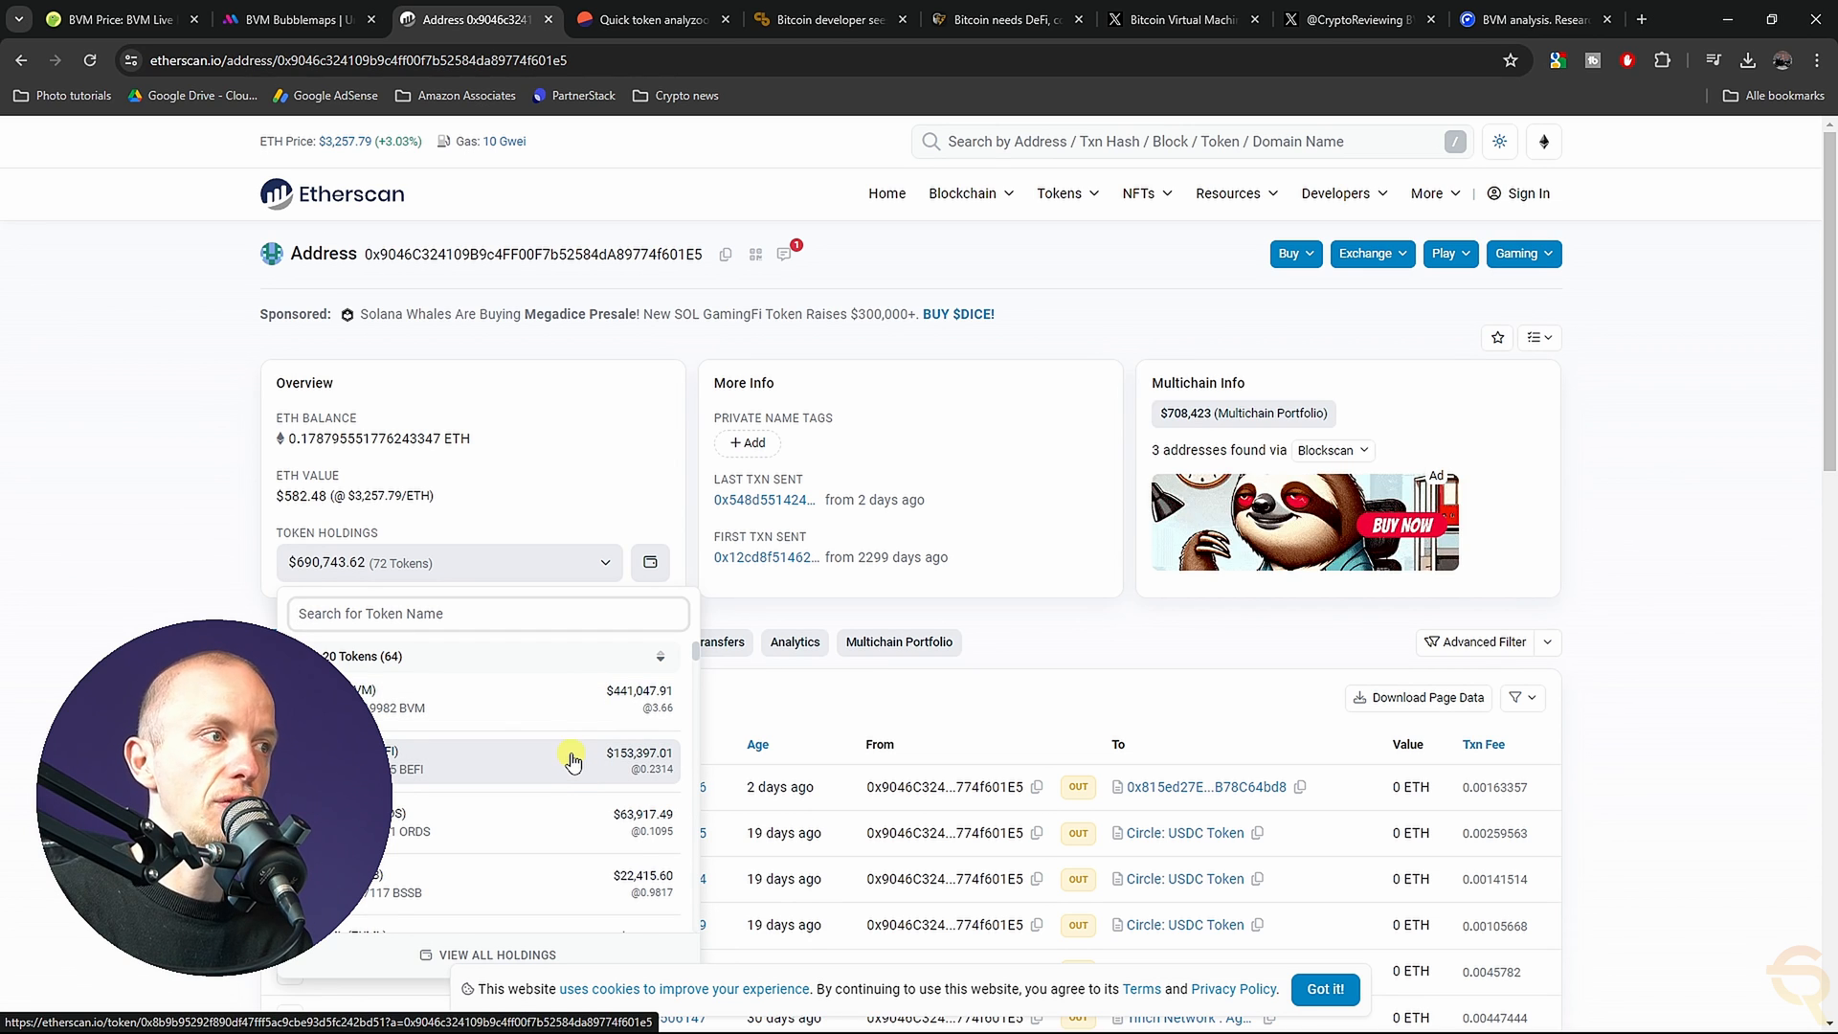
pyautogui.moveTo(554, 811)
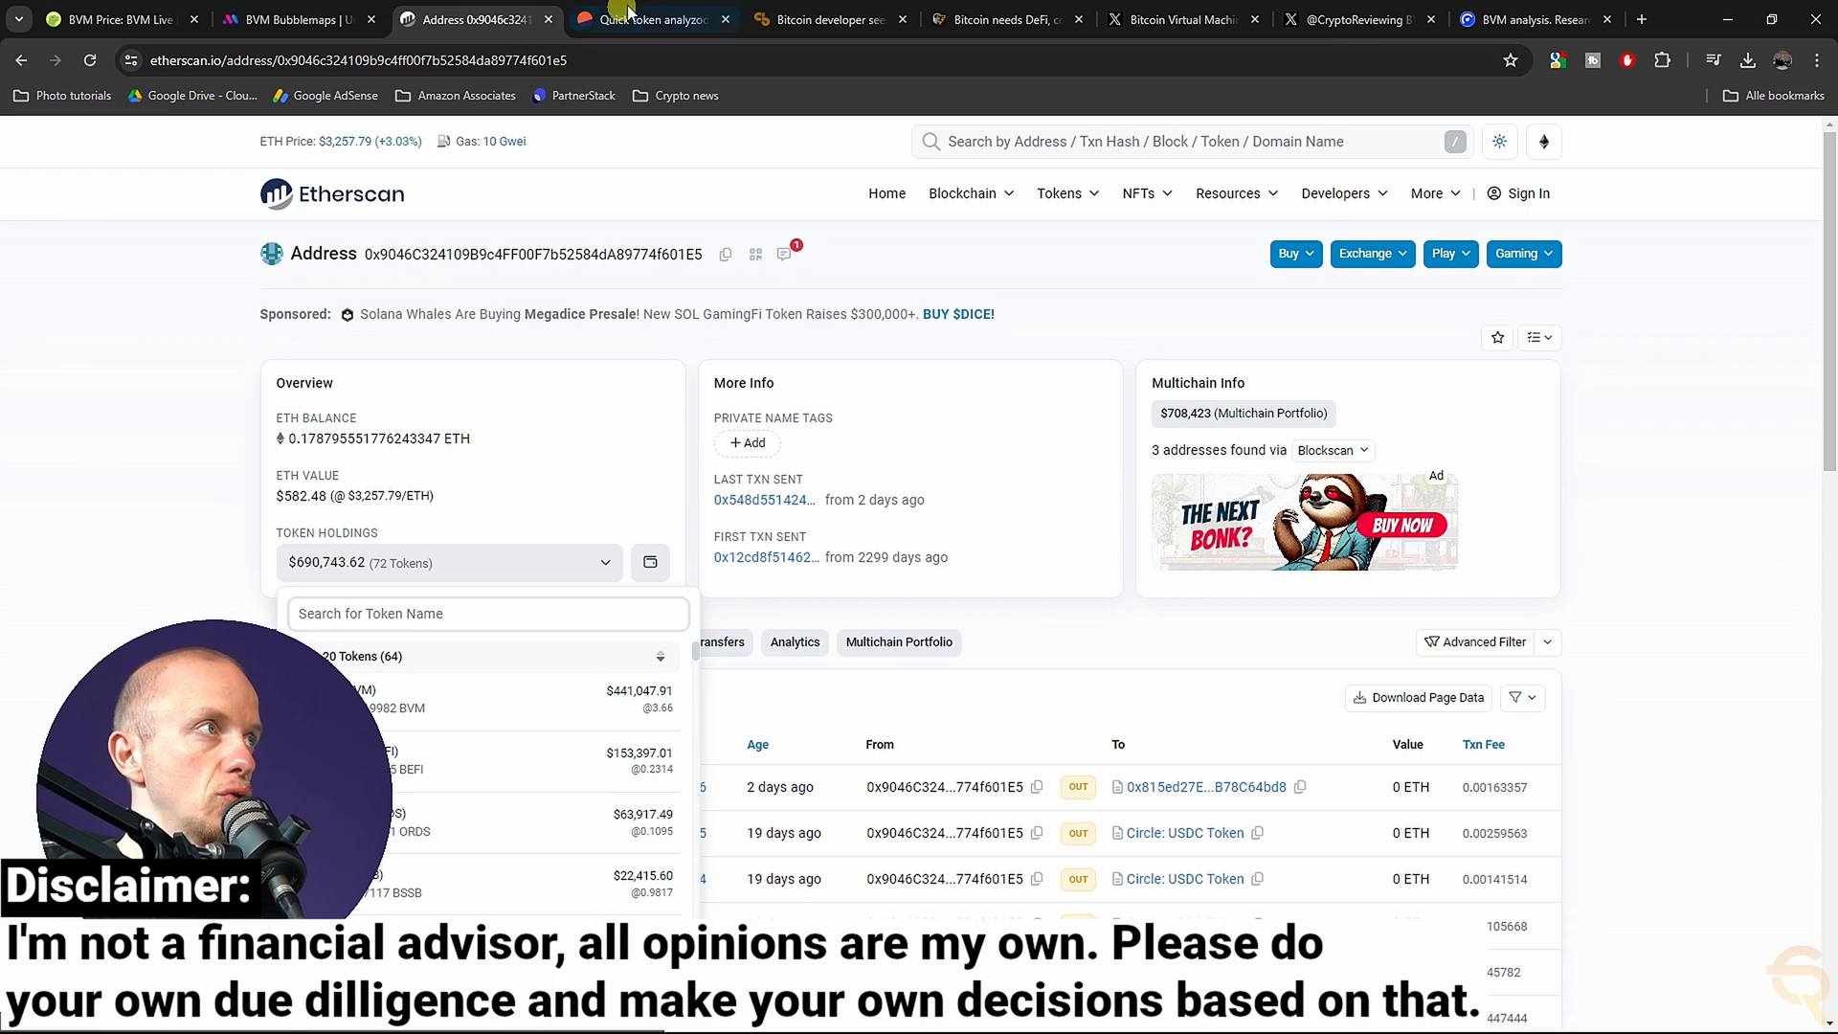
# - Scroll the Dune BVM token analyzer down to the Top 100 holders and top trades tables
pyautogui.click(647, 20)
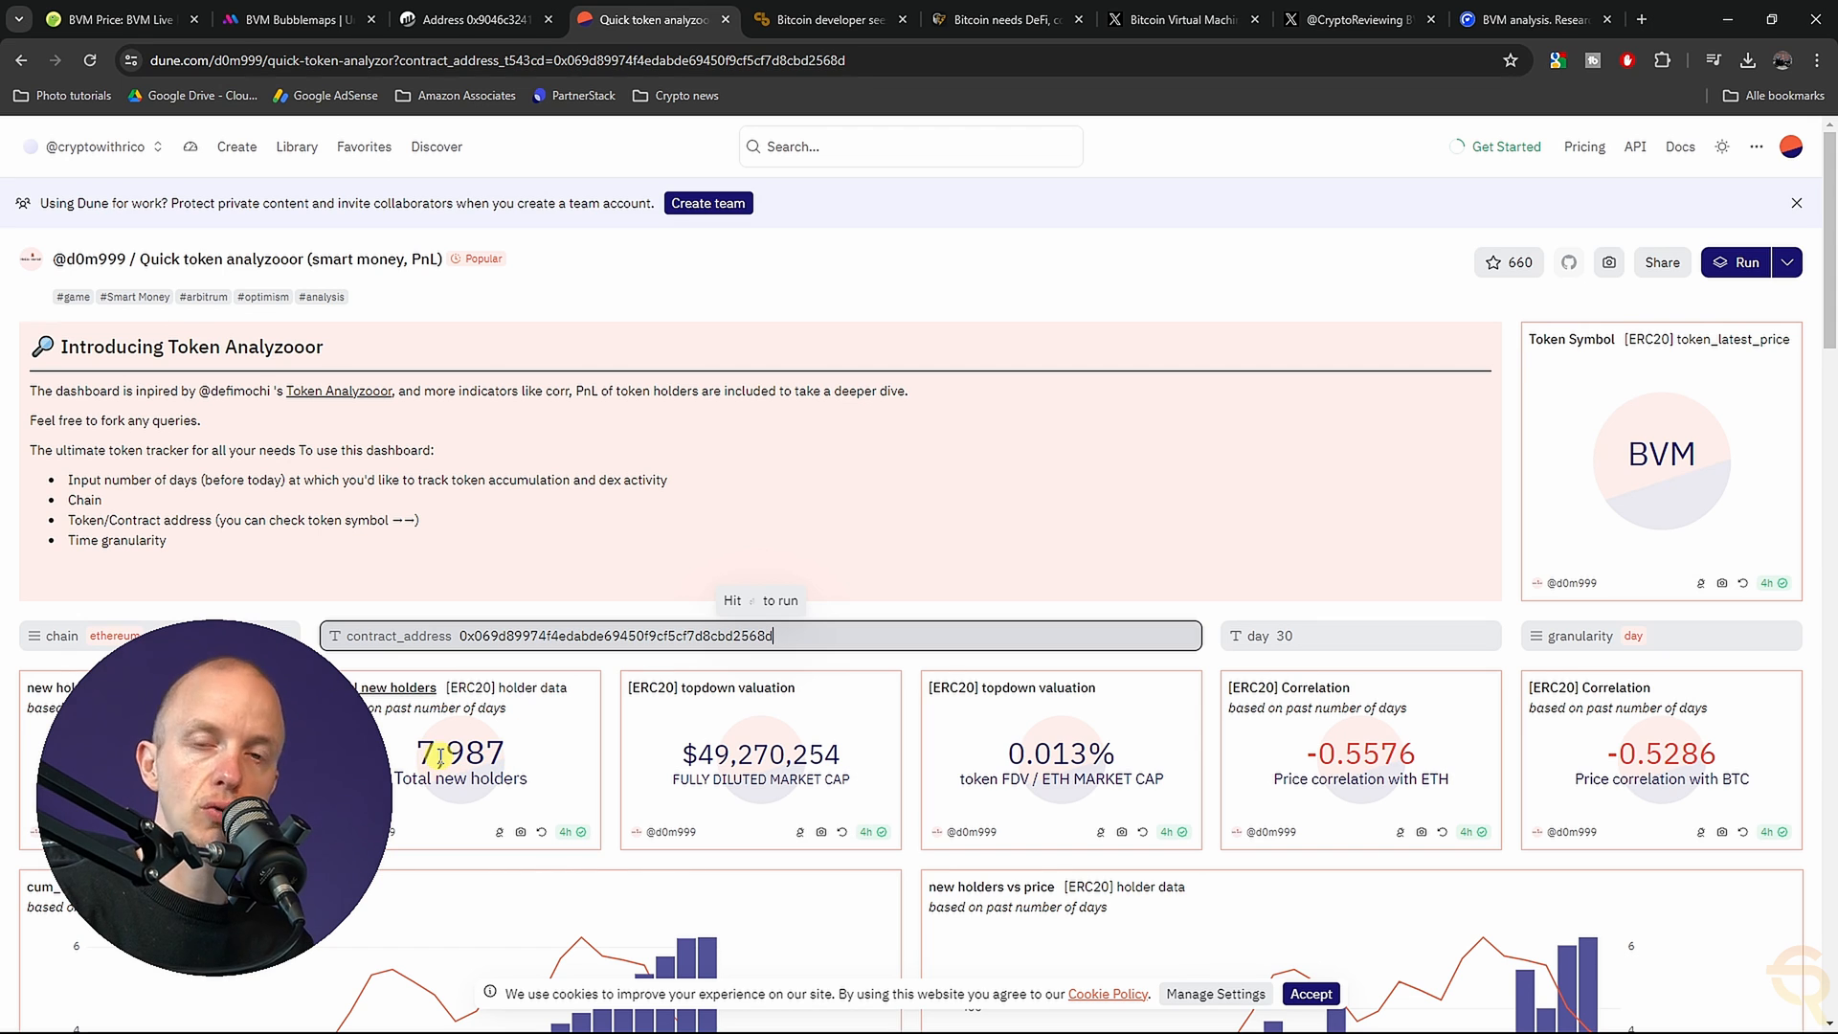
pyautogui.scroll(-3)
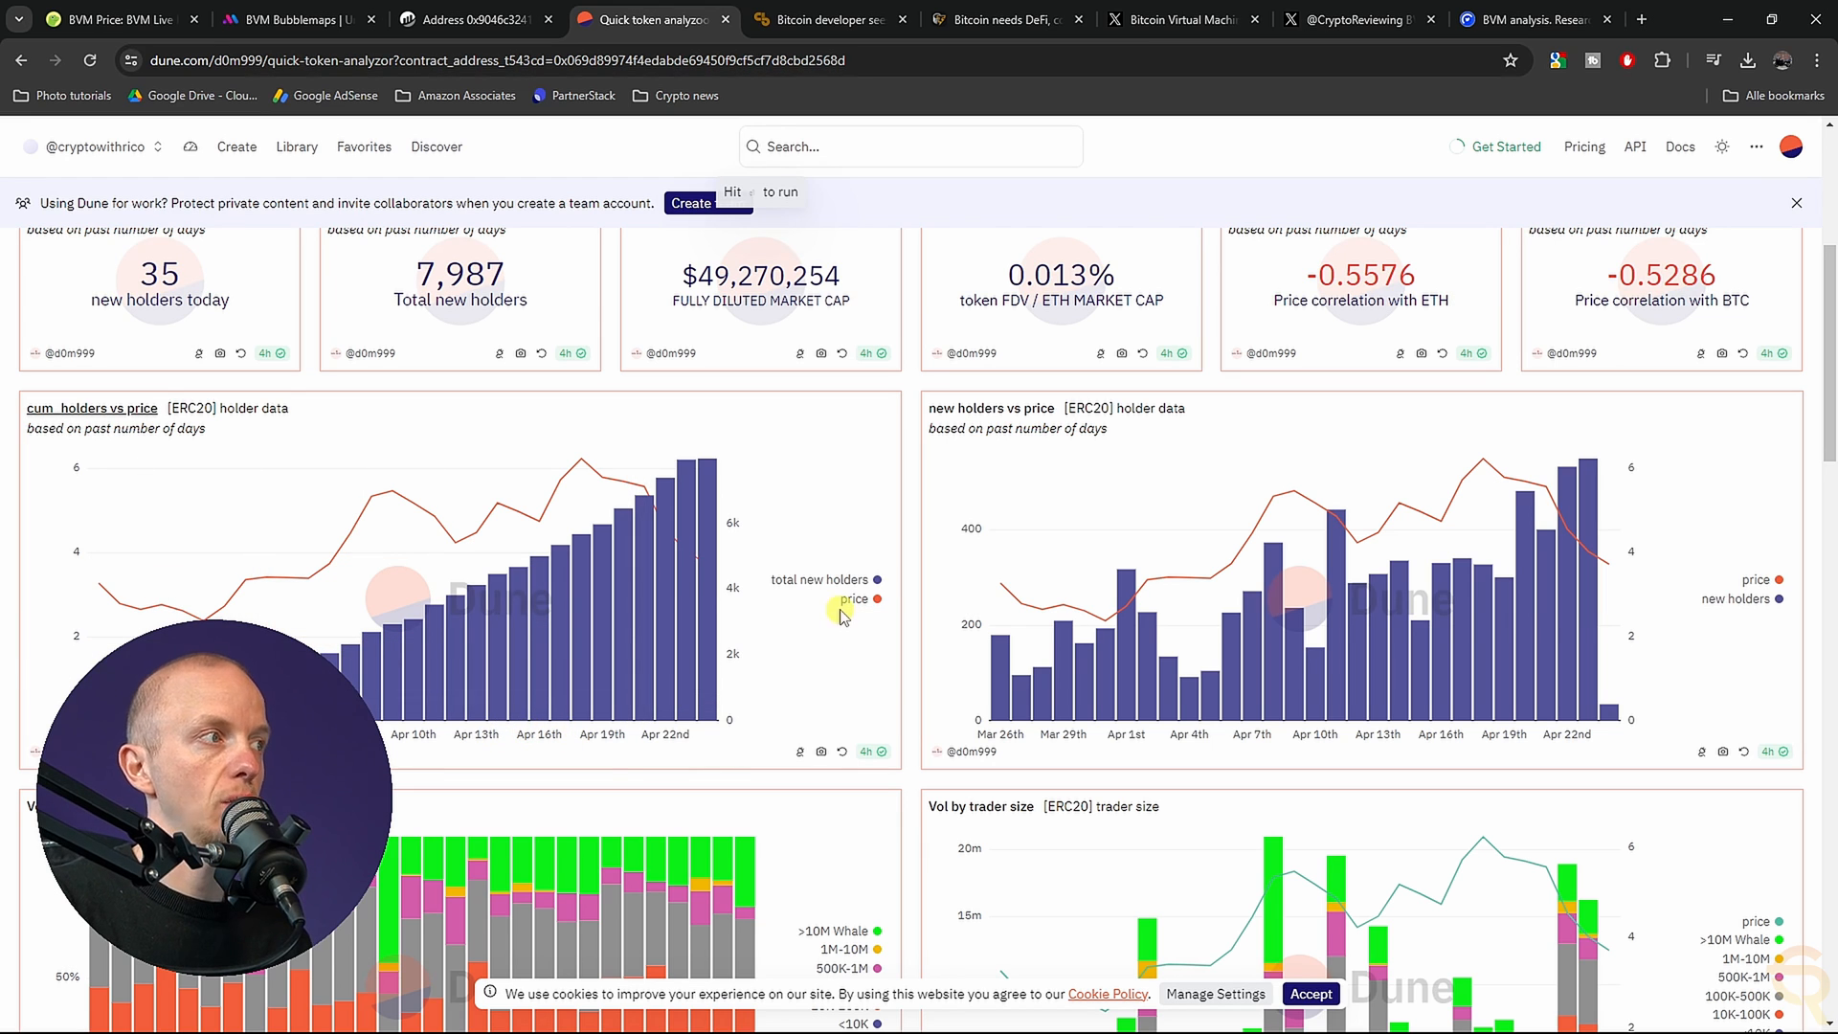
pyautogui.moveTo(465, 704)
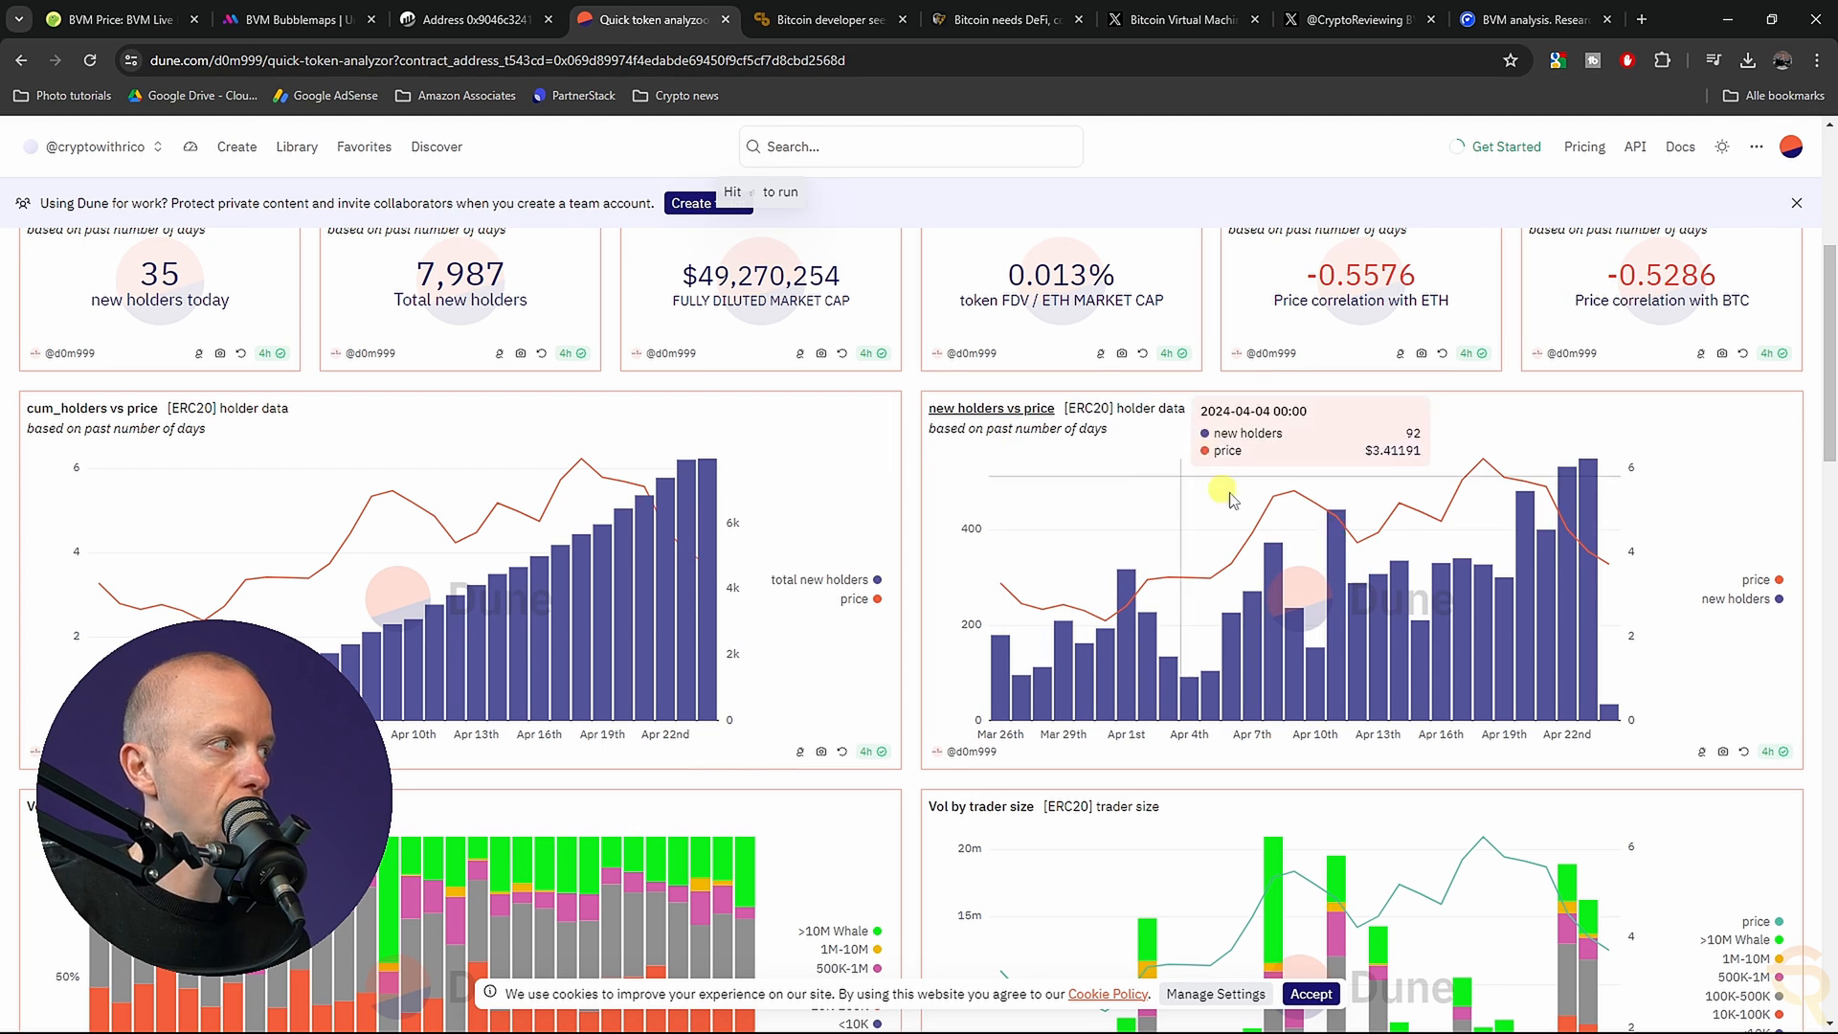
pyautogui.moveTo(1576, 512)
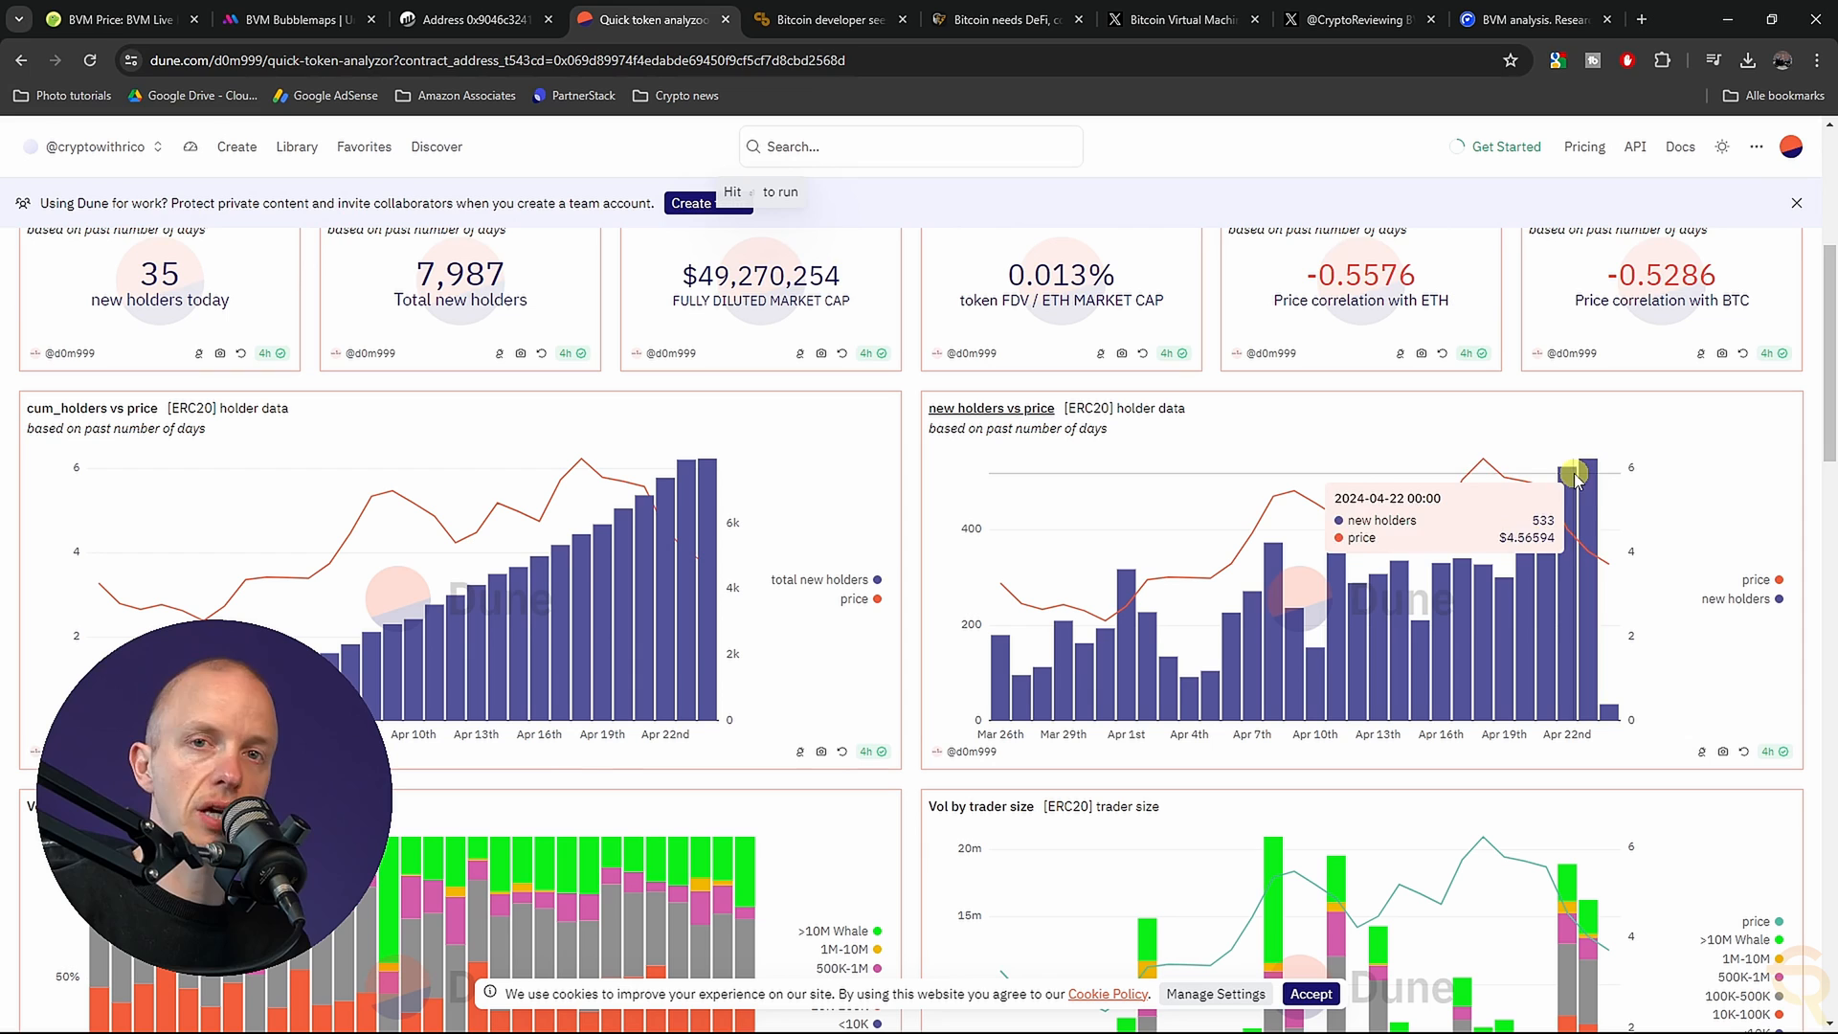
pyautogui.moveTo(1588, 511)
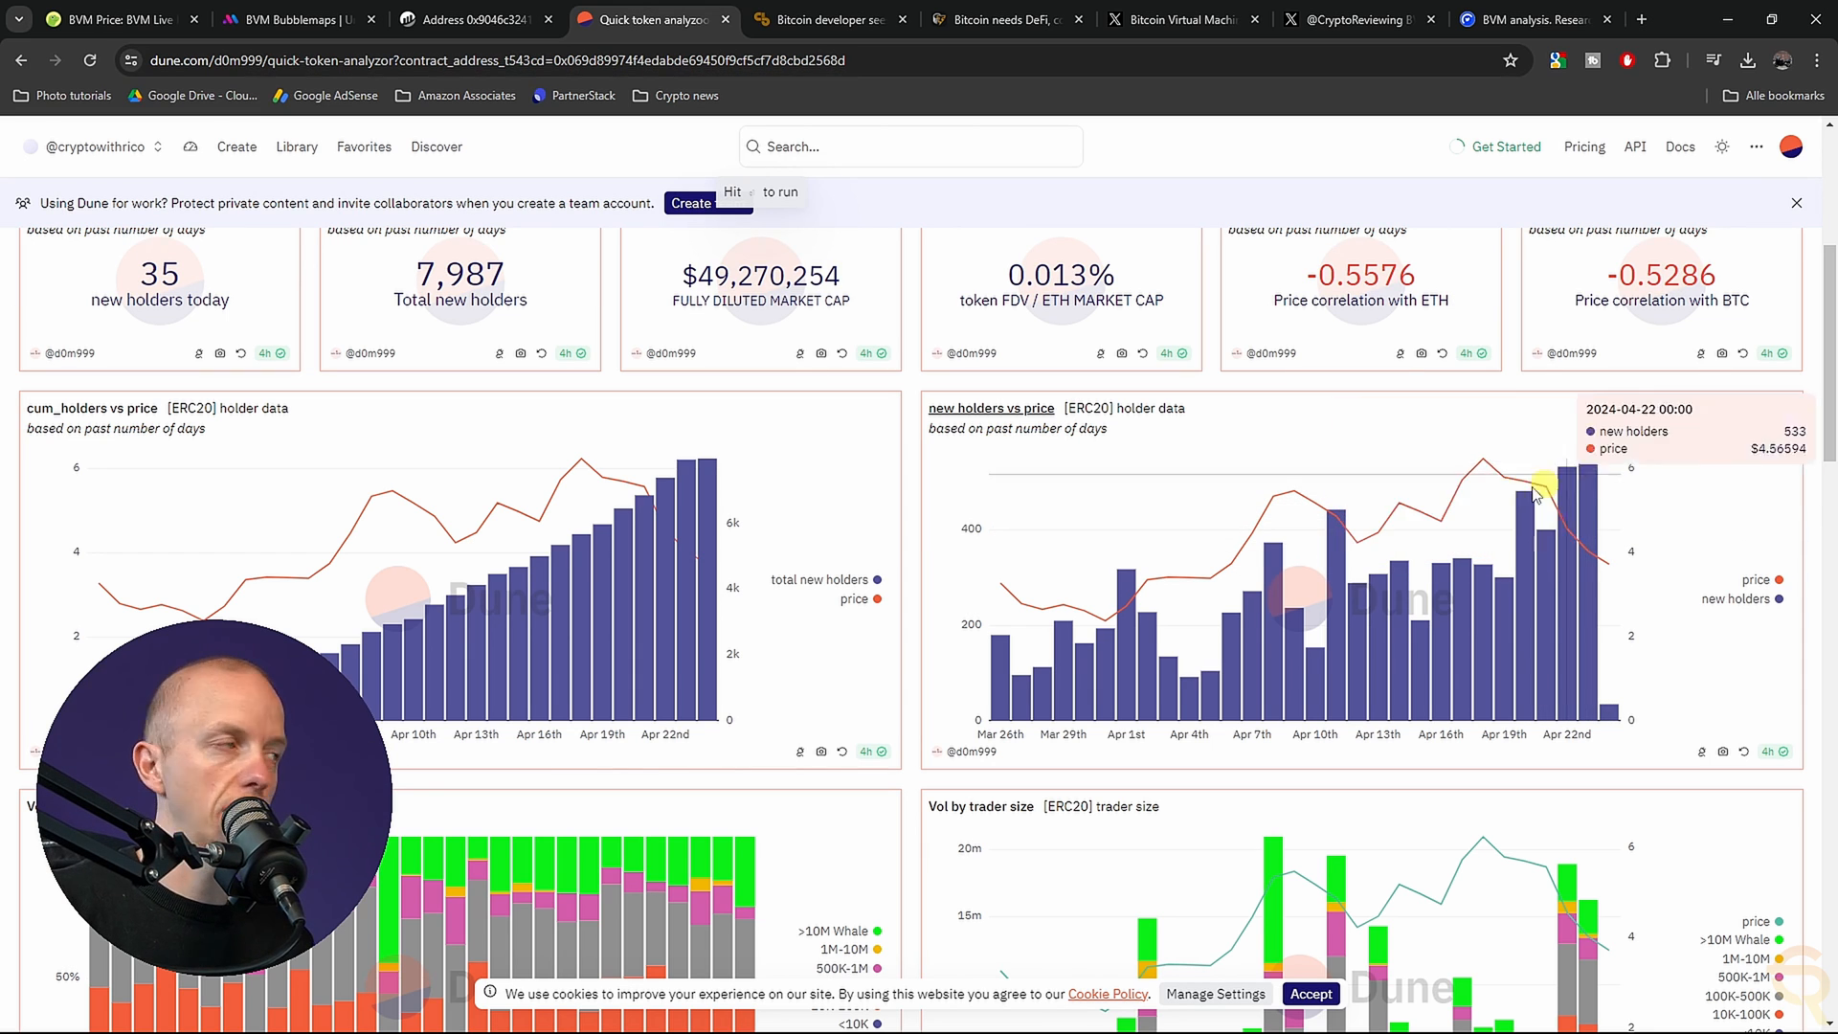
pyautogui.moveTo(1509, 569)
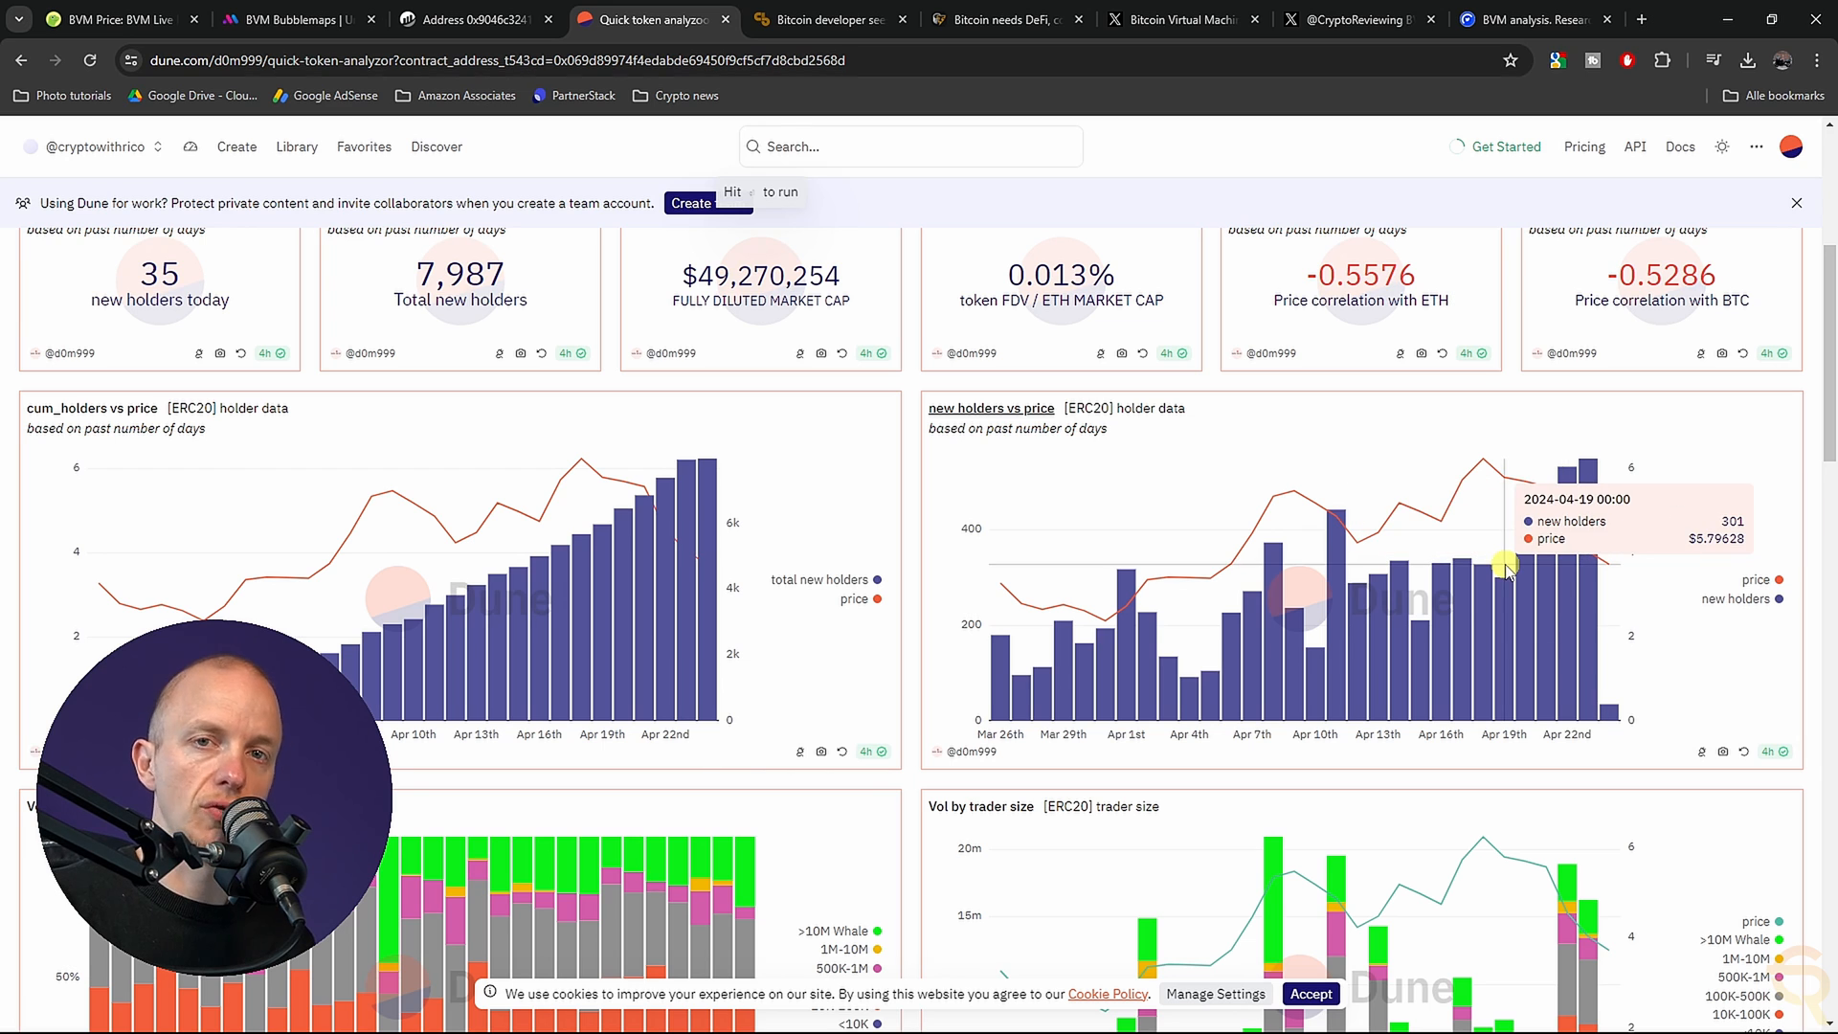
pyautogui.moveTo(779, 768)
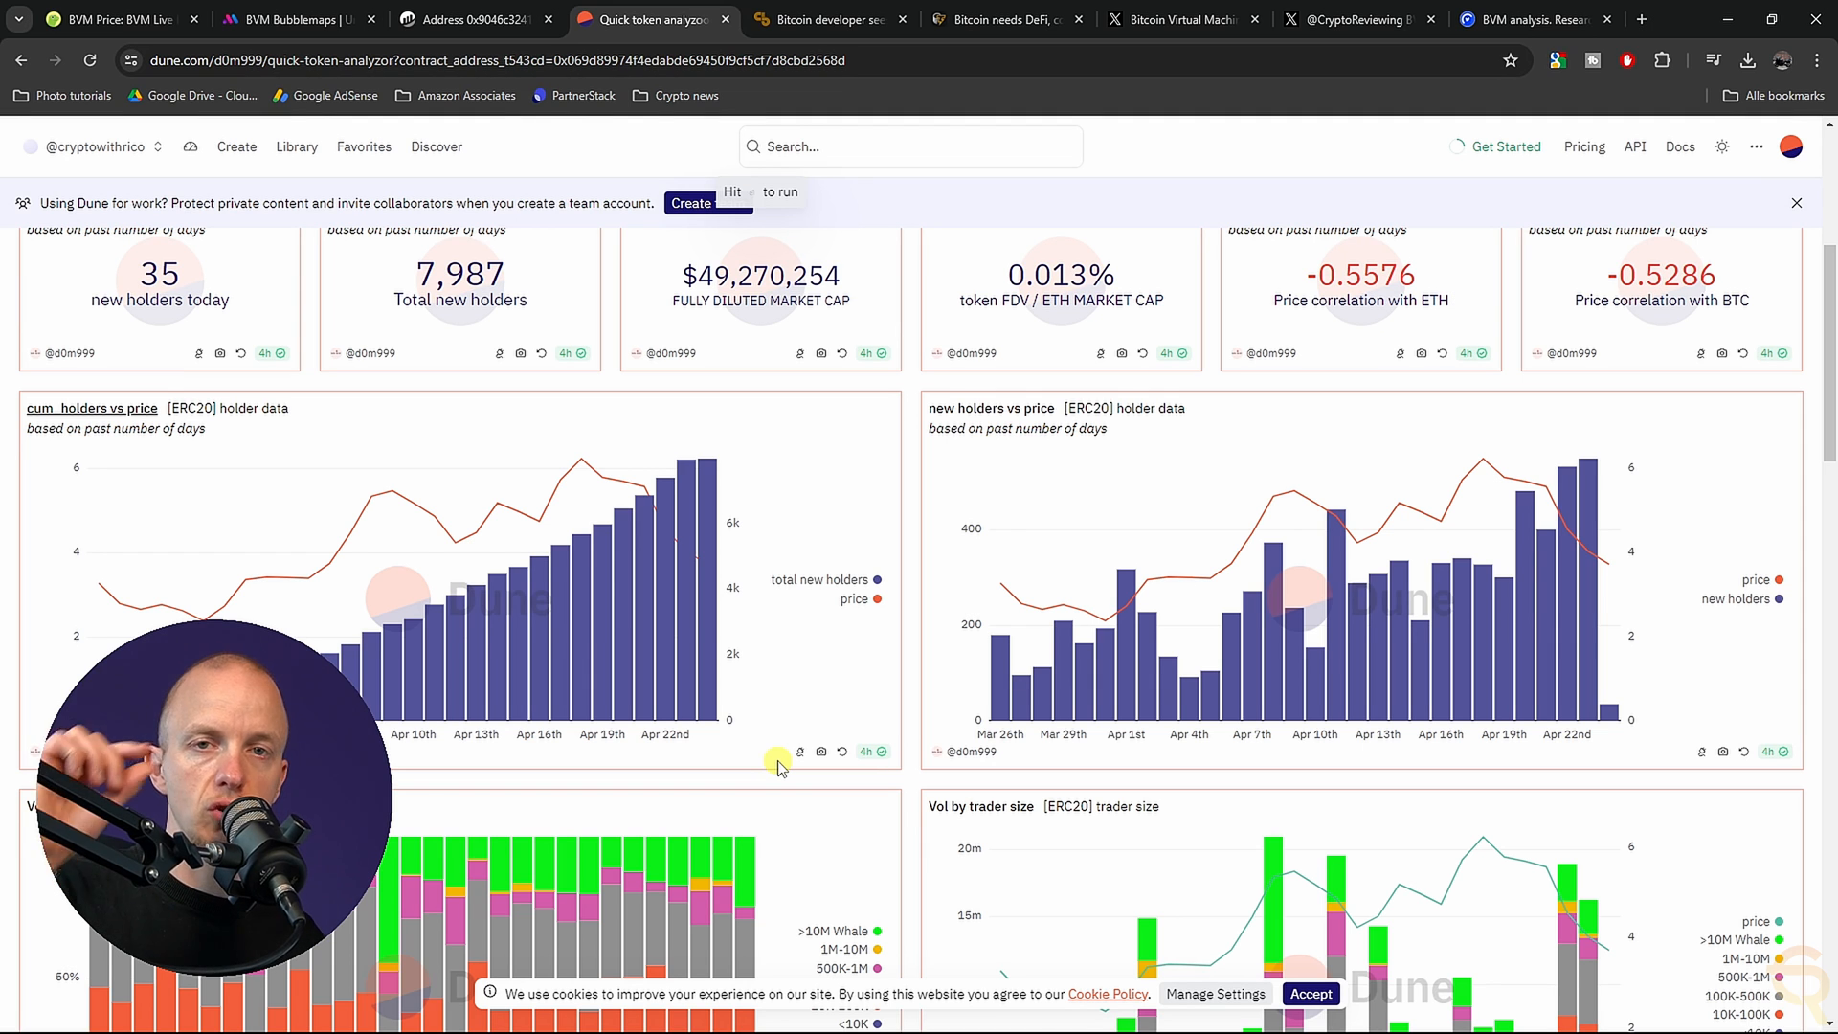
pyautogui.scroll(-3)
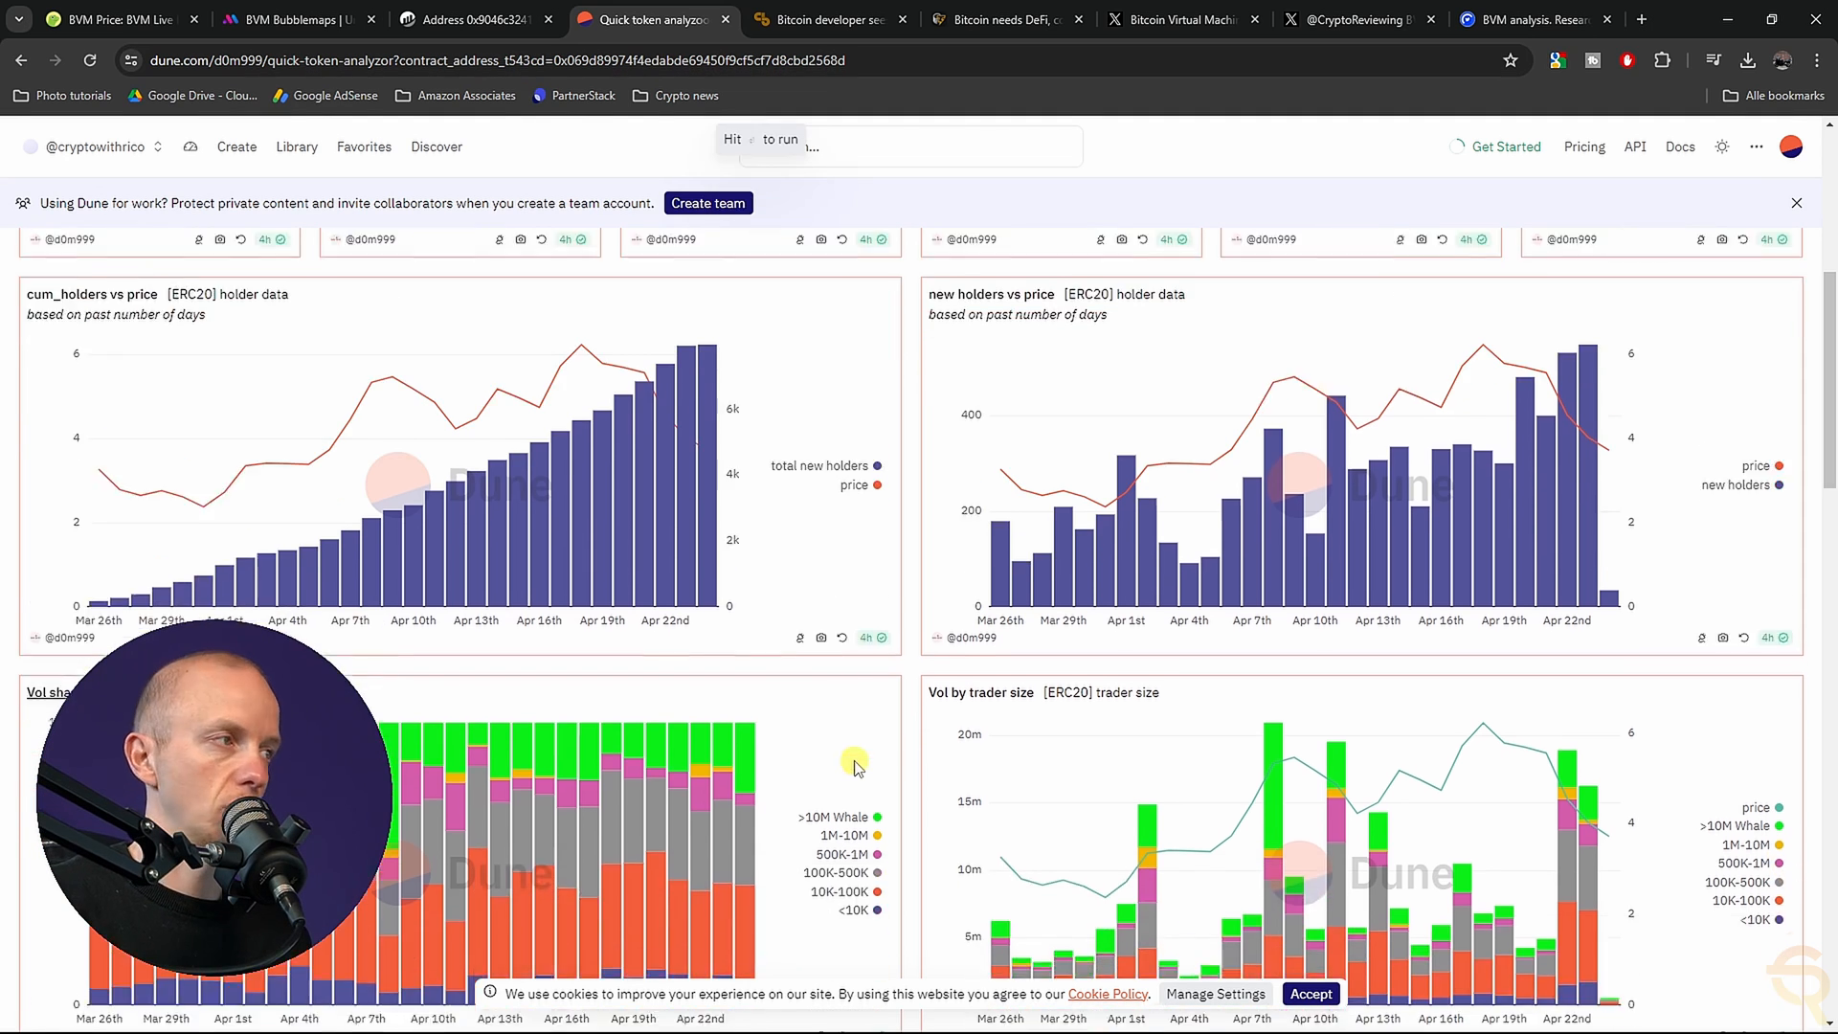
pyautogui.scroll(-3)
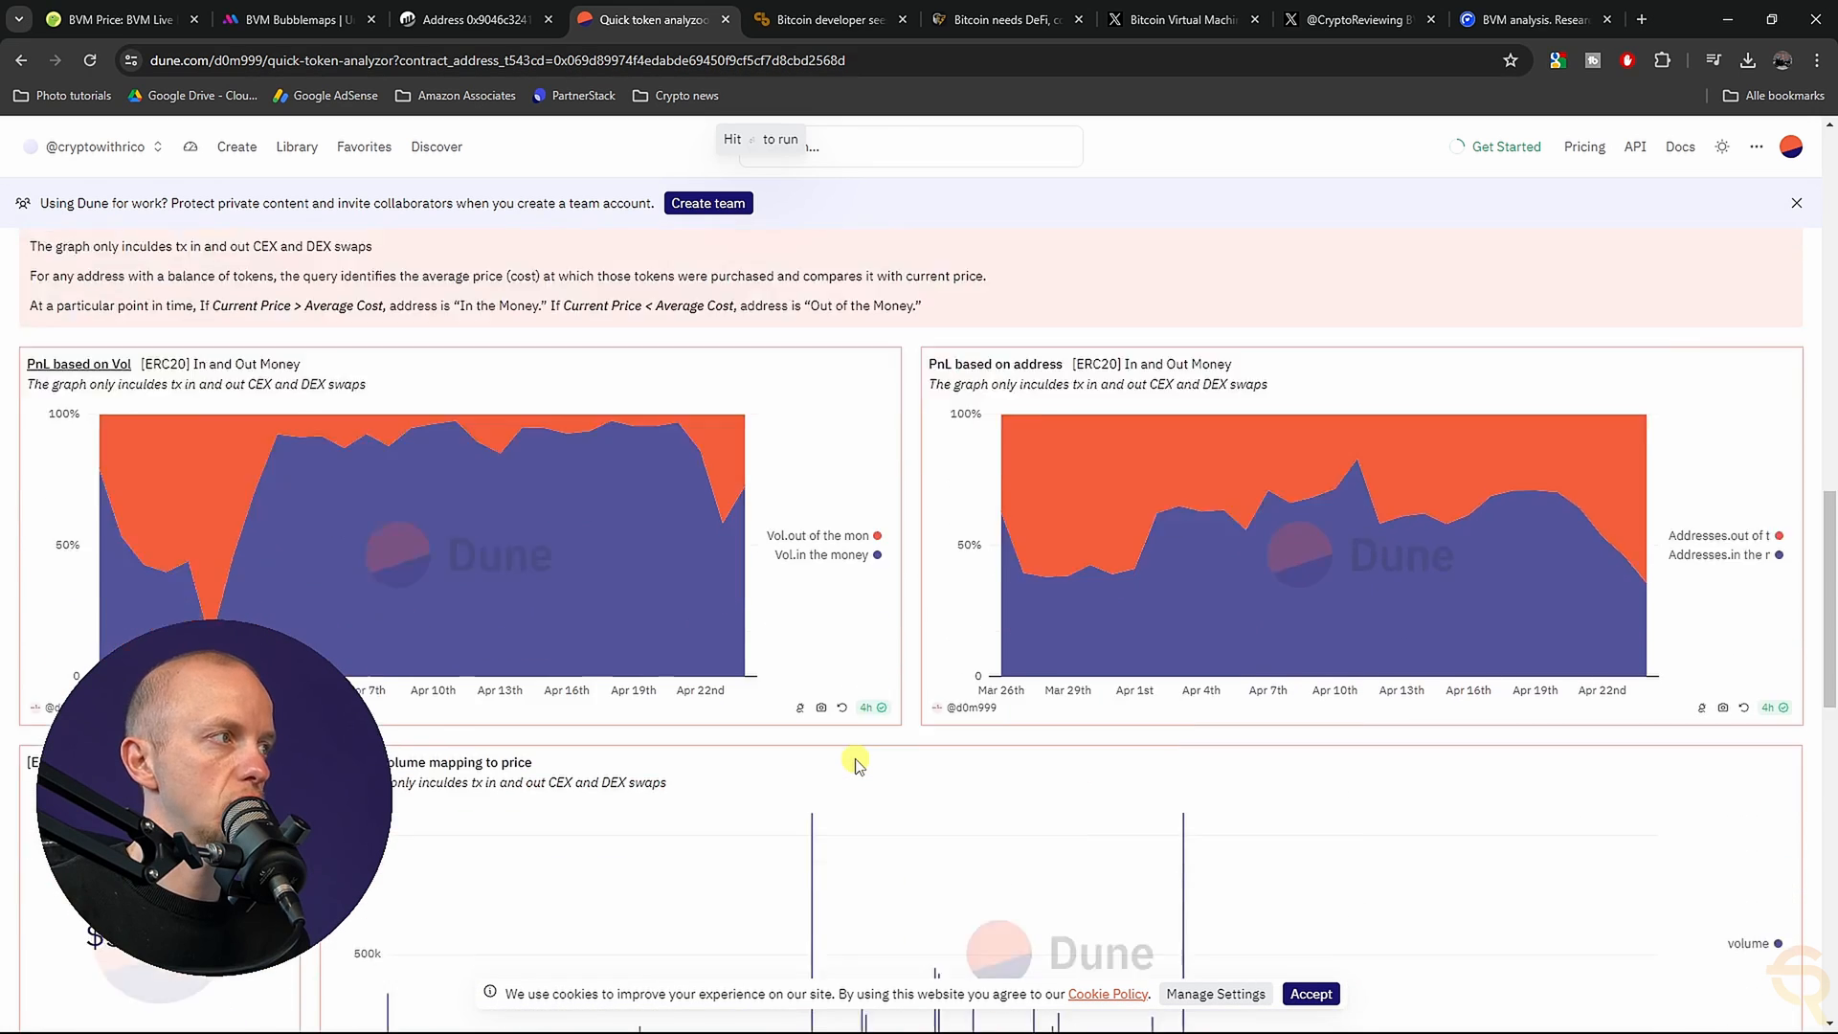
pyautogui.scroll(-3)
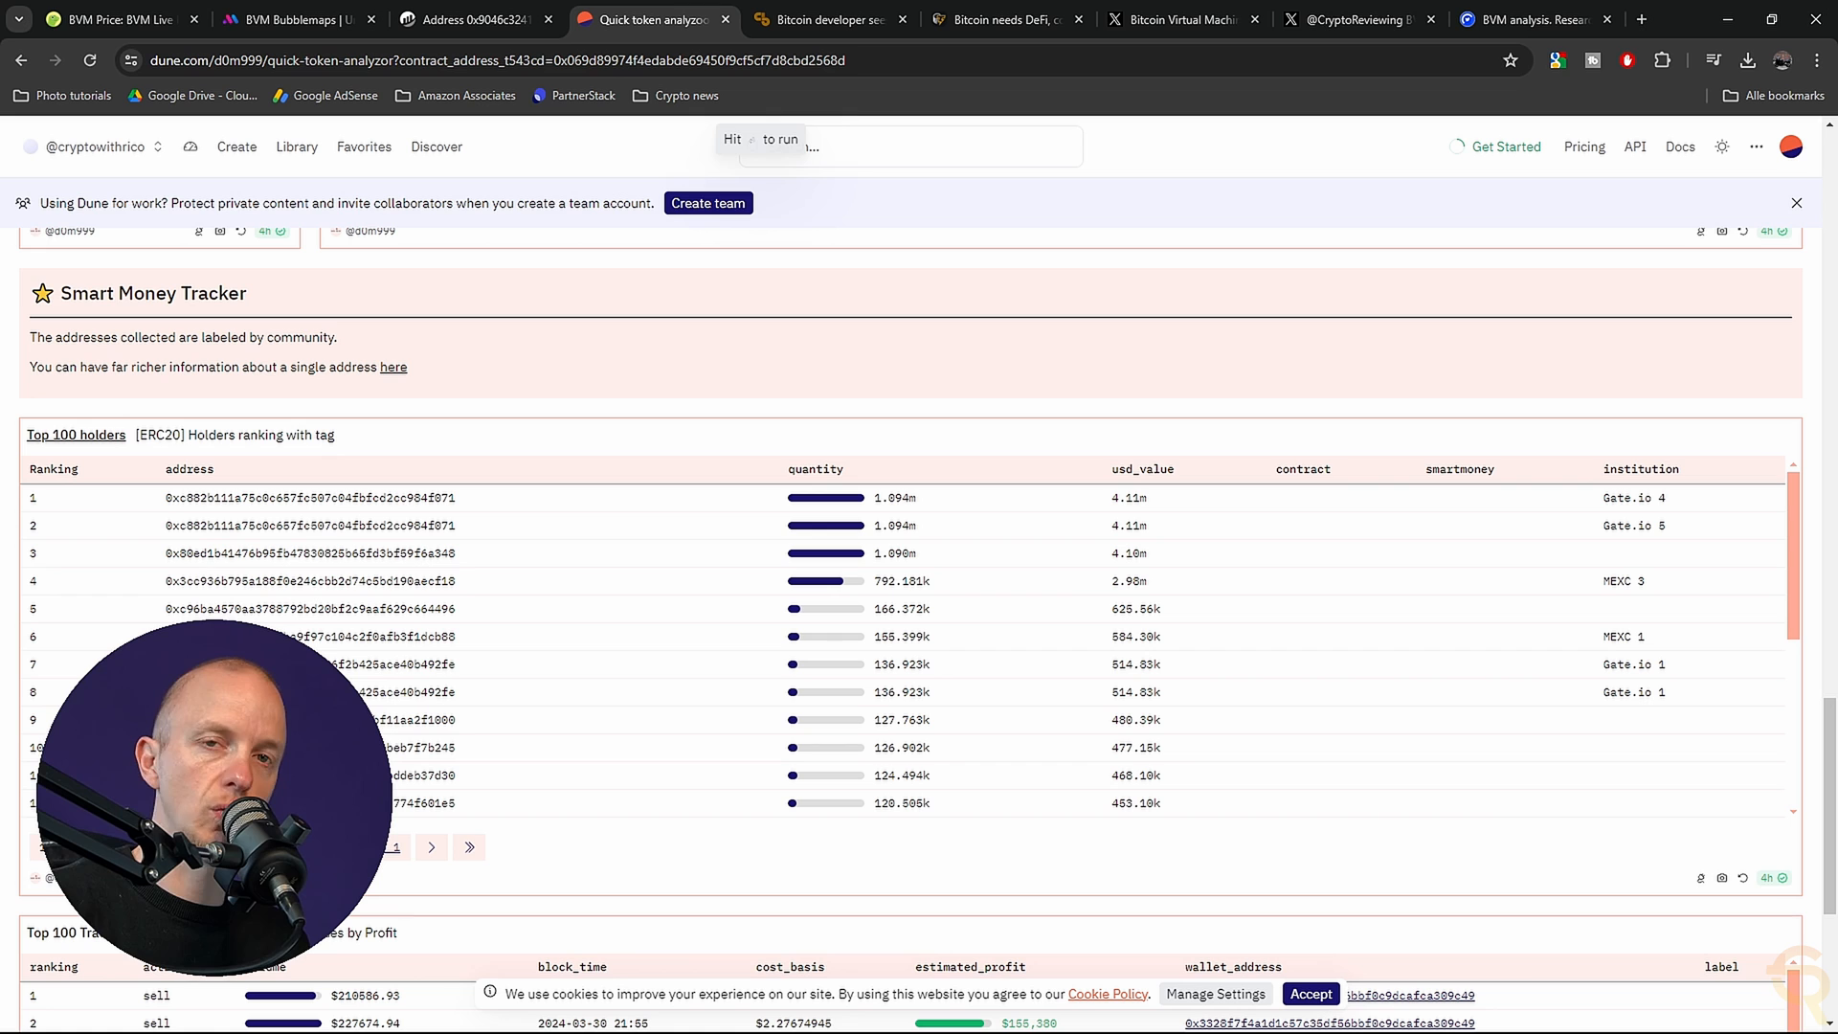
pyautogui.scroll(-3)
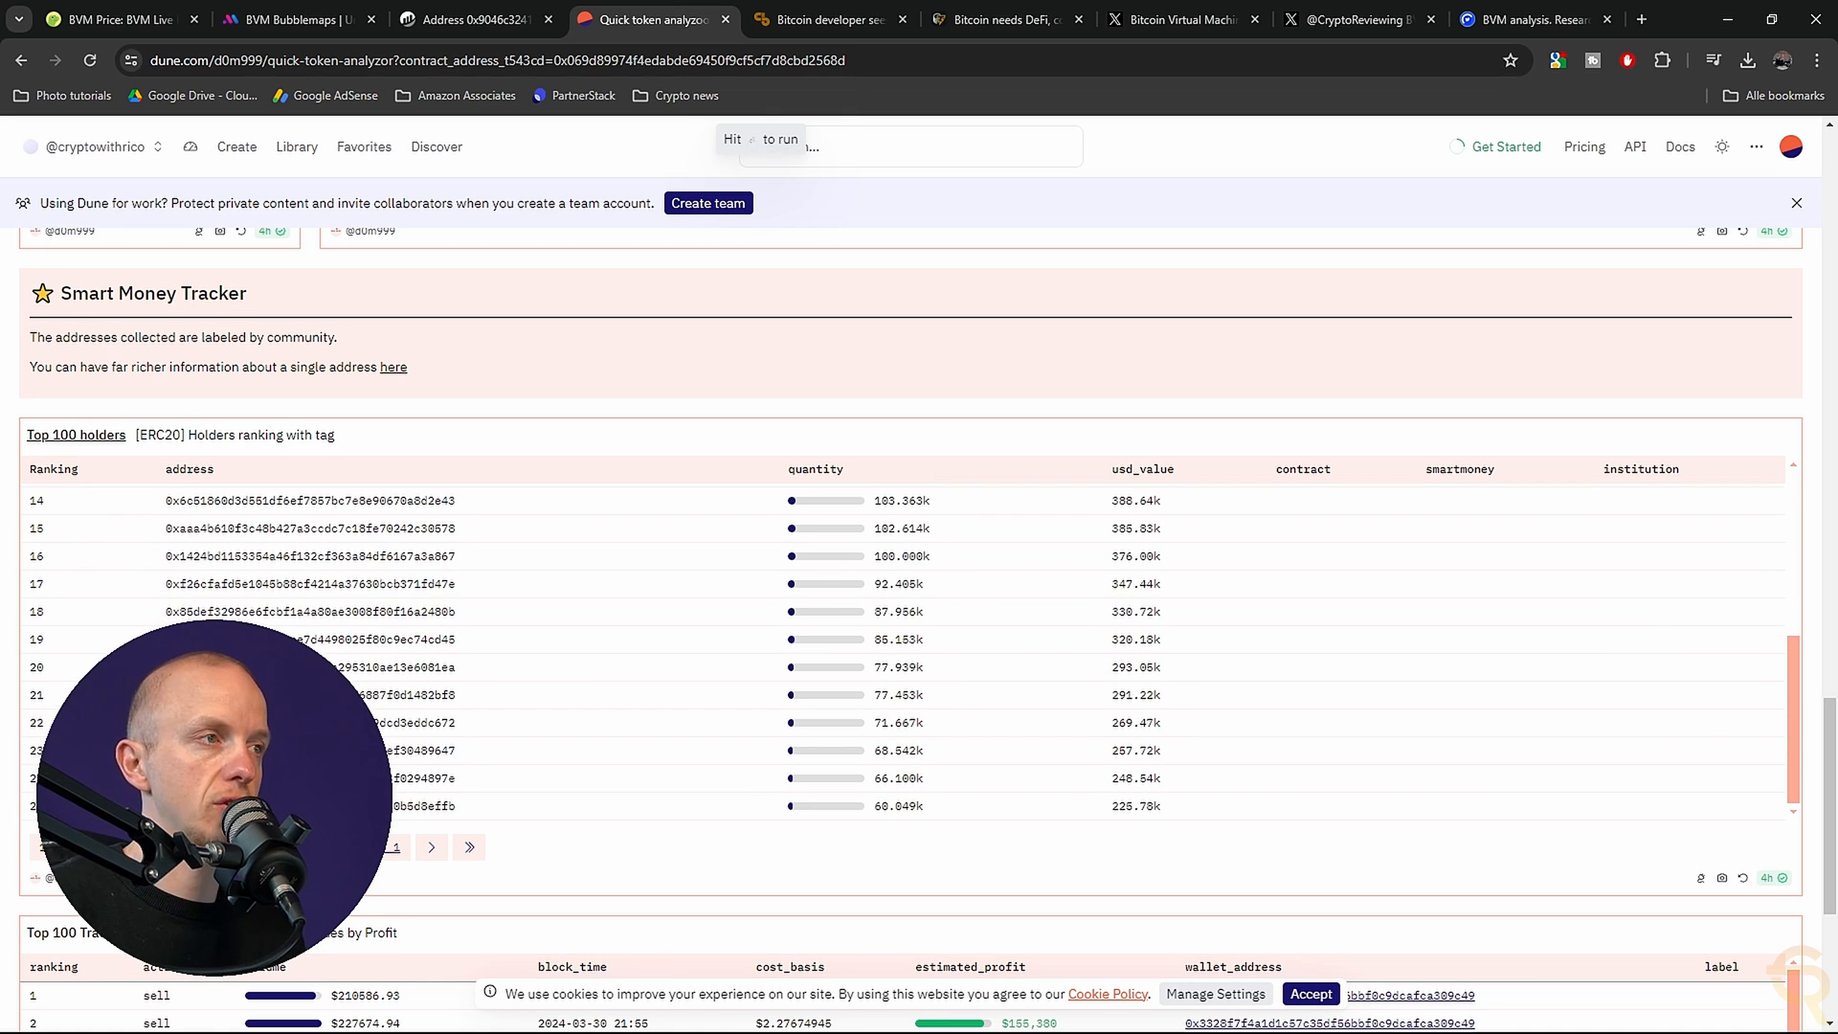
pyautogui.scroll(-3)
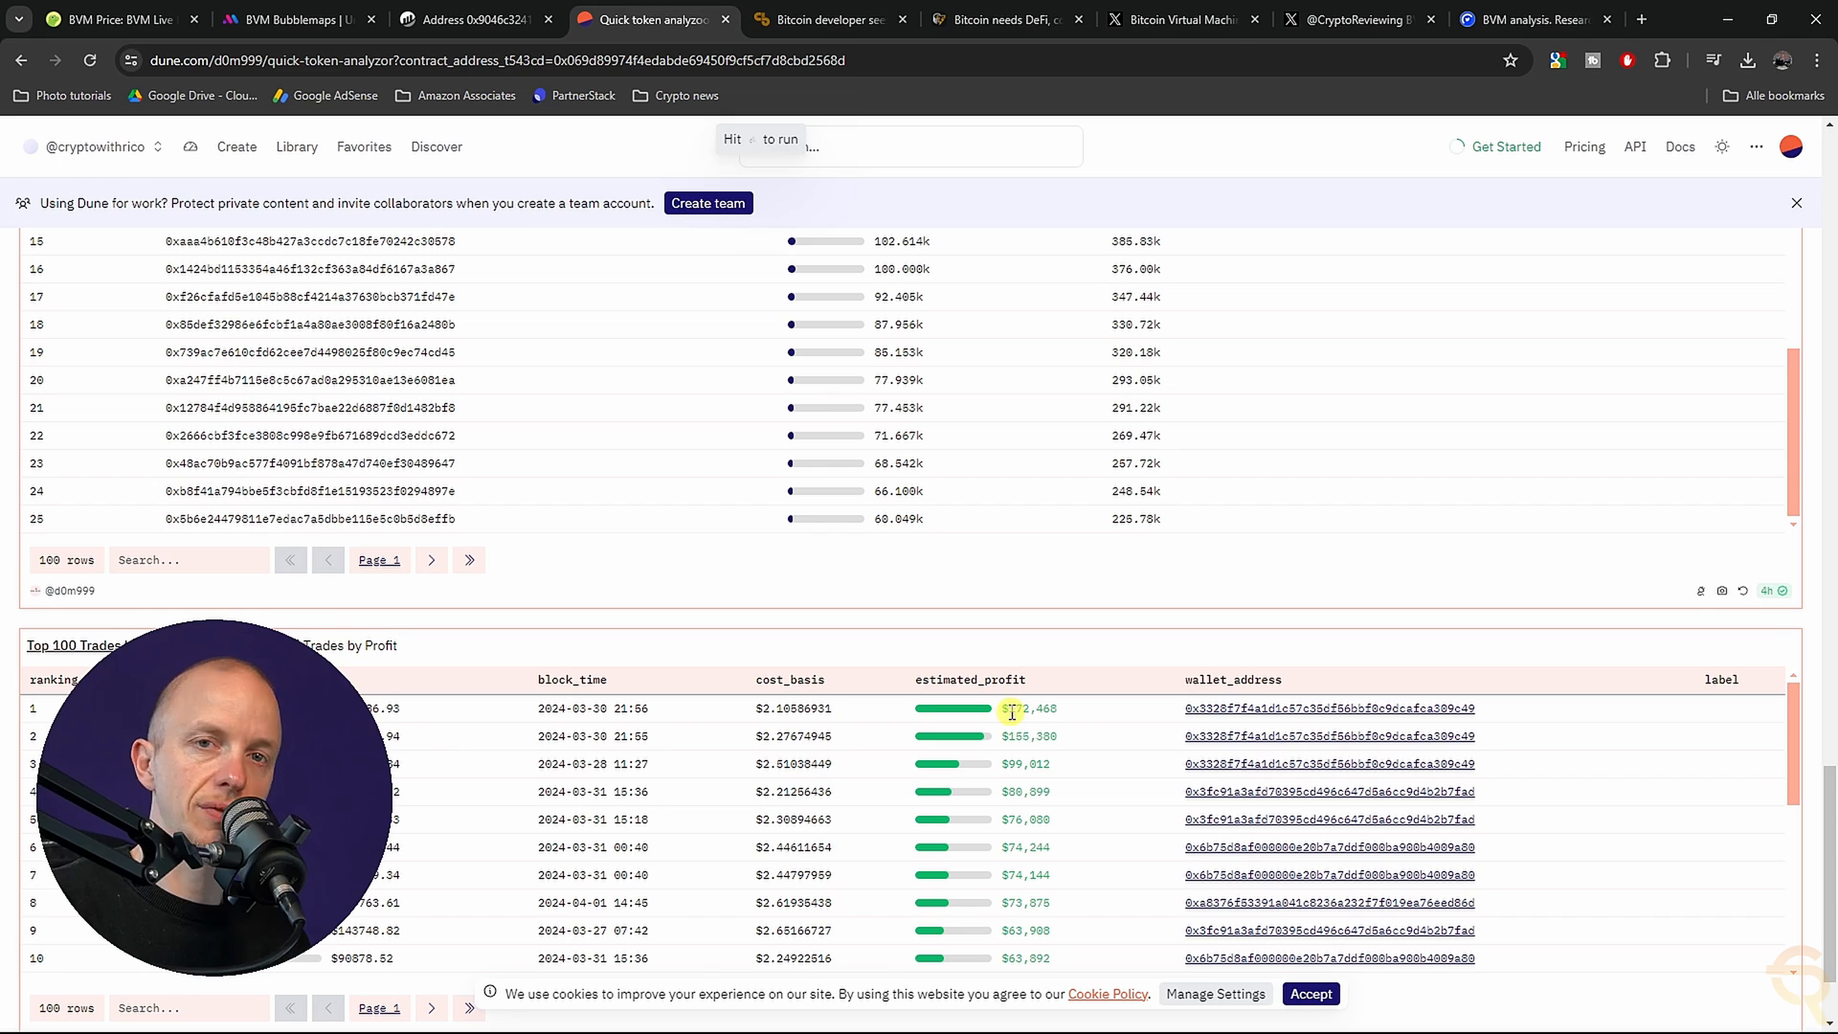
# - Identify the top-profit trader on Etherscan as Banana Gun: Router 2, then return to Dune
pyautogui.click(1328, 706)
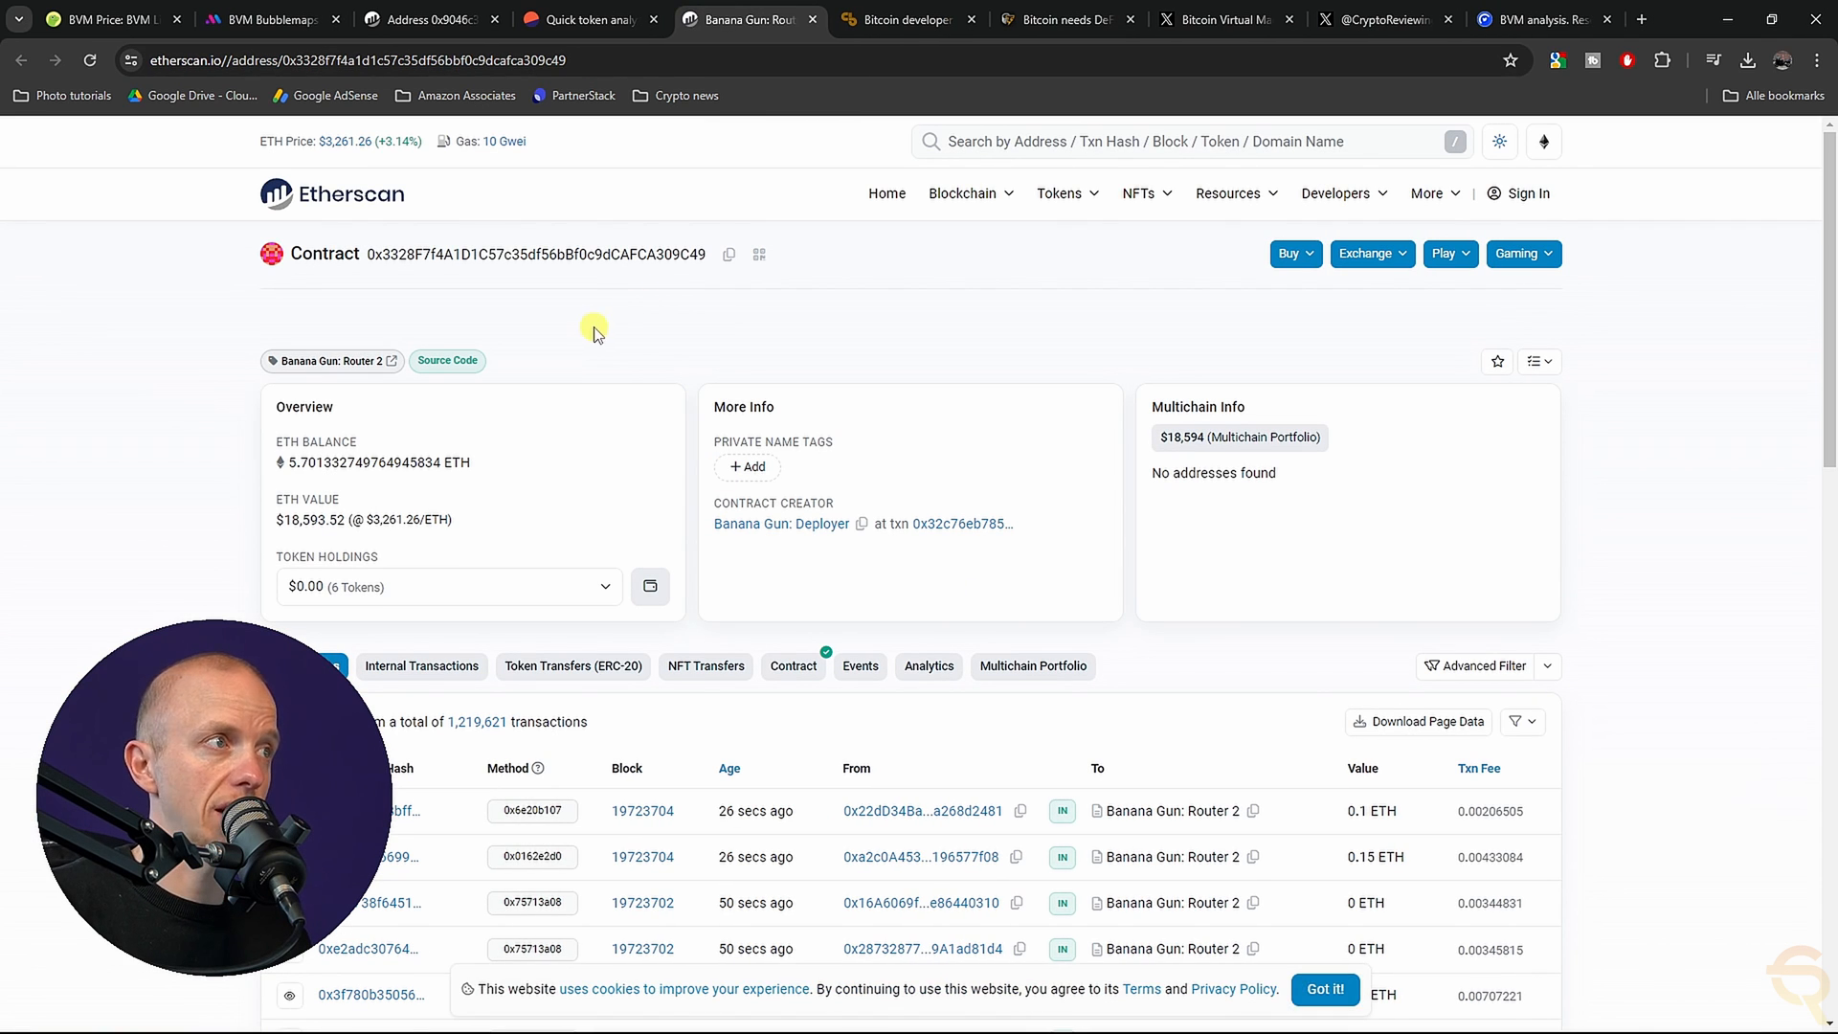
pyautogui.moveTo(649, 498)
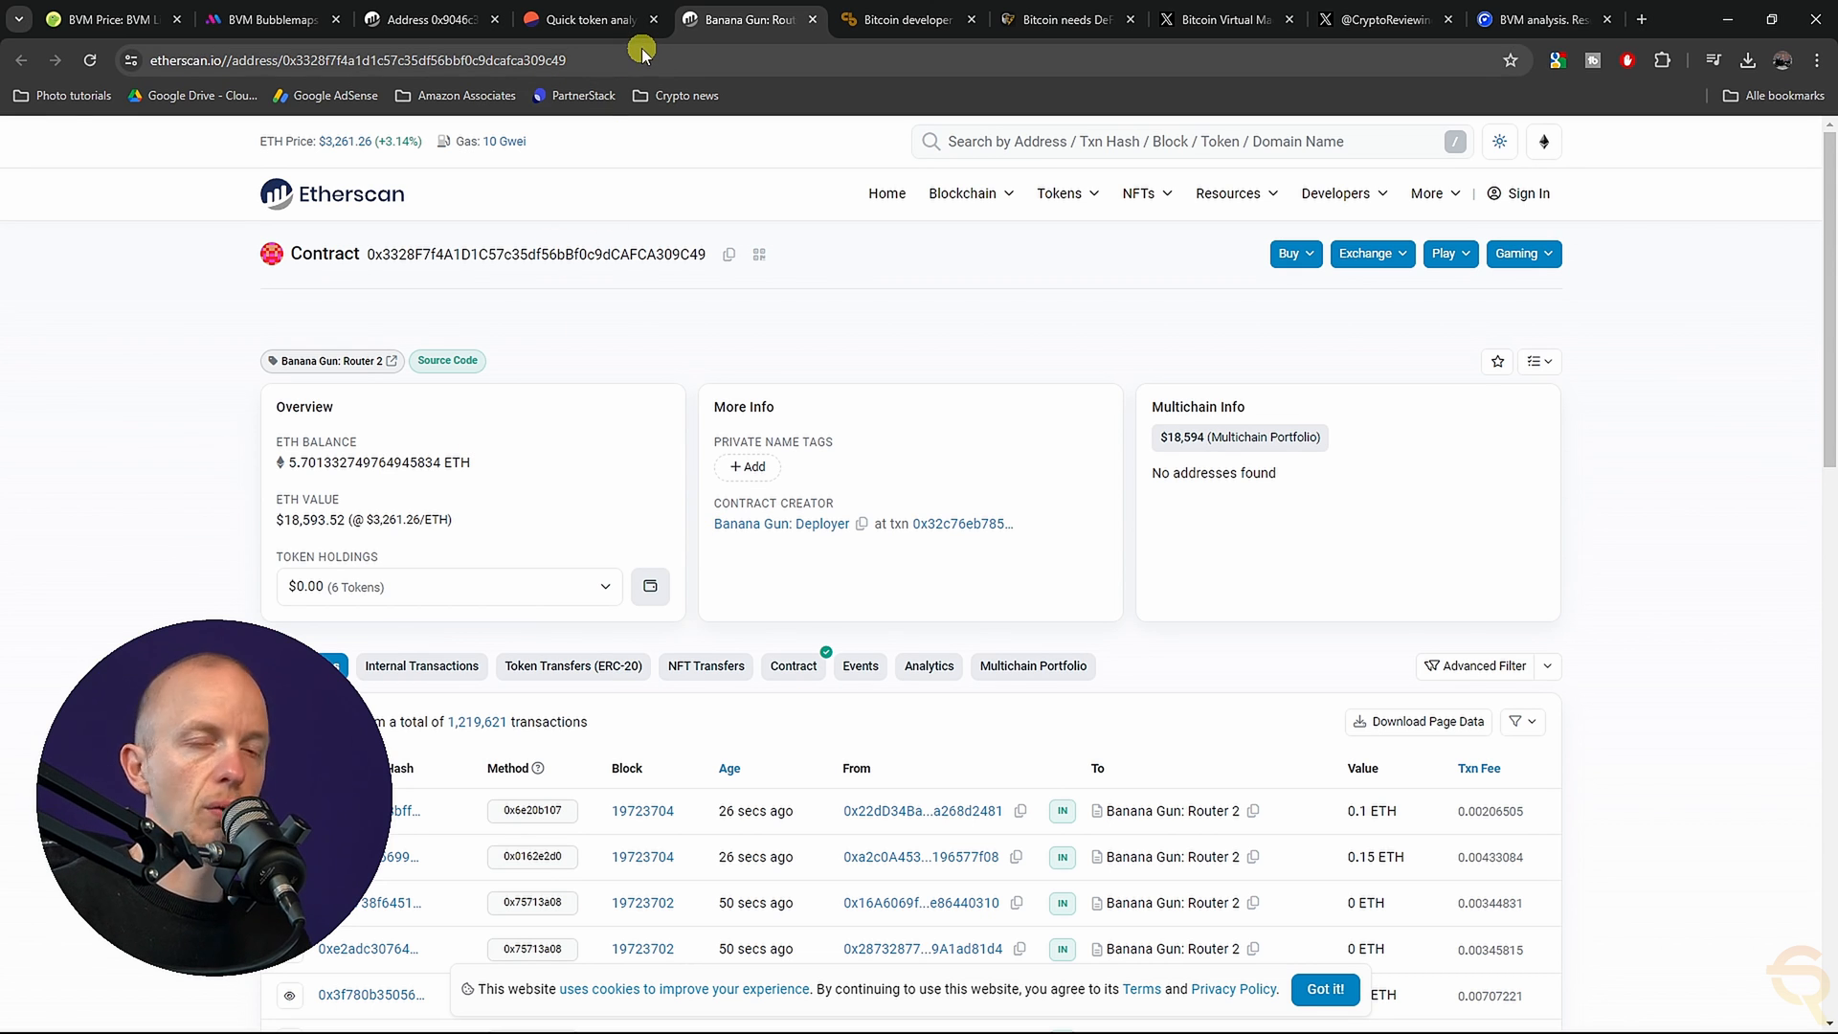
pyautogui.click(586, 20)
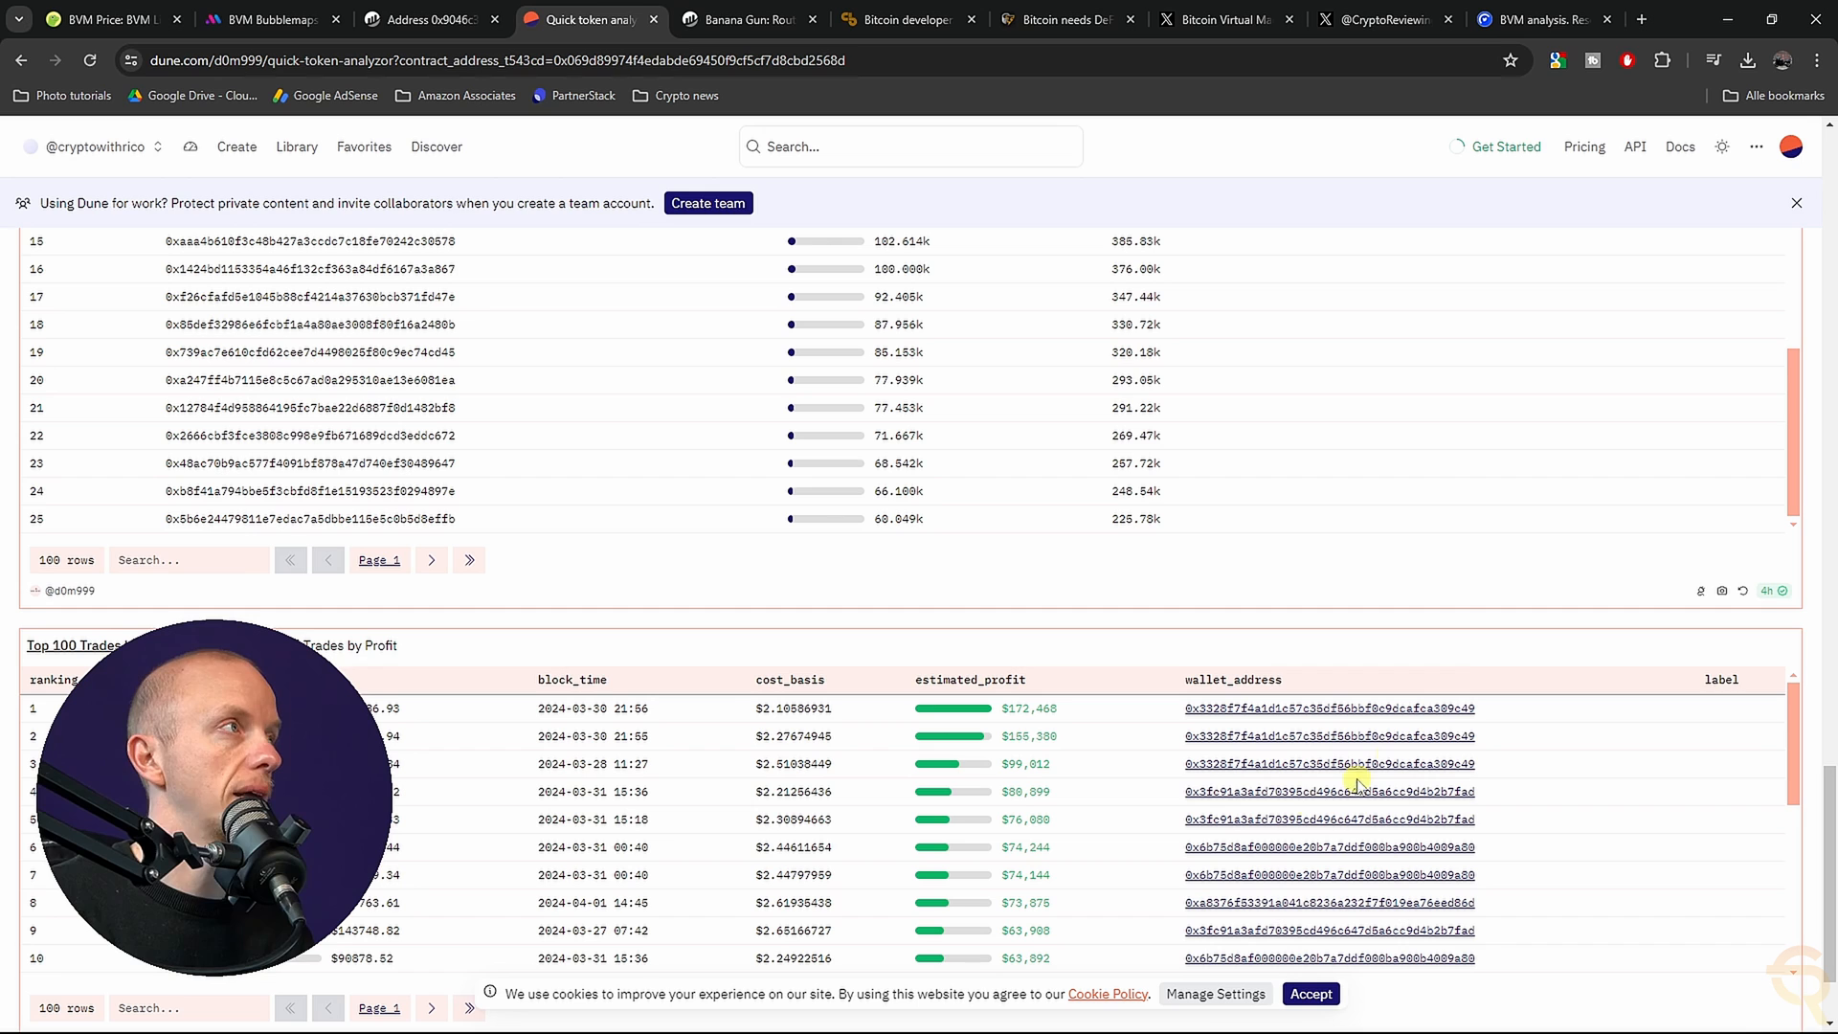
# - Bring up Gino Matos's Crypto Briefing article on Bitcoin's L2 era and mass adoption
pyautogui.click(903, 20)
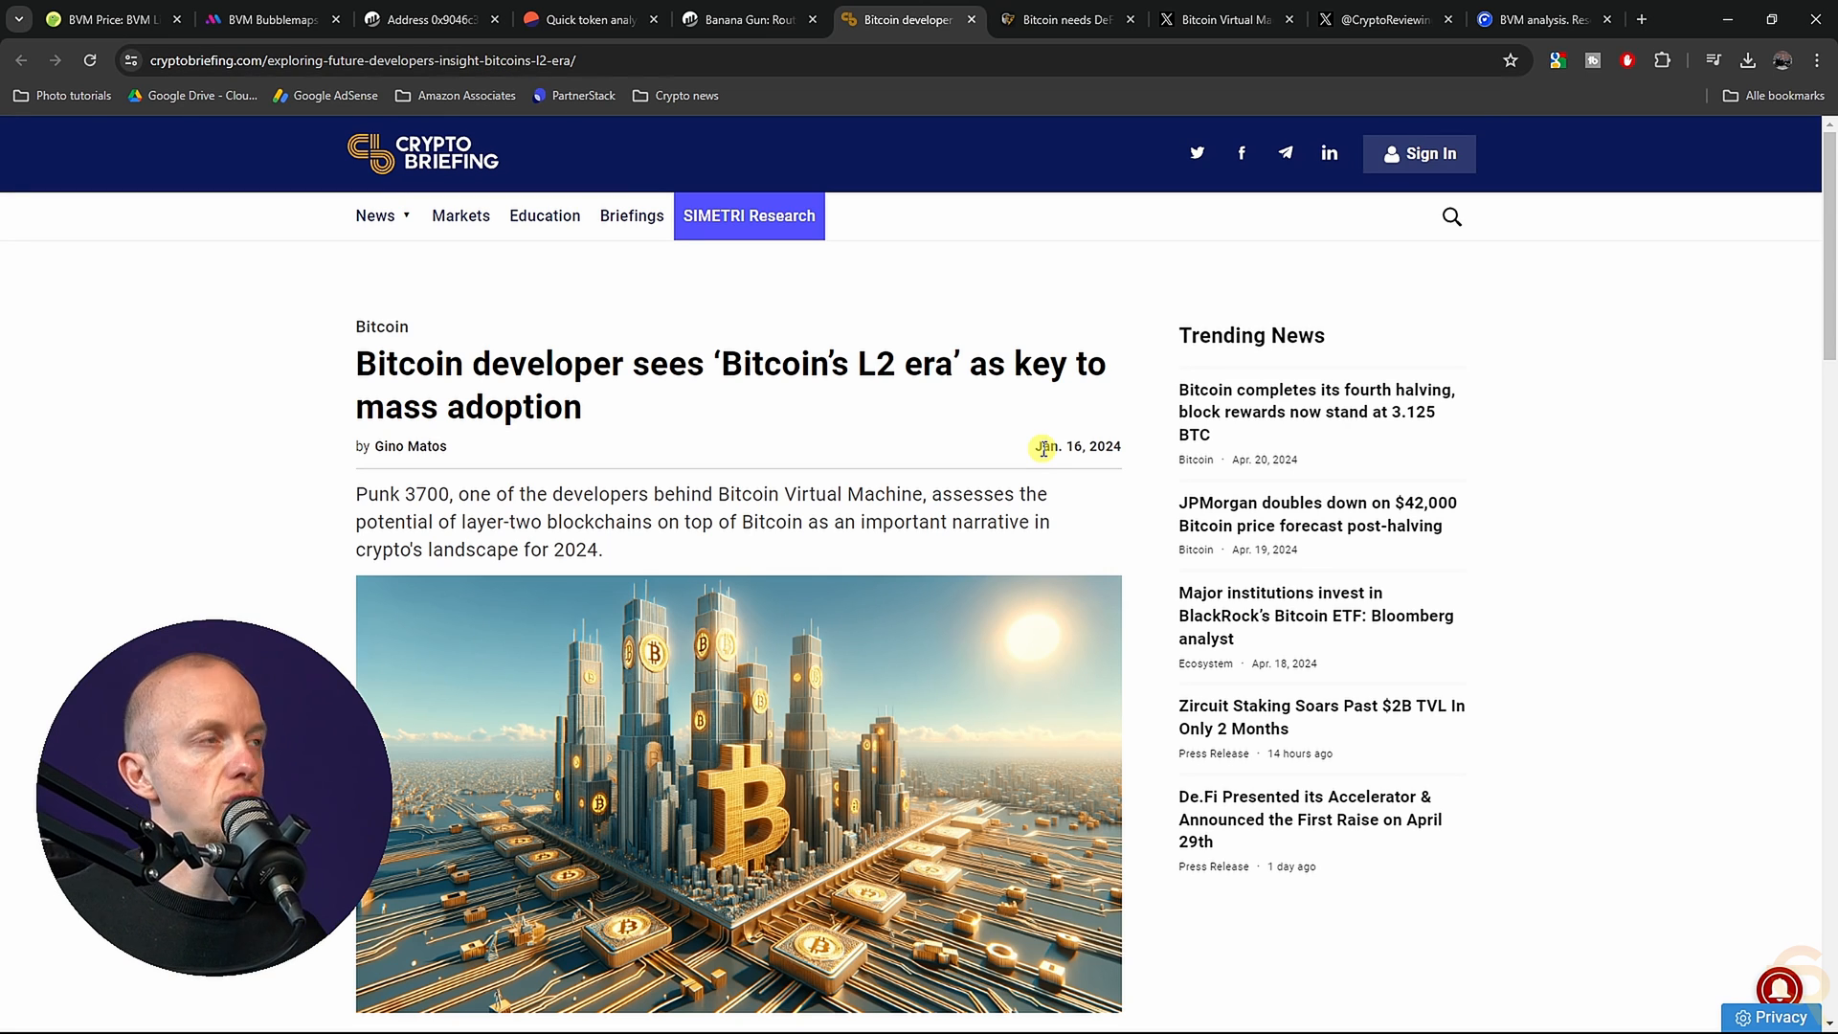
pyautogui.moveTo(727, 643)
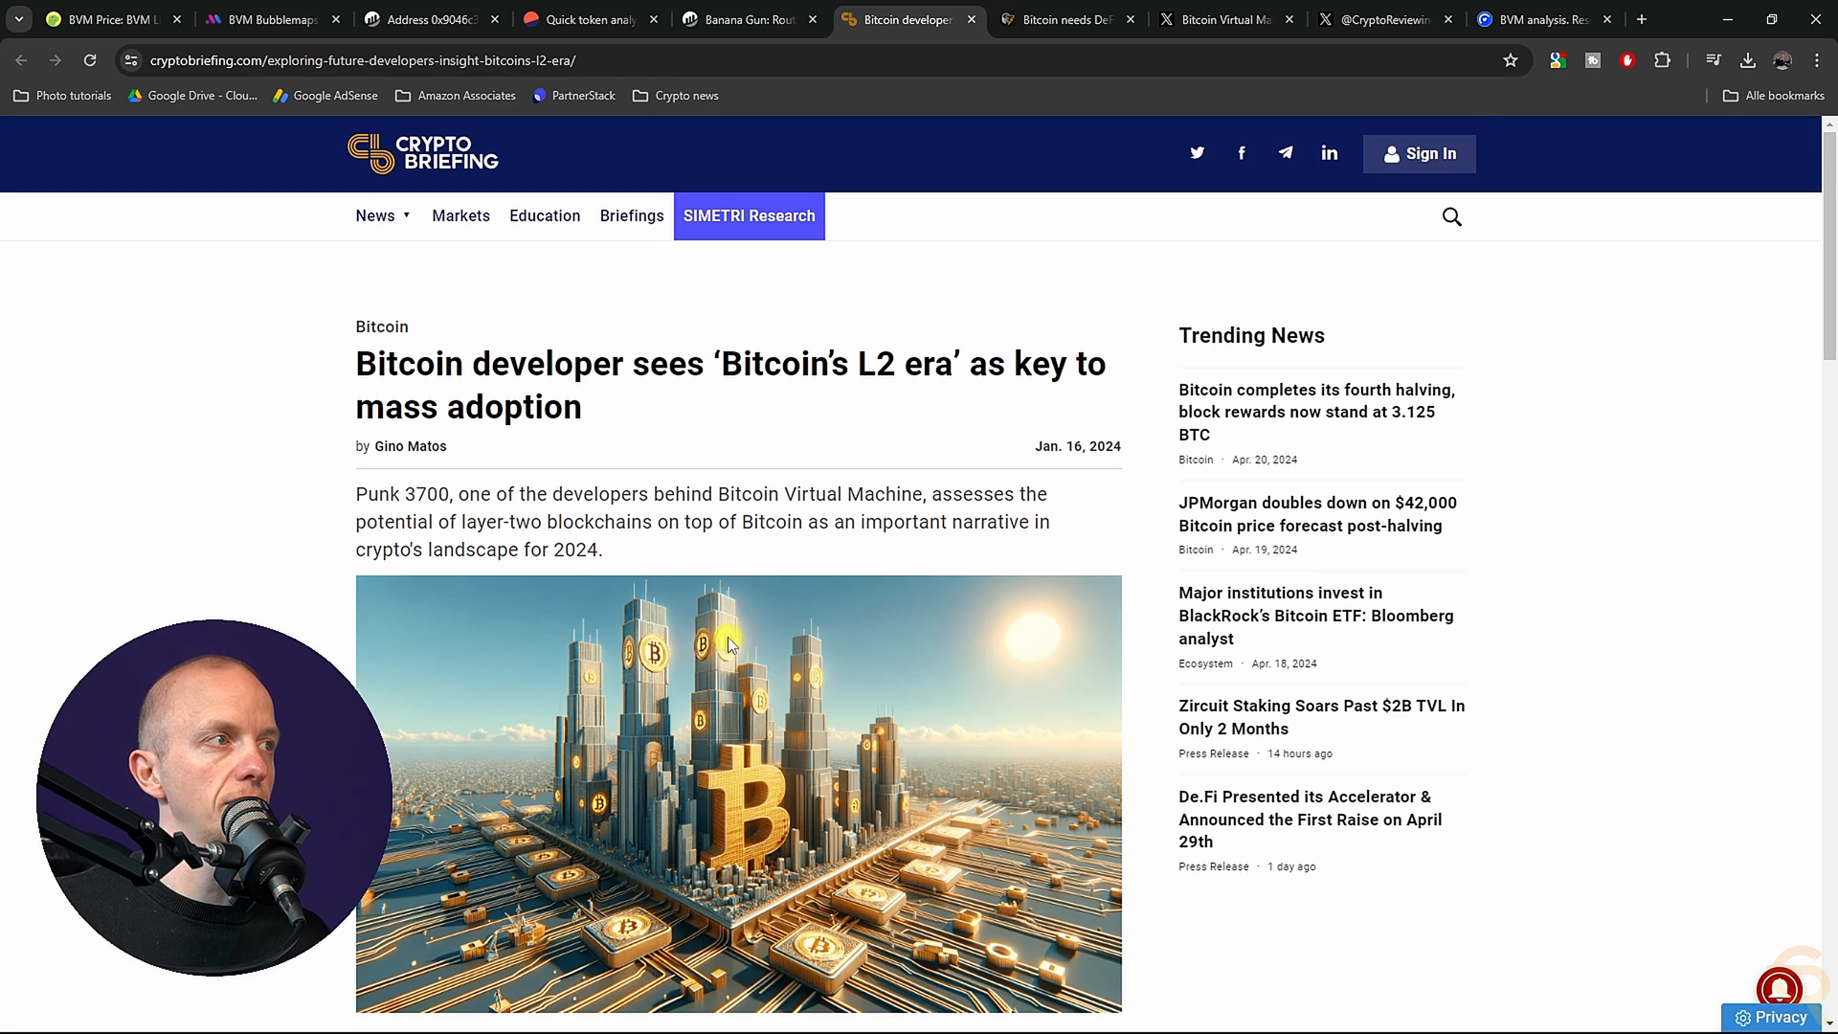
pyautogui.moveTo(245, 519)
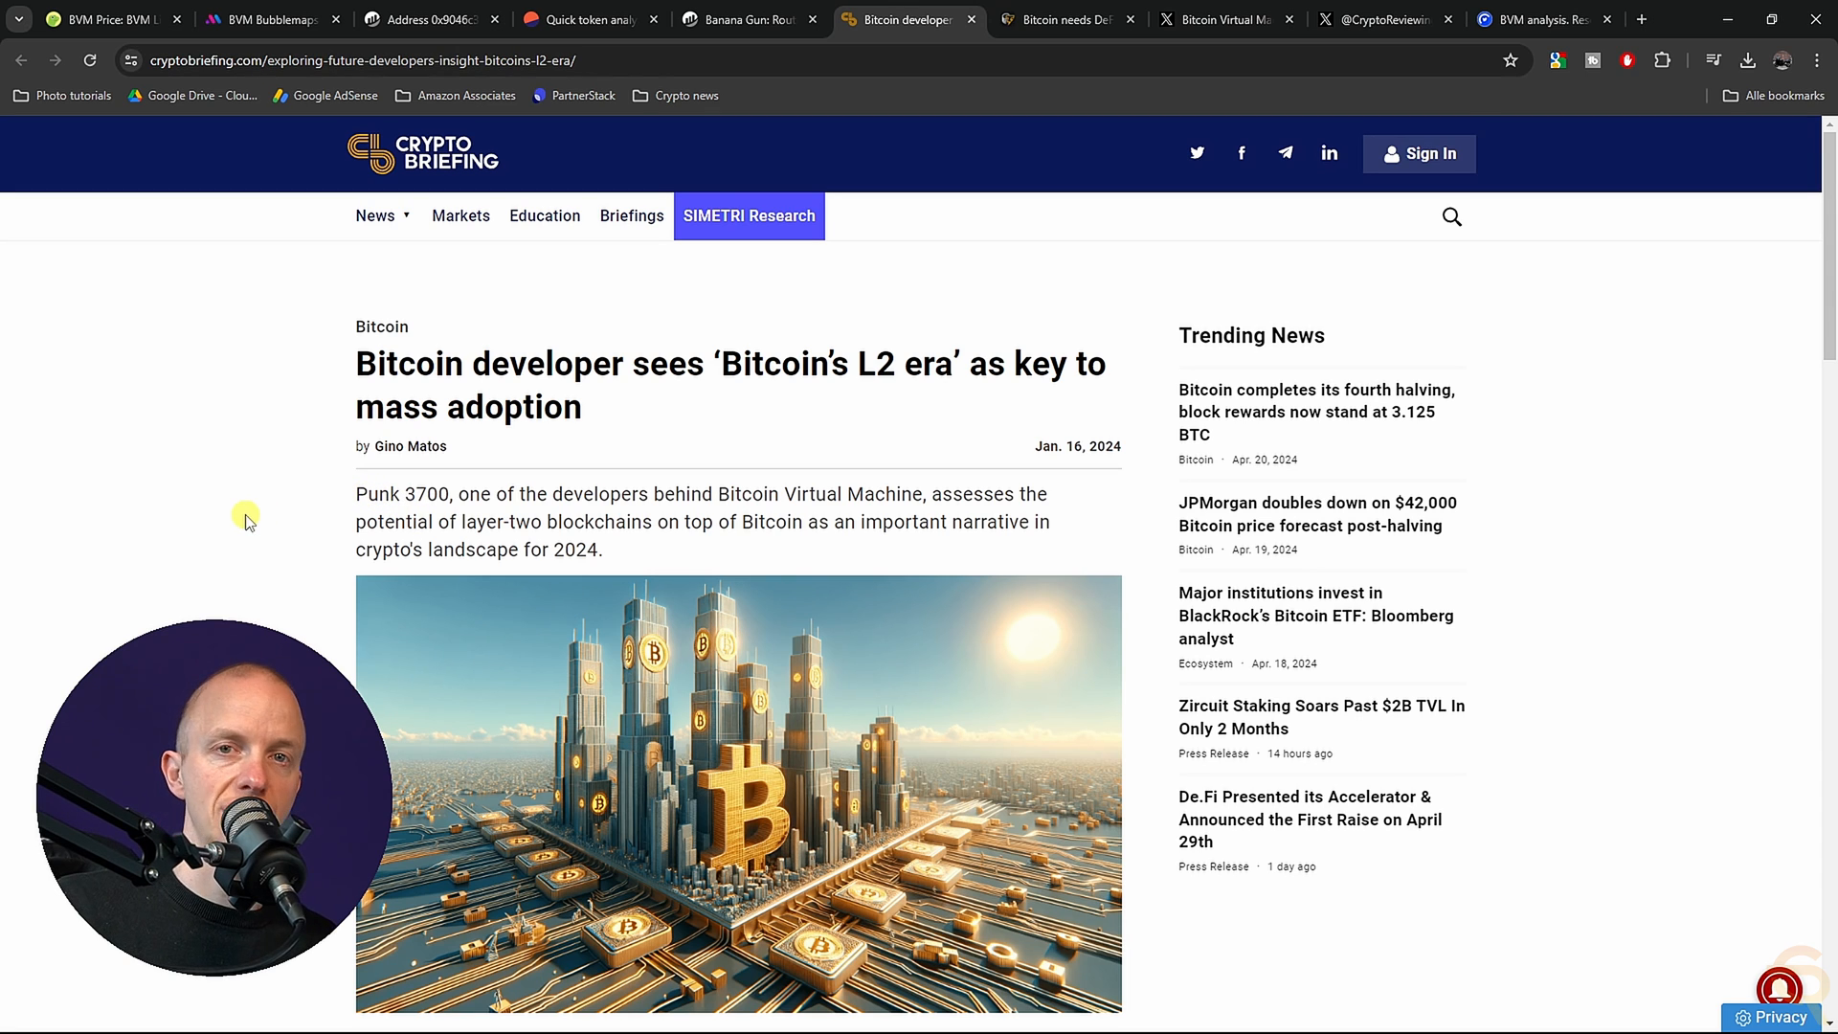
pyautogui.moveTo(575, 494)
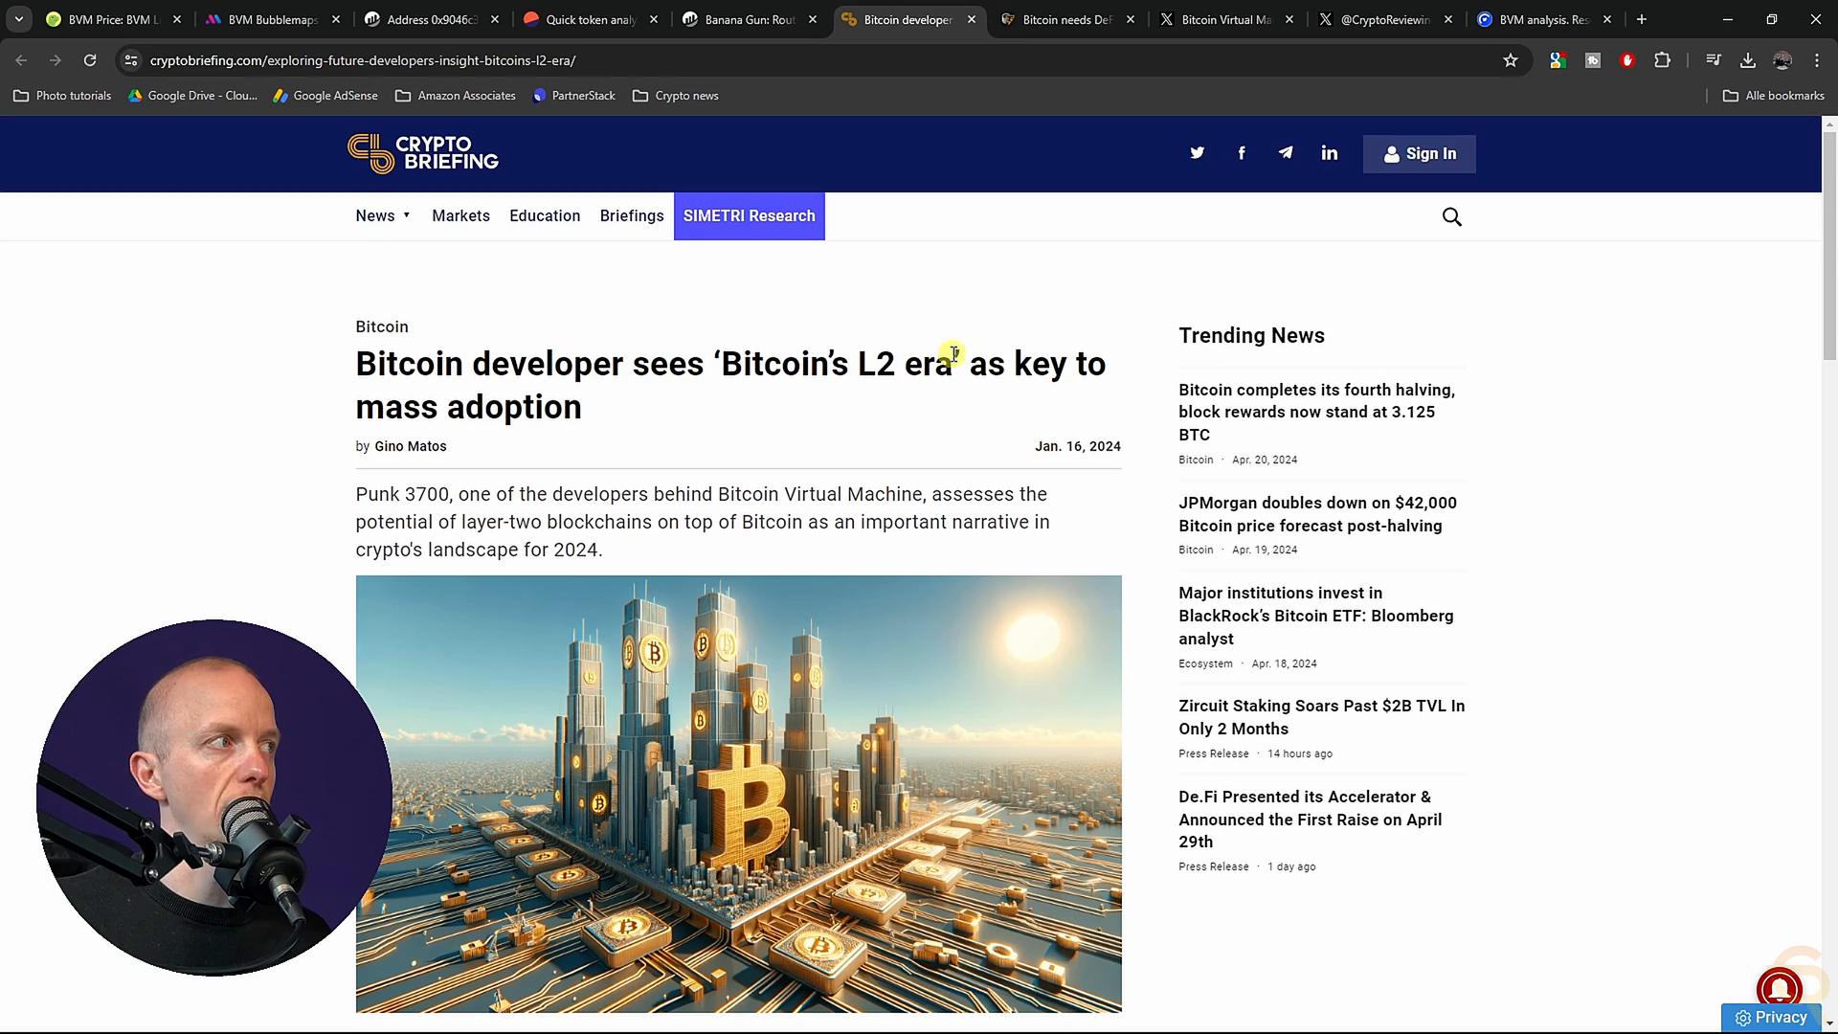
# - Open the Cointelegraph 'Bitcoin needs DeFi' article at Punk3700's BVM founding passage
pyautogui.click(1055, 20)
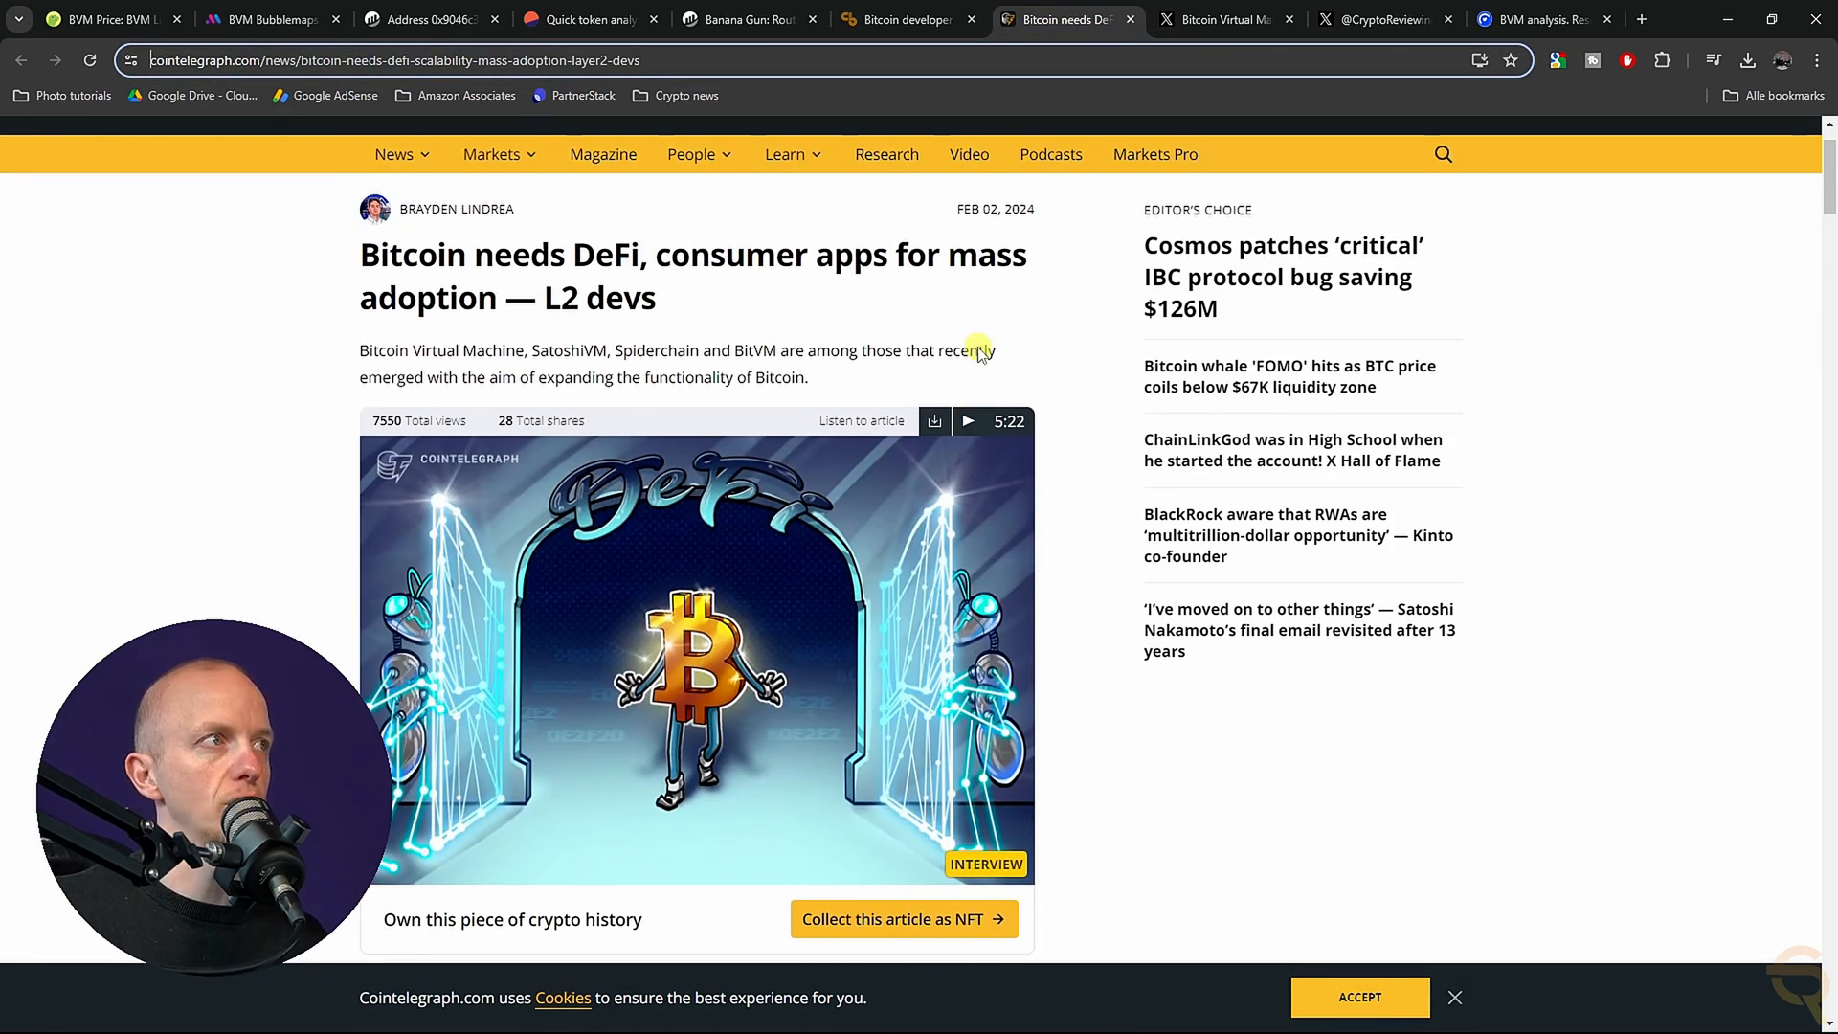
pyautogui.moveTo(805, 338)
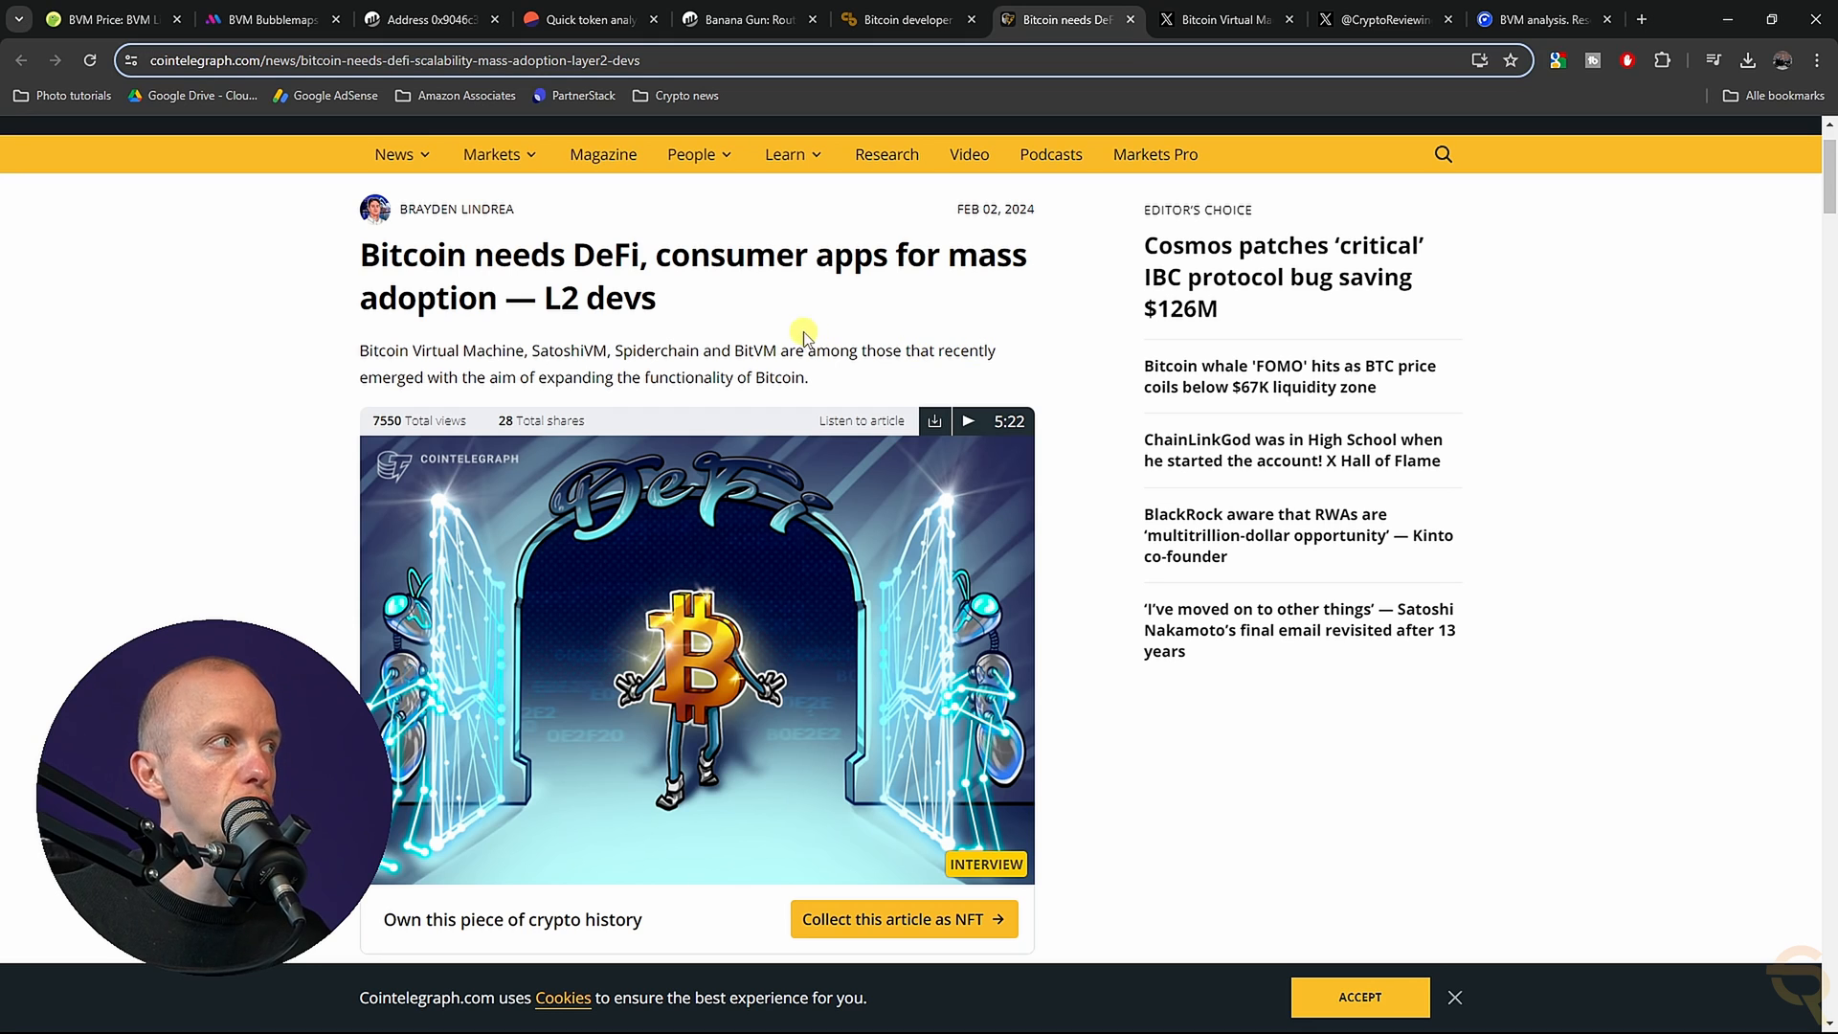
pyautogui.moveTo(586, 306)
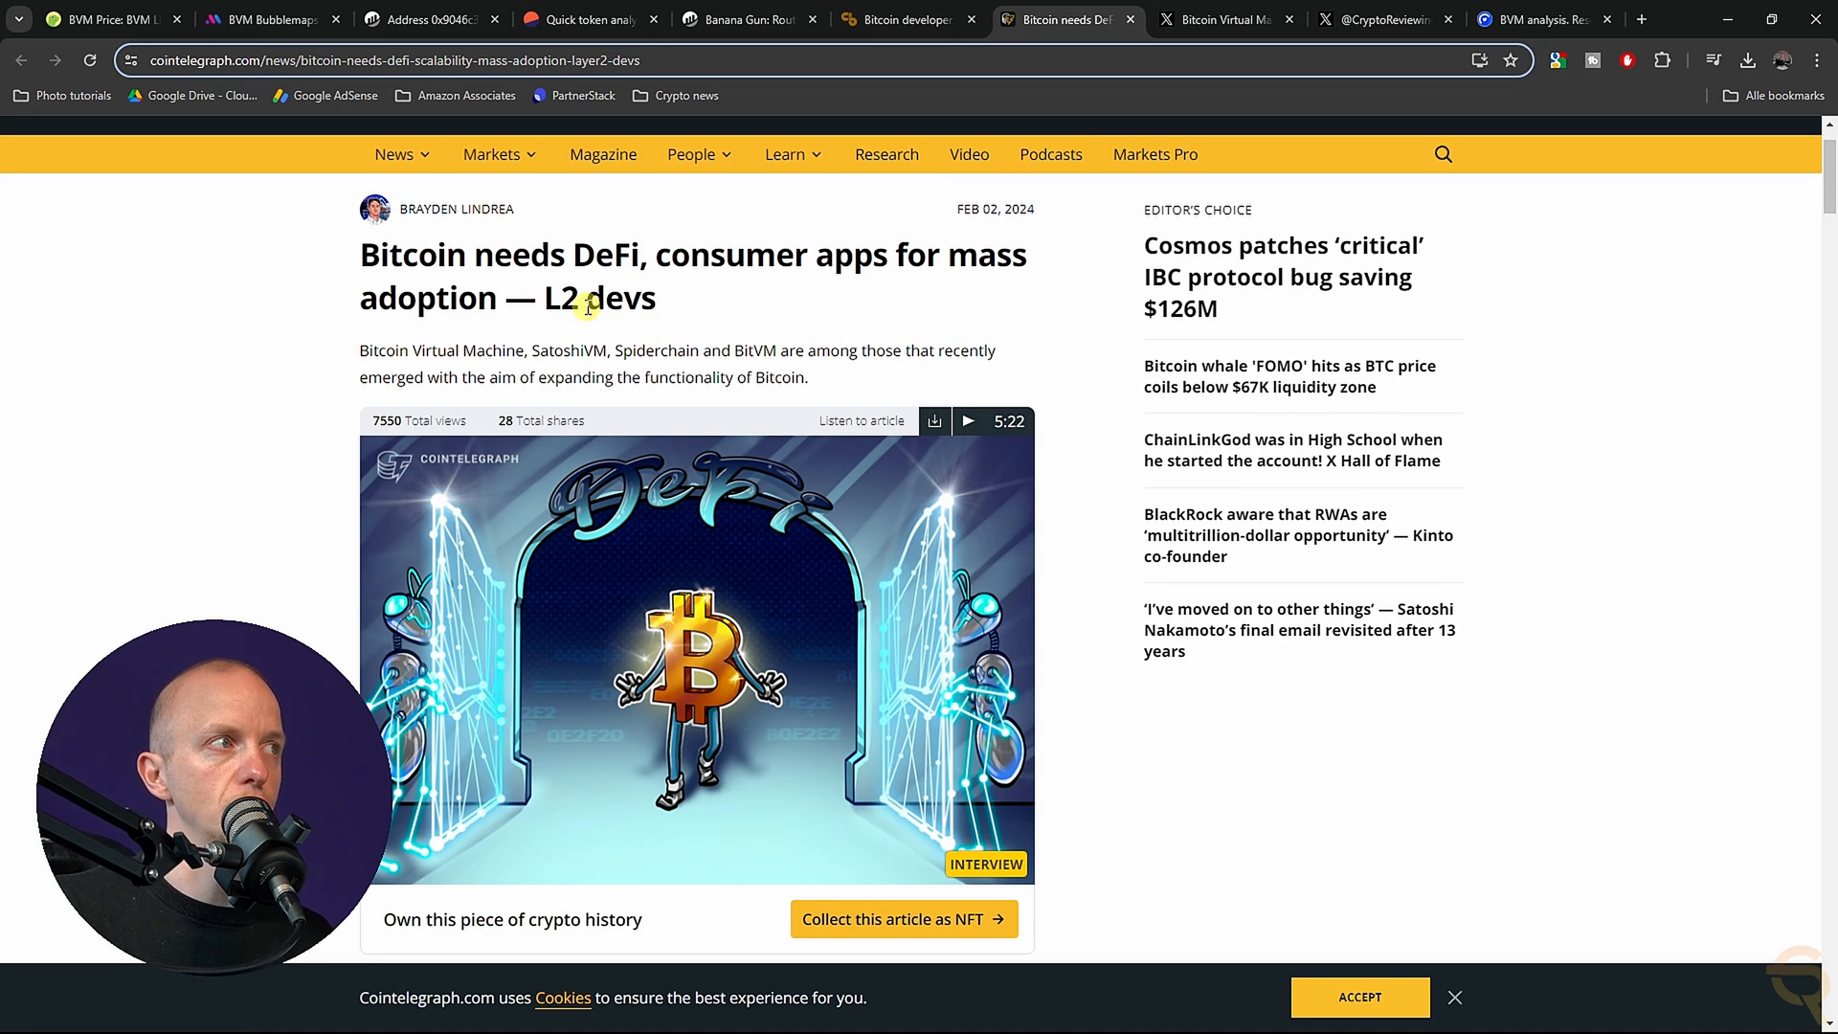
pyautogui.scroll(-3)
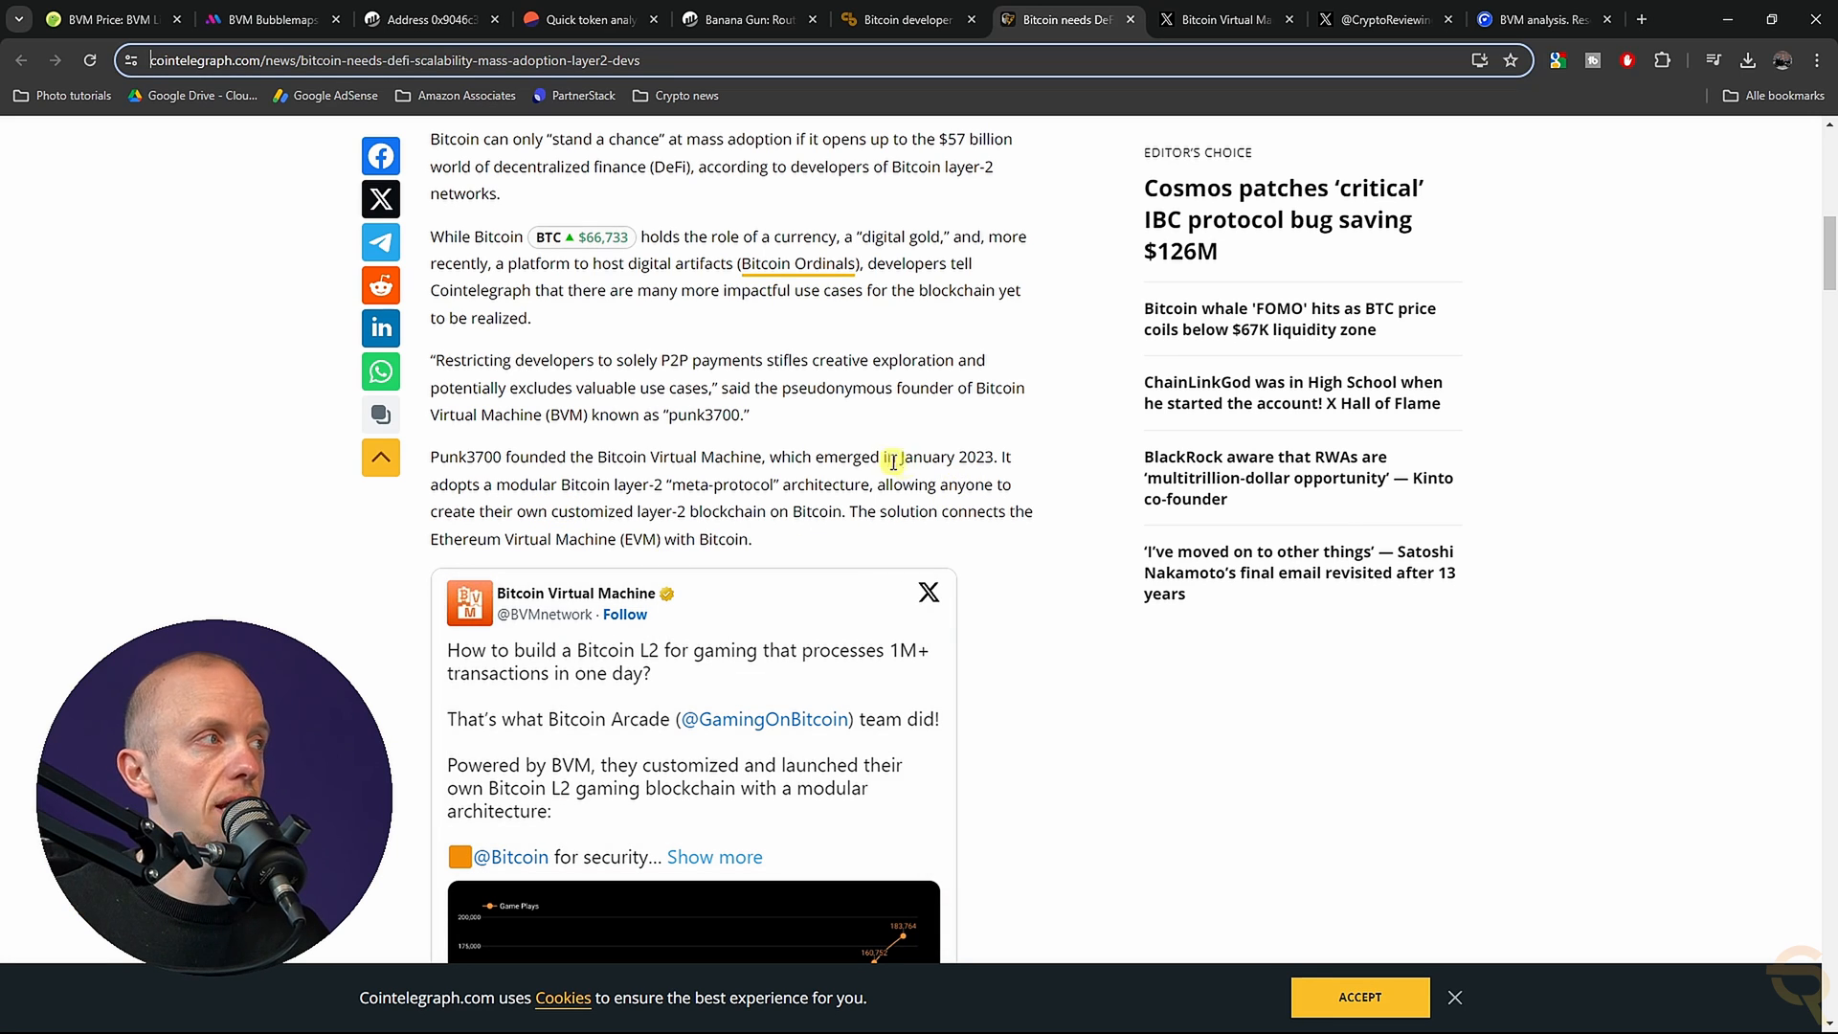
pyautogui.moveTo(747, 474)
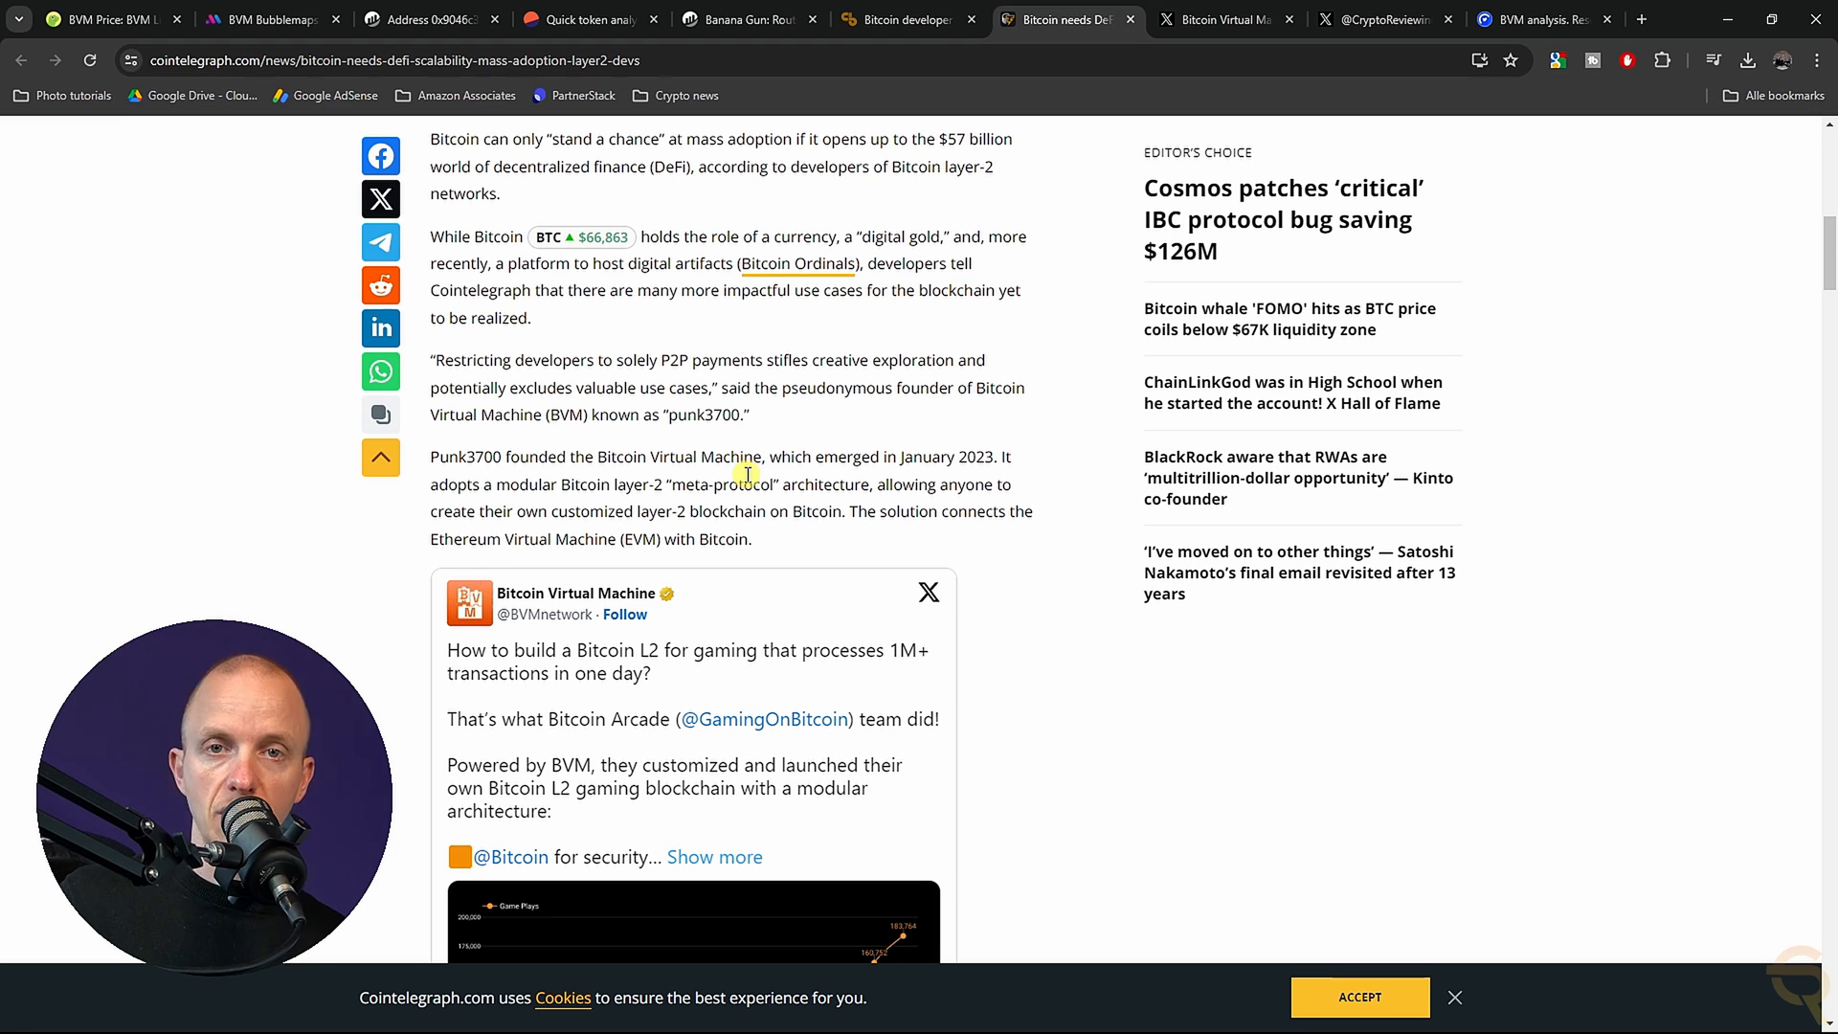
pyautogui.click(1222, 19)
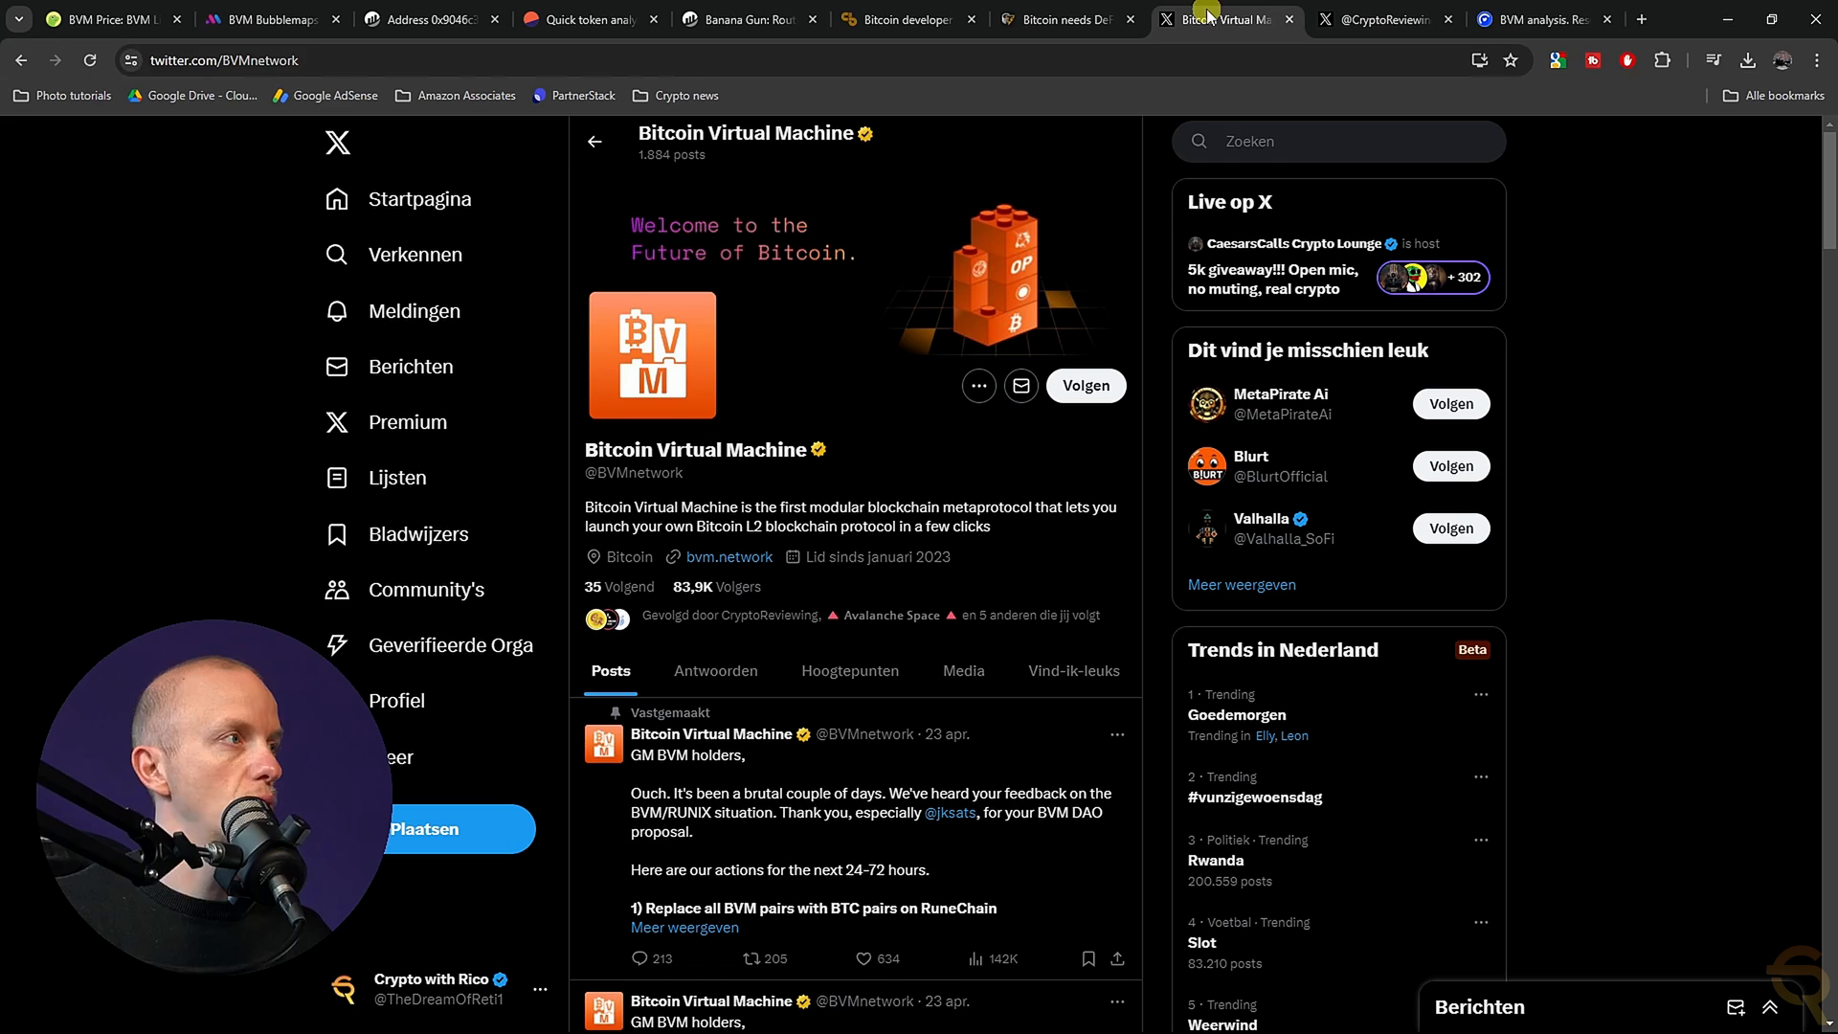
pyautogui.moveTo(700, 586)
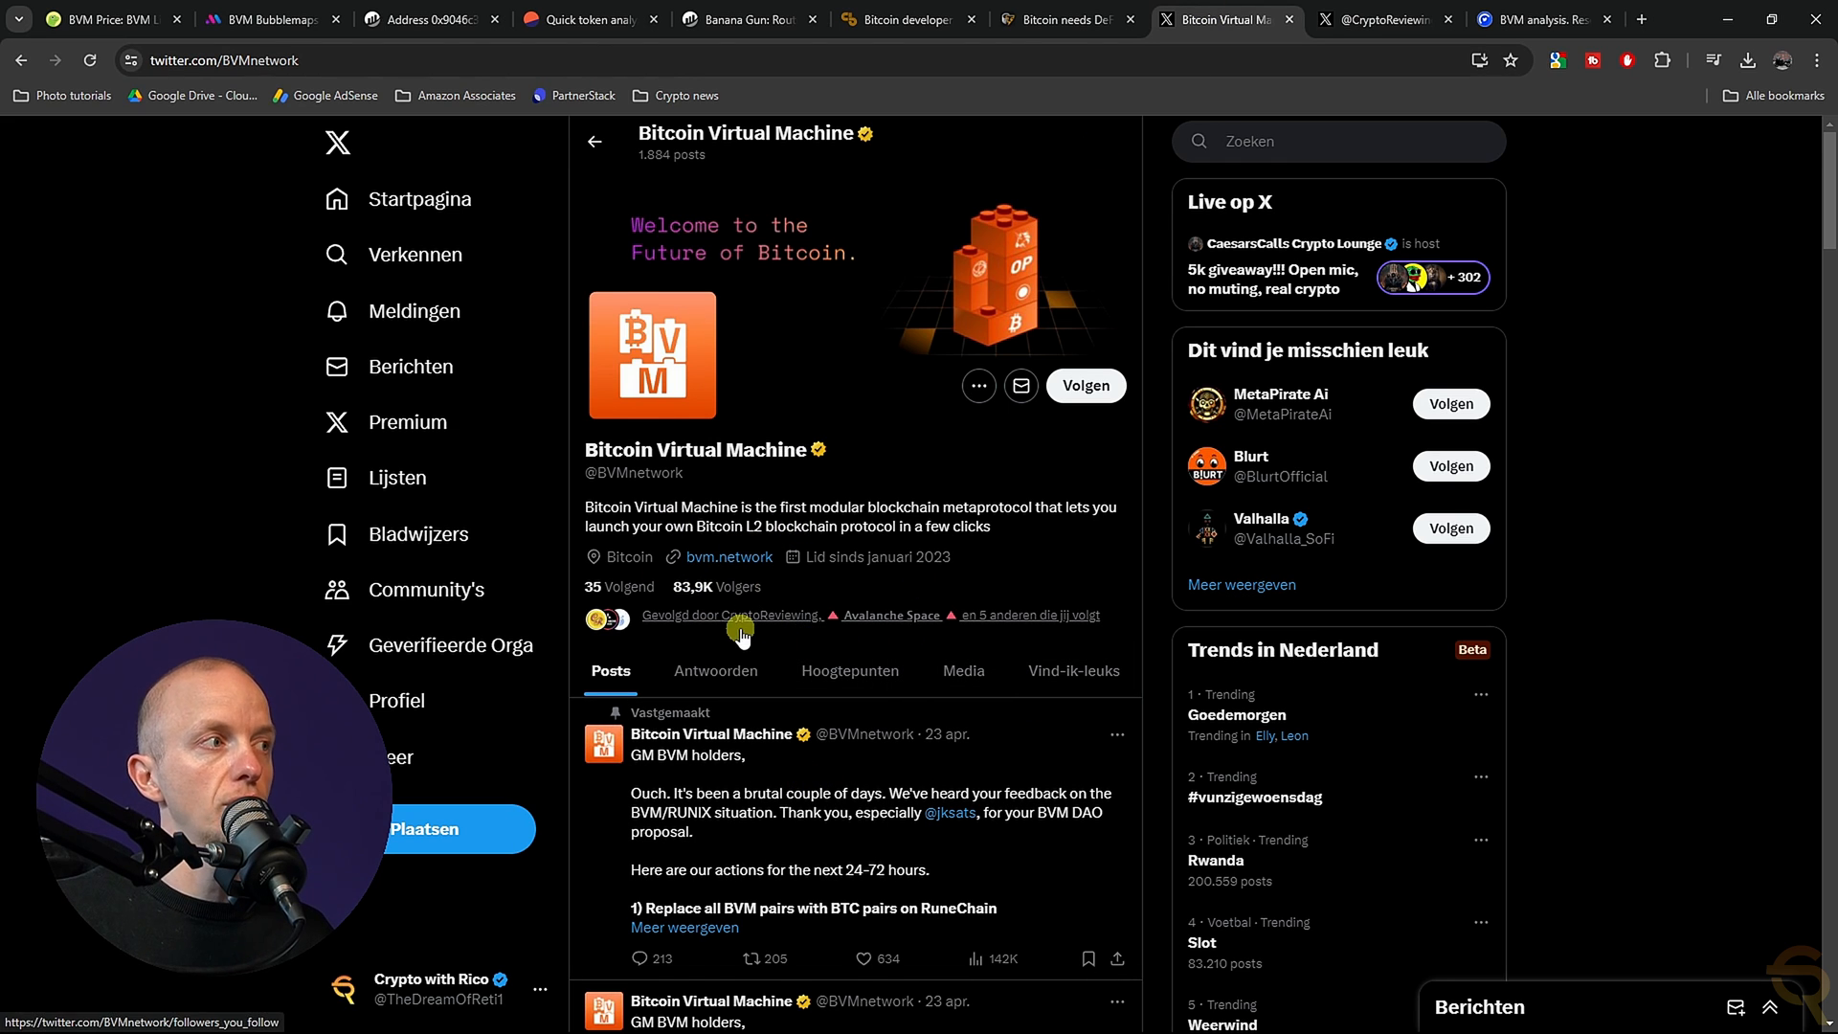
pyautogui.click(1384, 20)
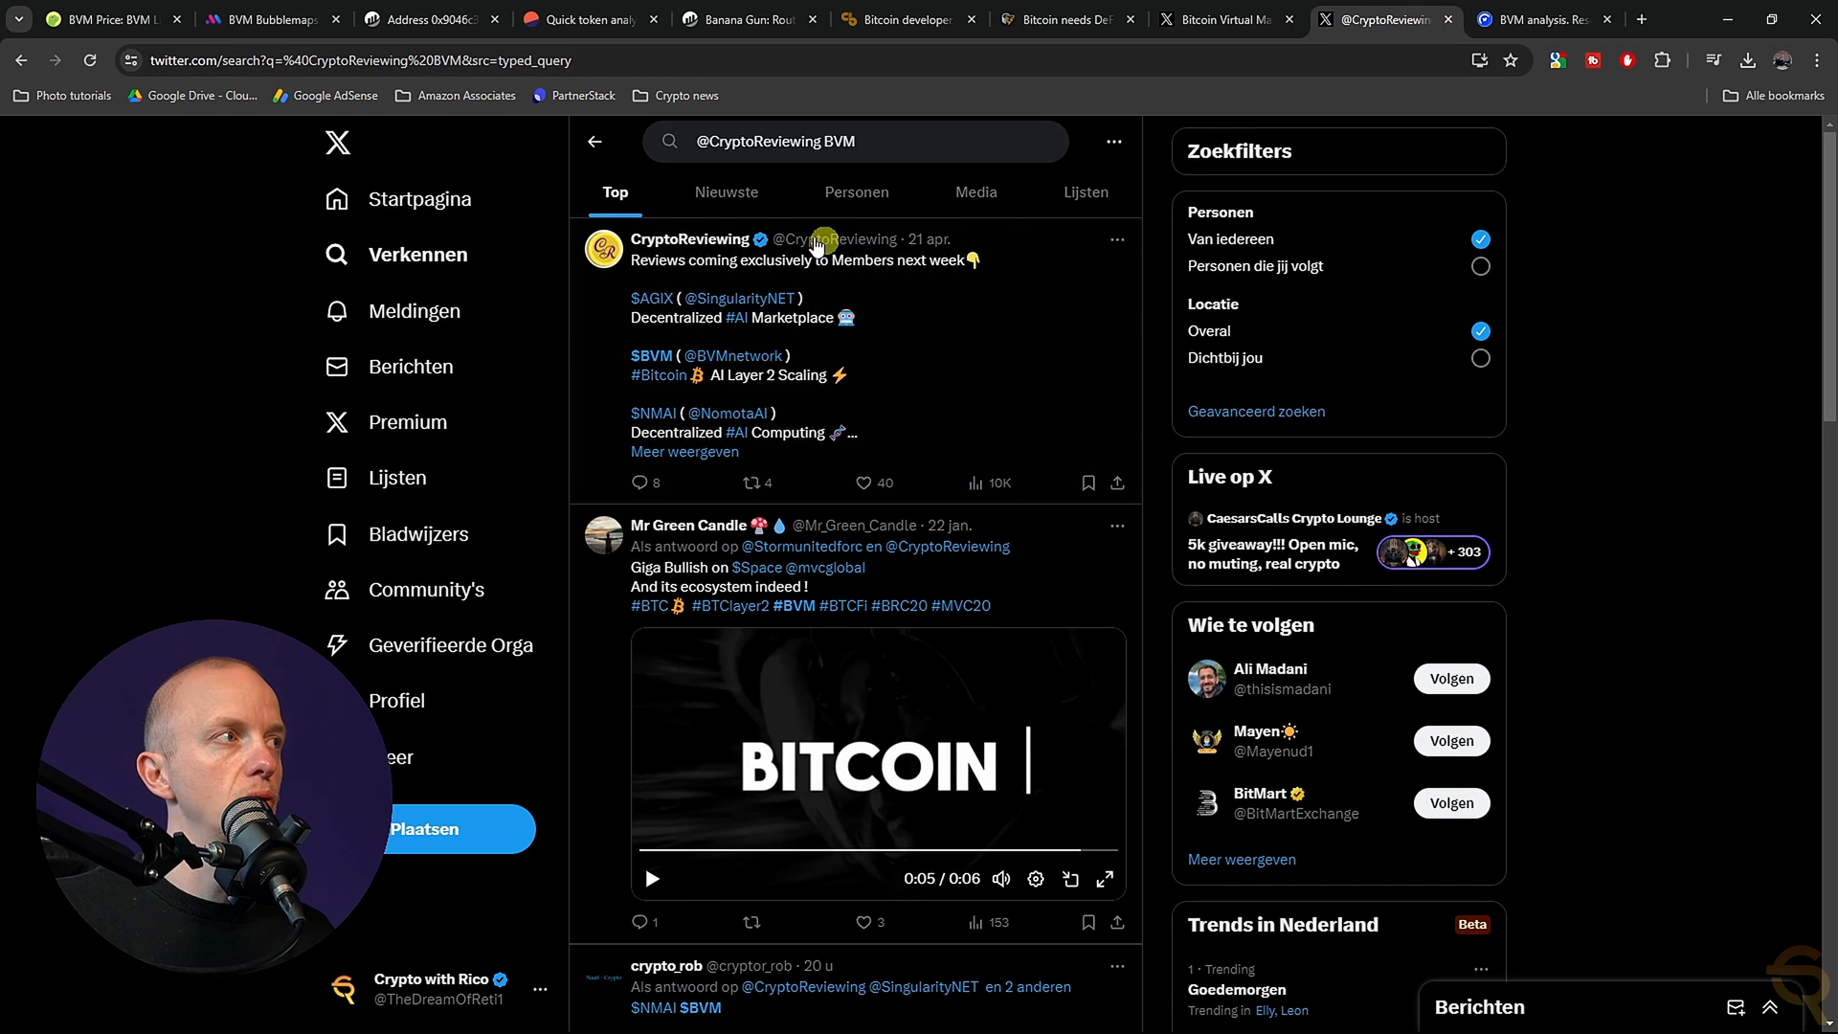
pyautogui.moveTo(1030, 402)
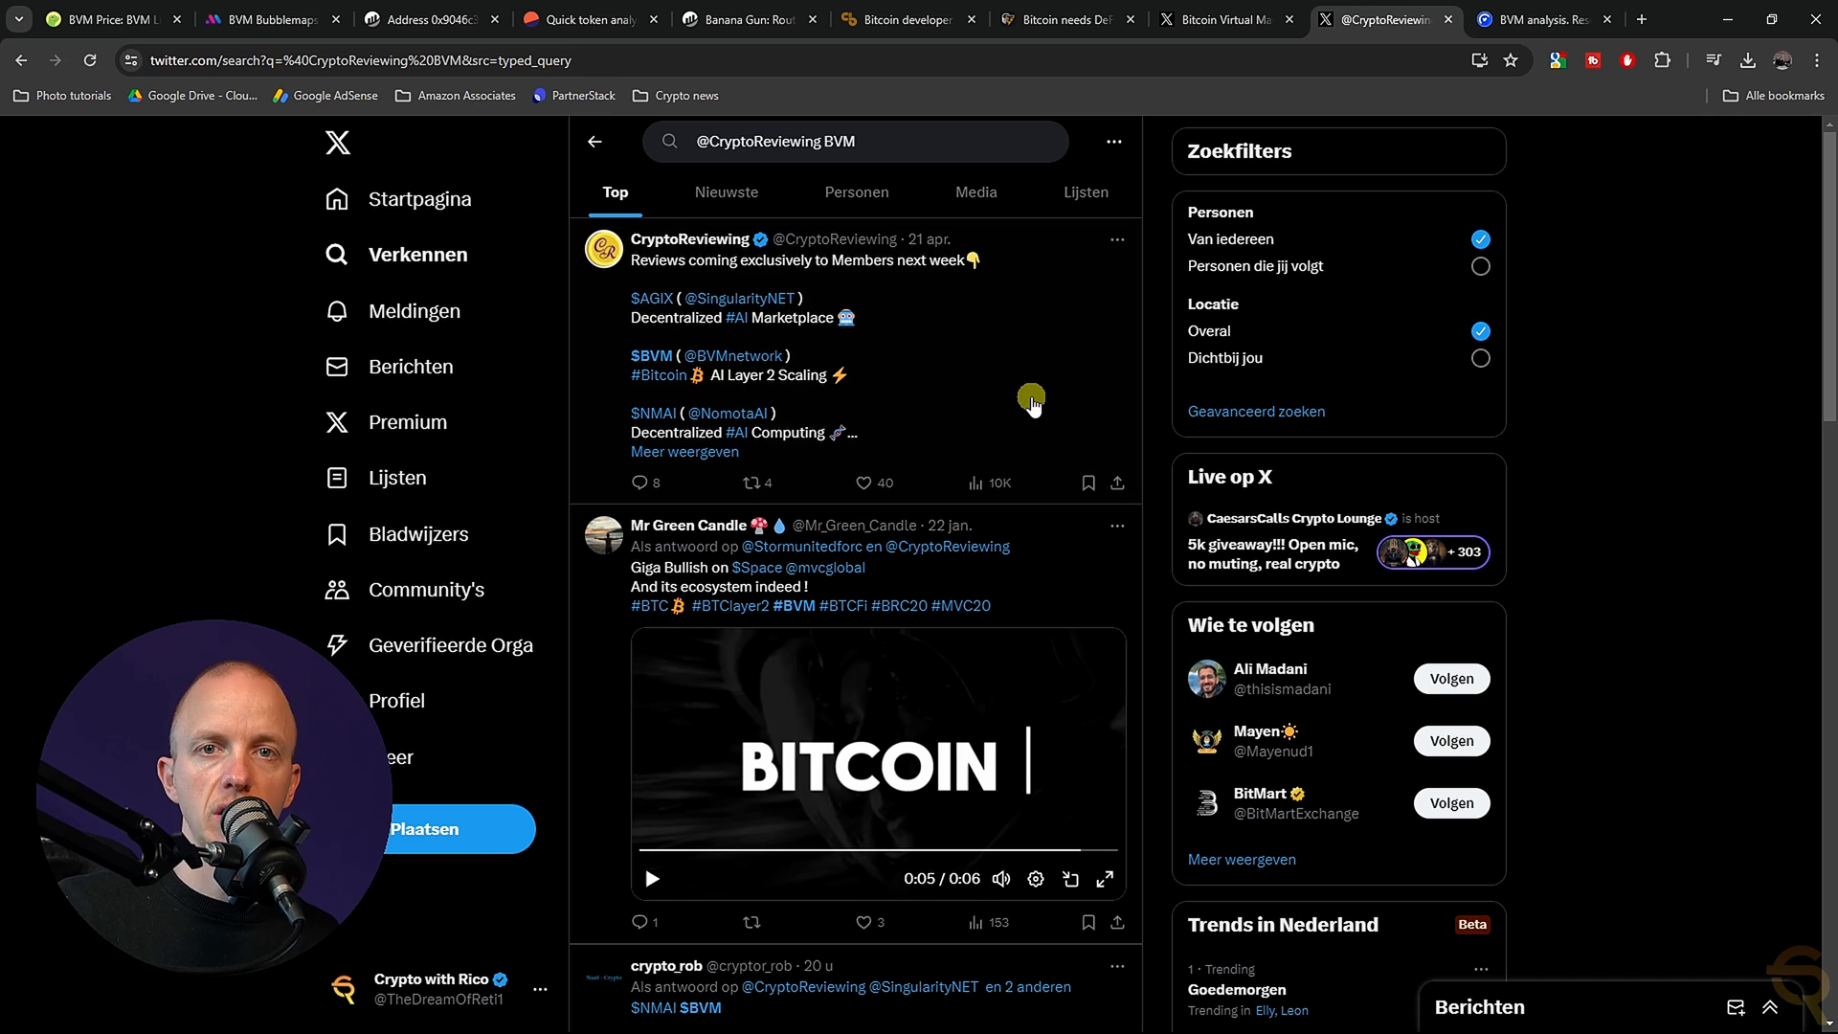
pyautogui.moveTo(672, 261)
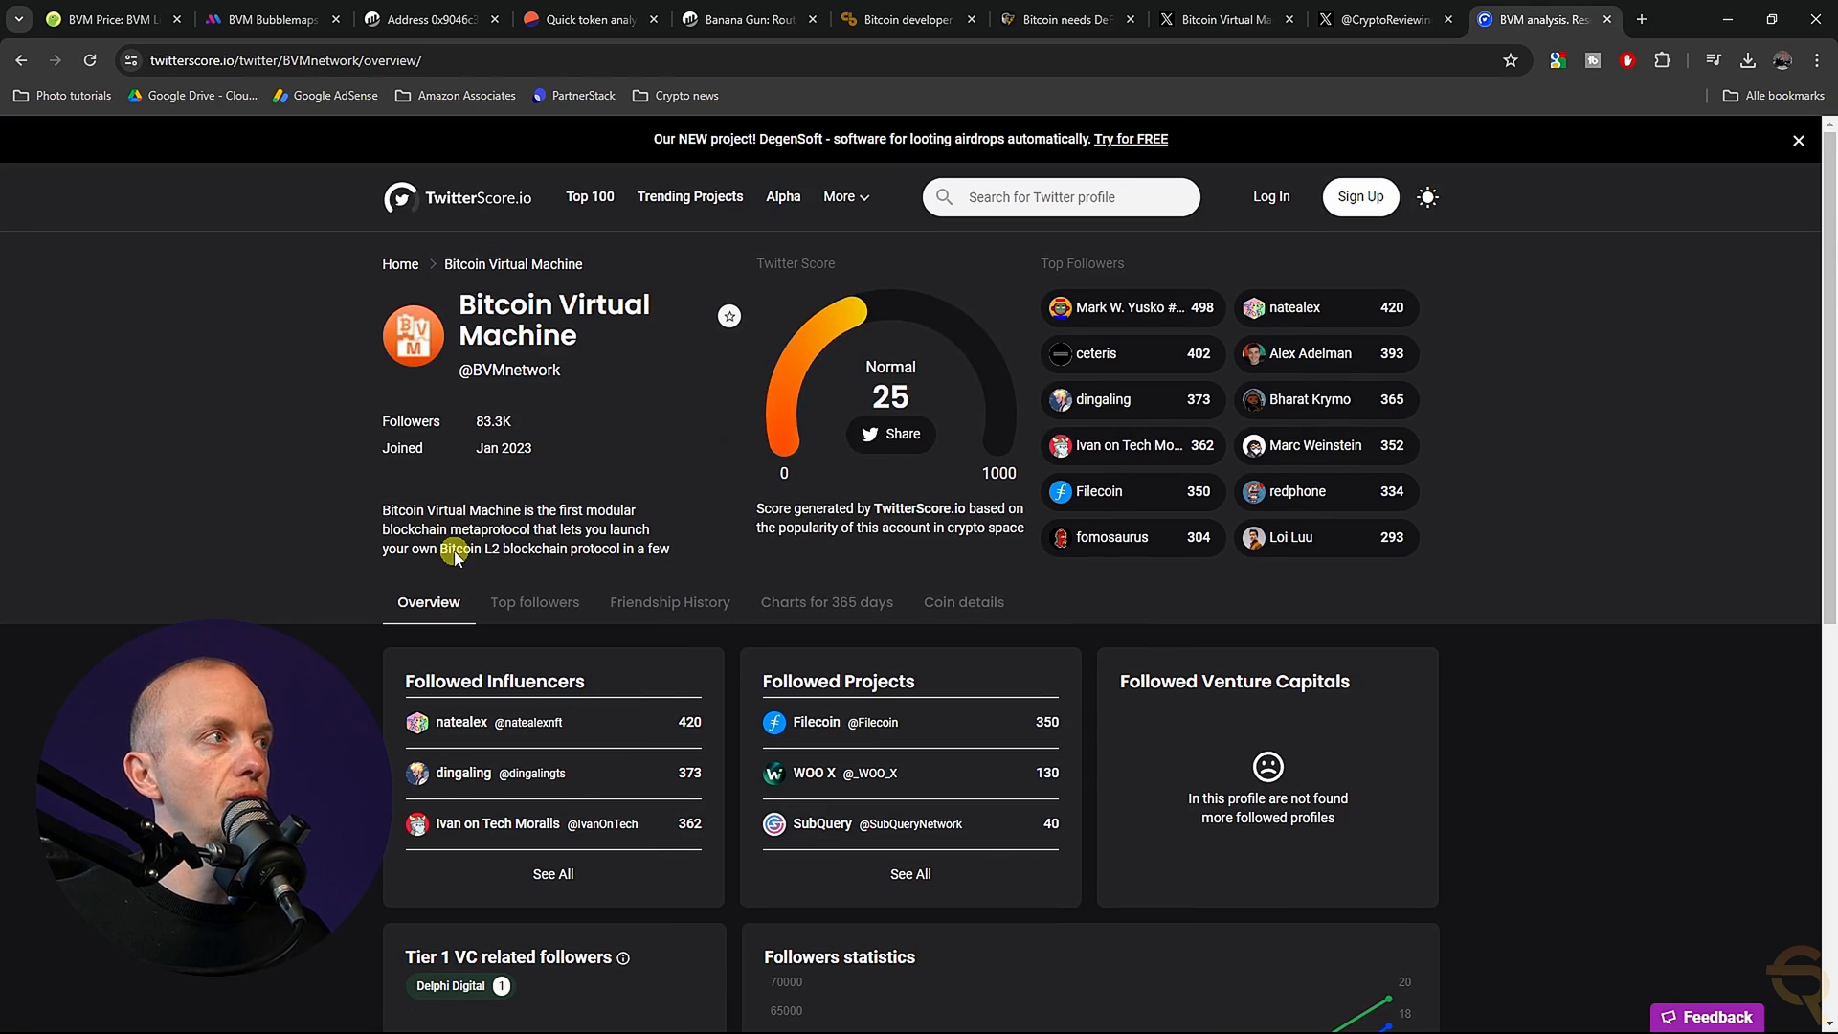
pyautogui.click(1223, 20)
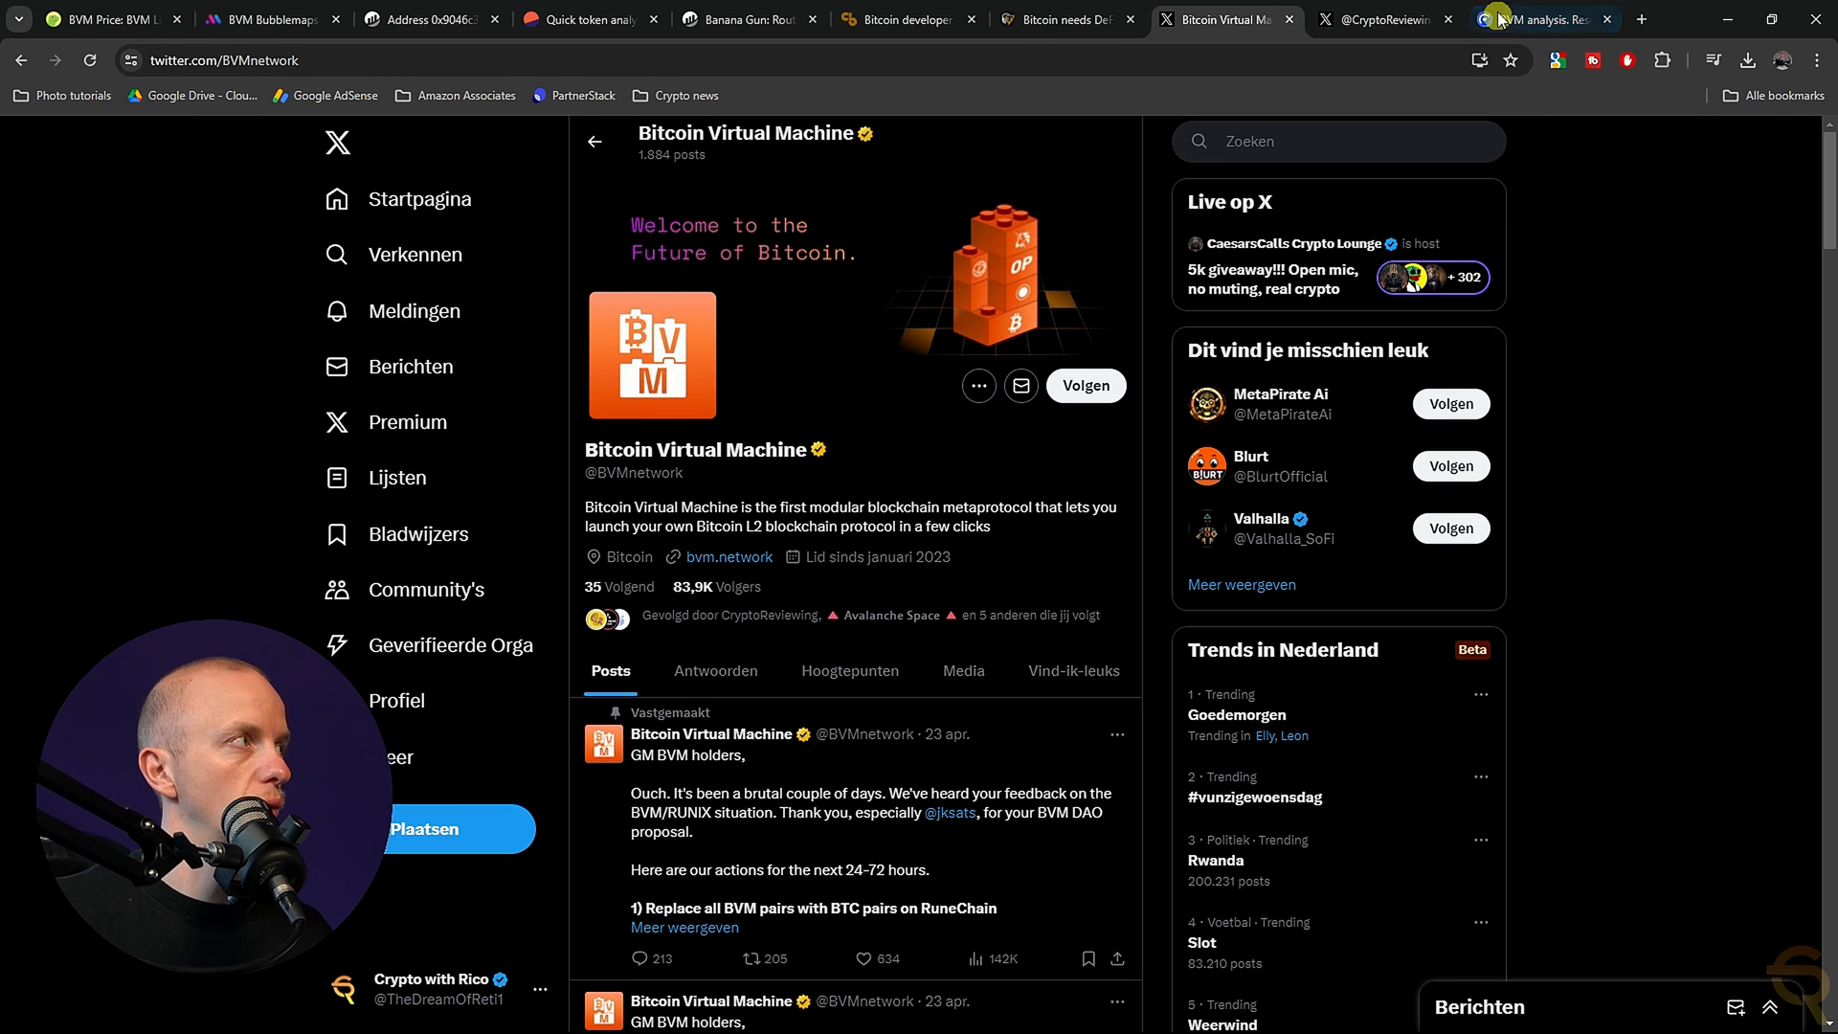
pyautogui.click(1539, 20)
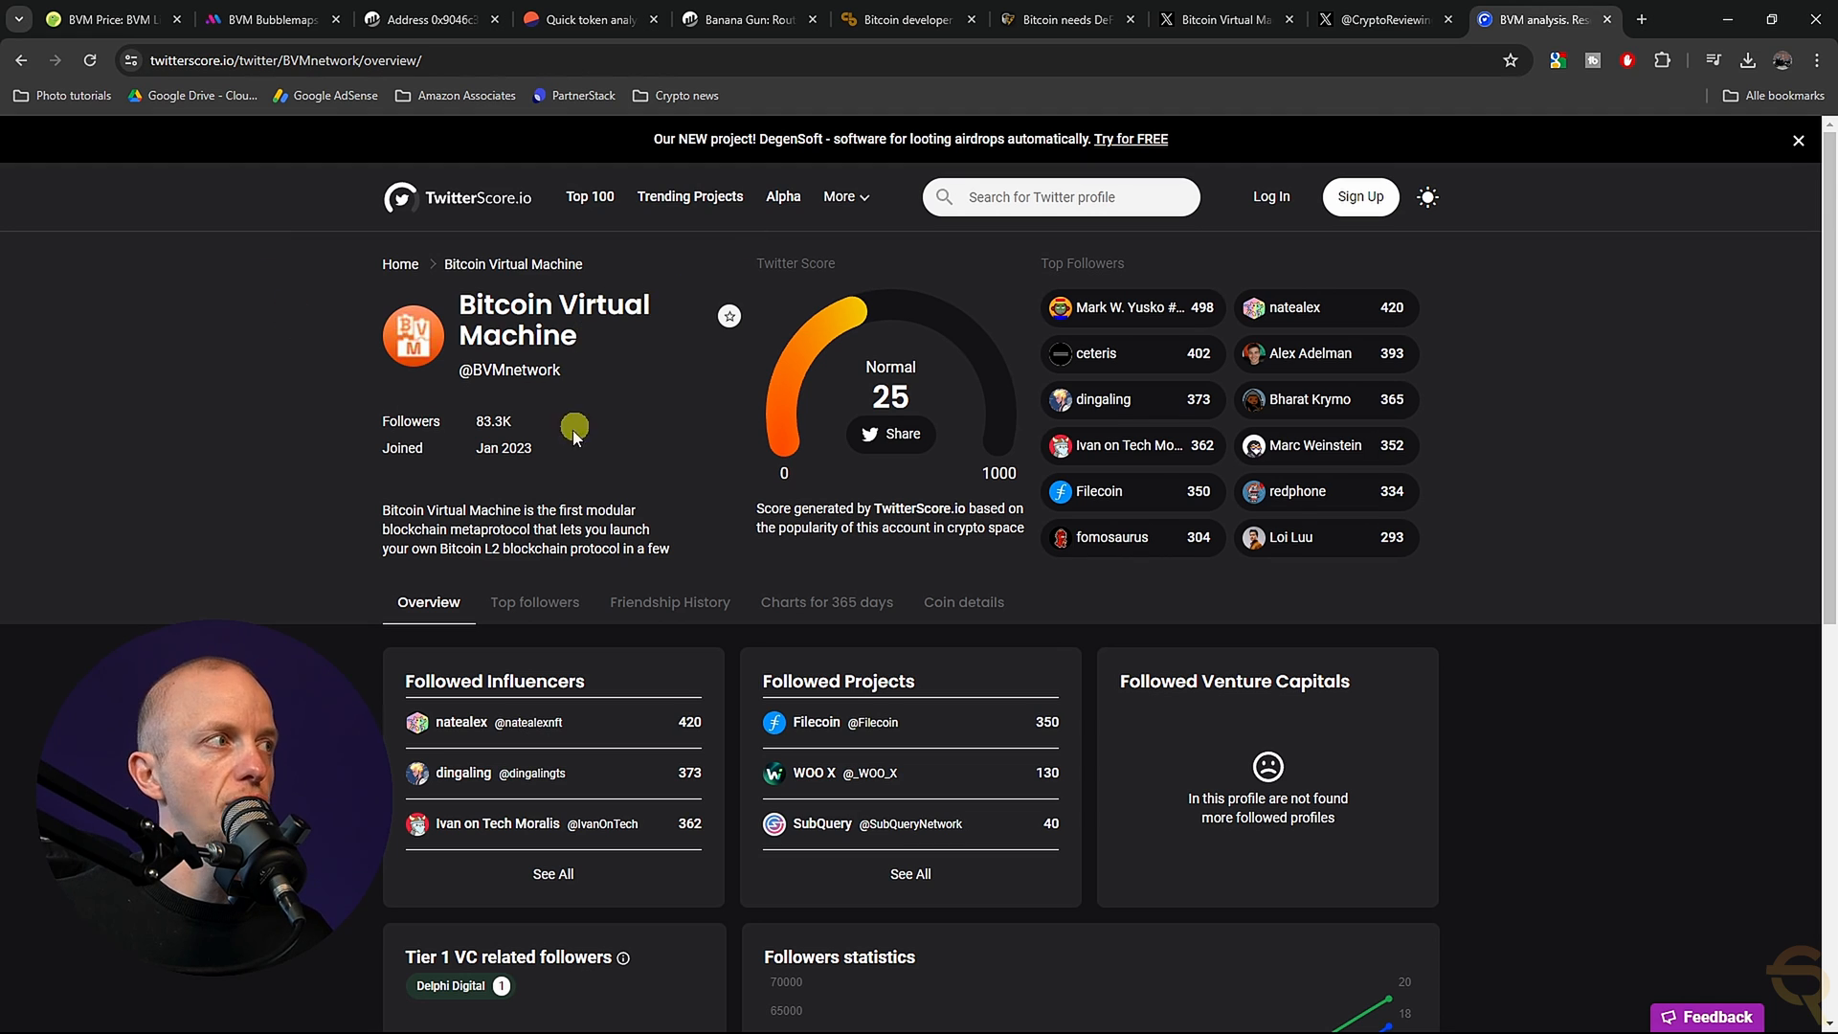
pyautogui.moveTo(721, 444)
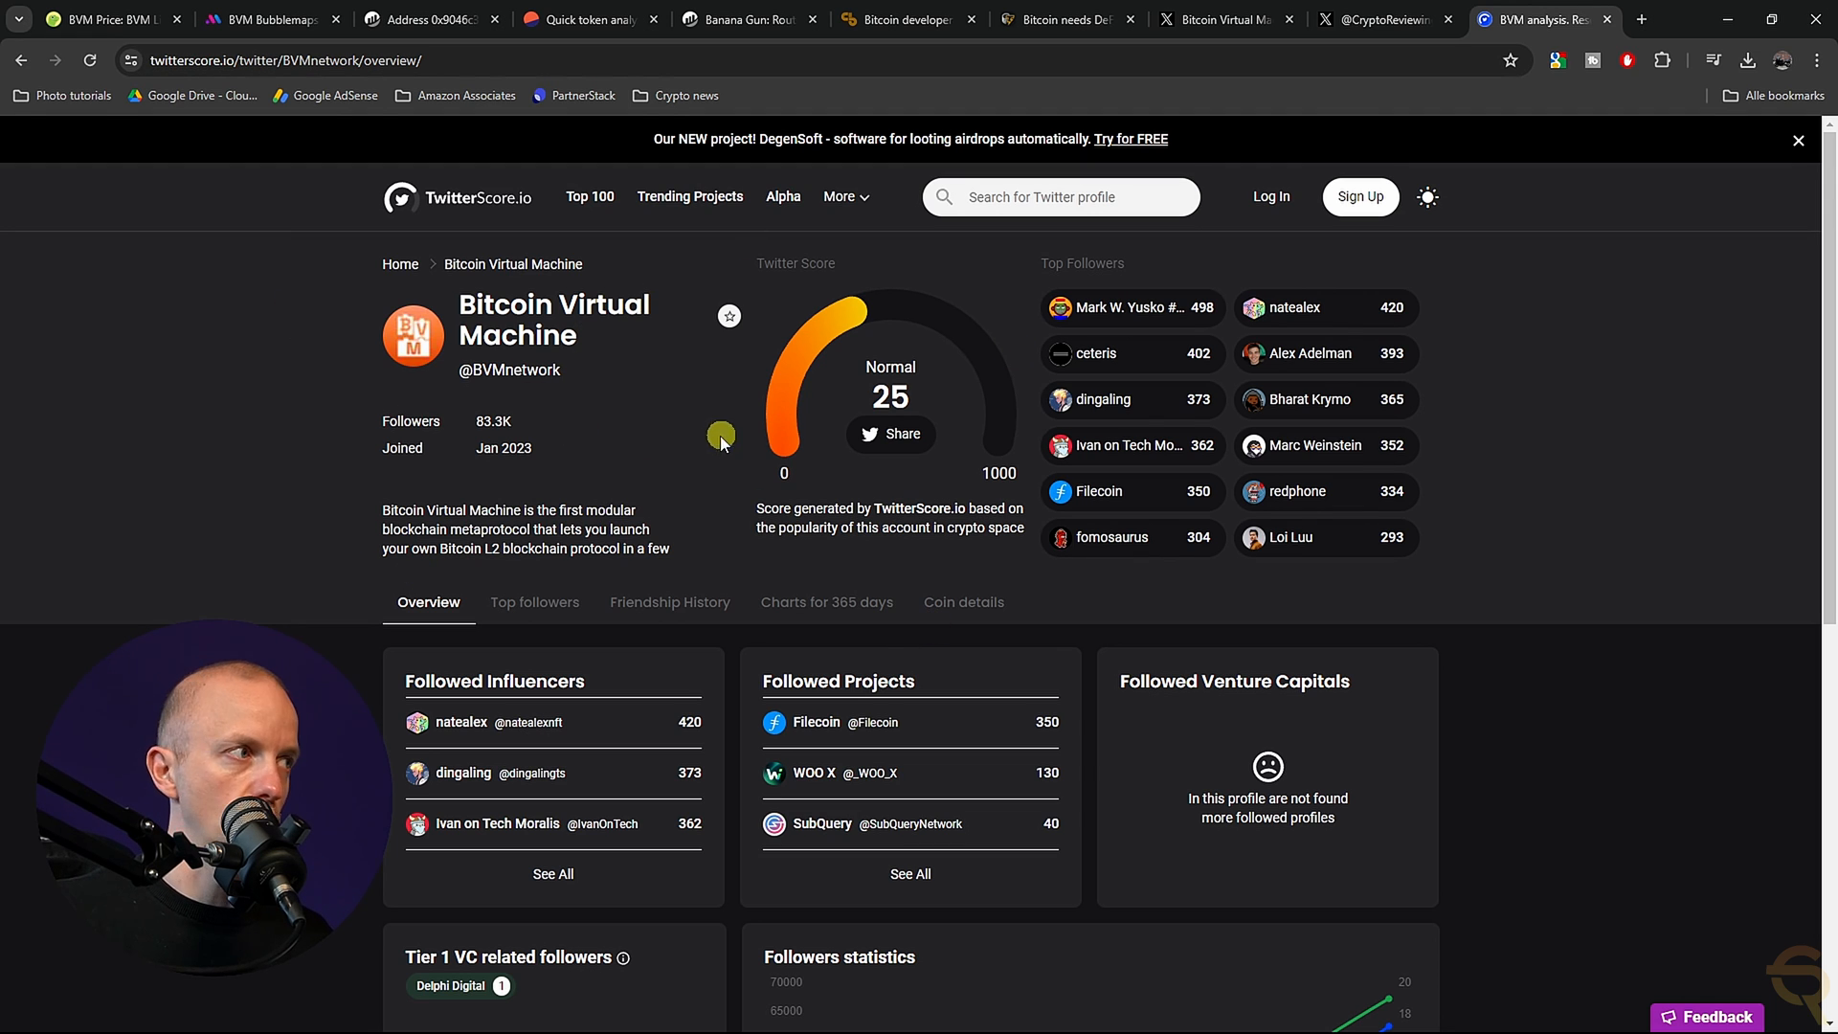
# - Review BVM's follower growth statistics, then return to the CoinGecko BVM price page
pyautogui.scroll(-3)
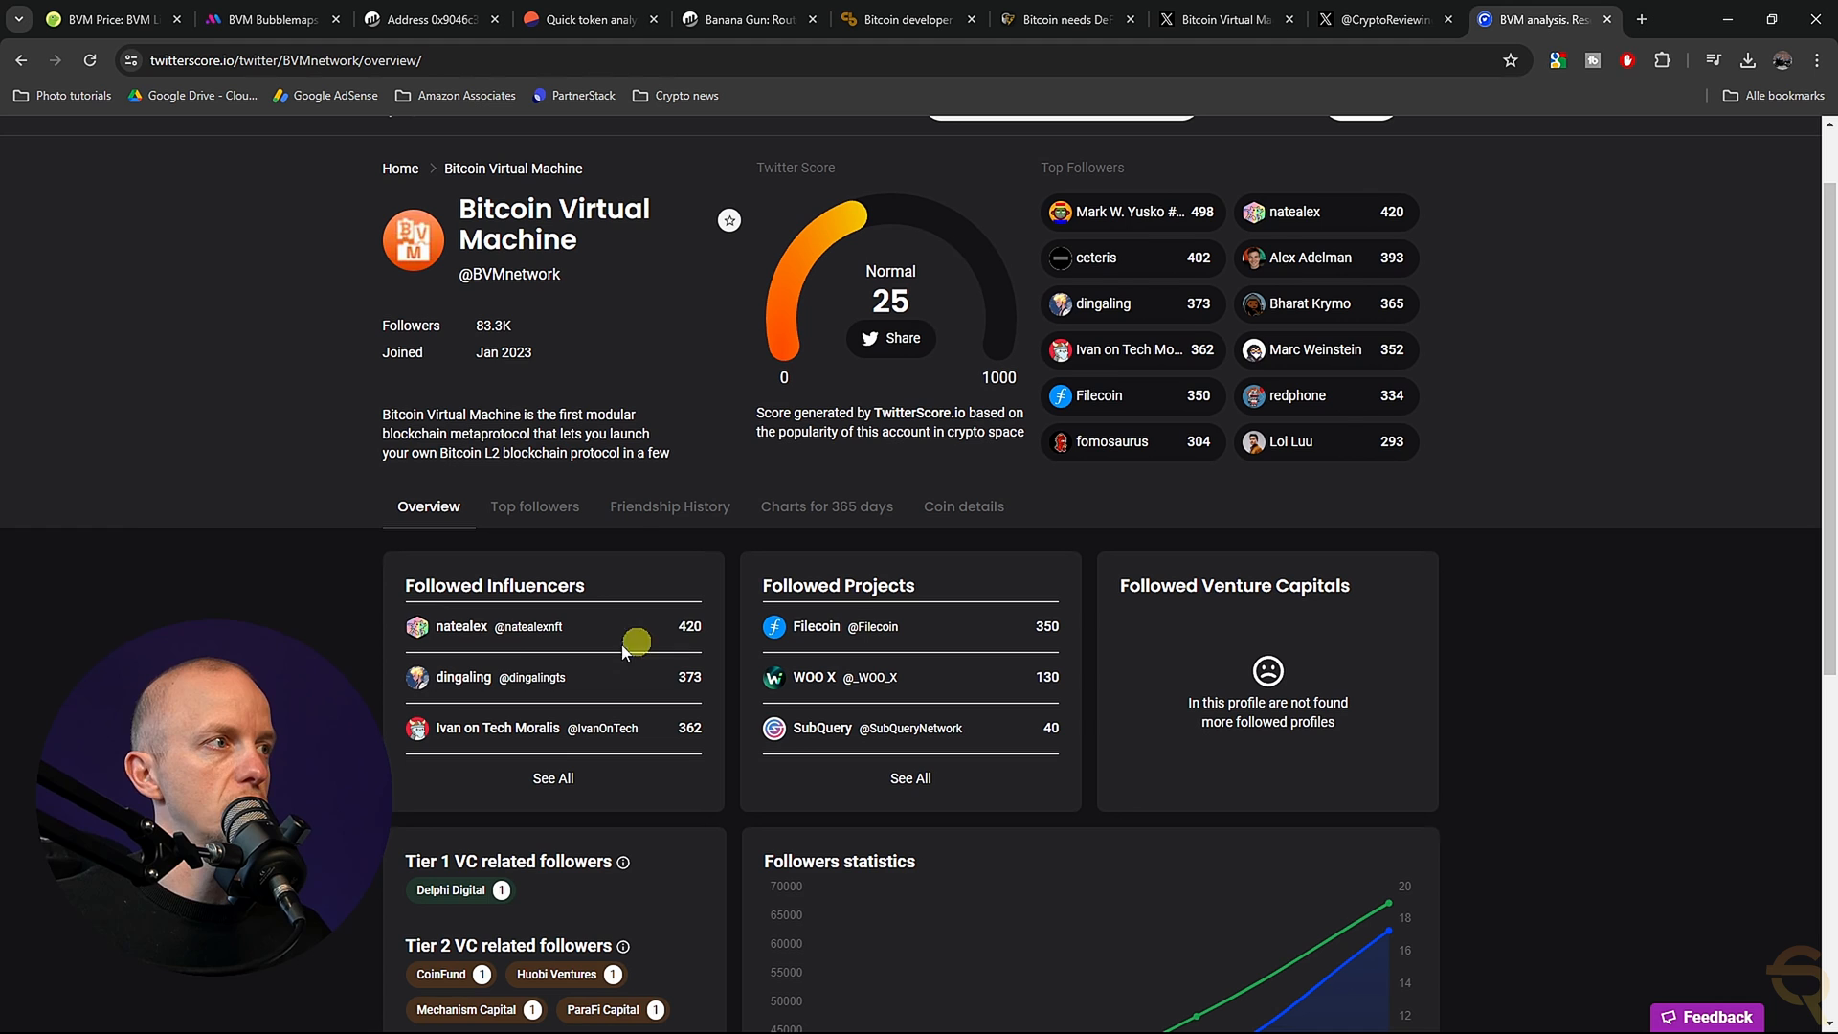
pyautogui.moveTo(817, 615)
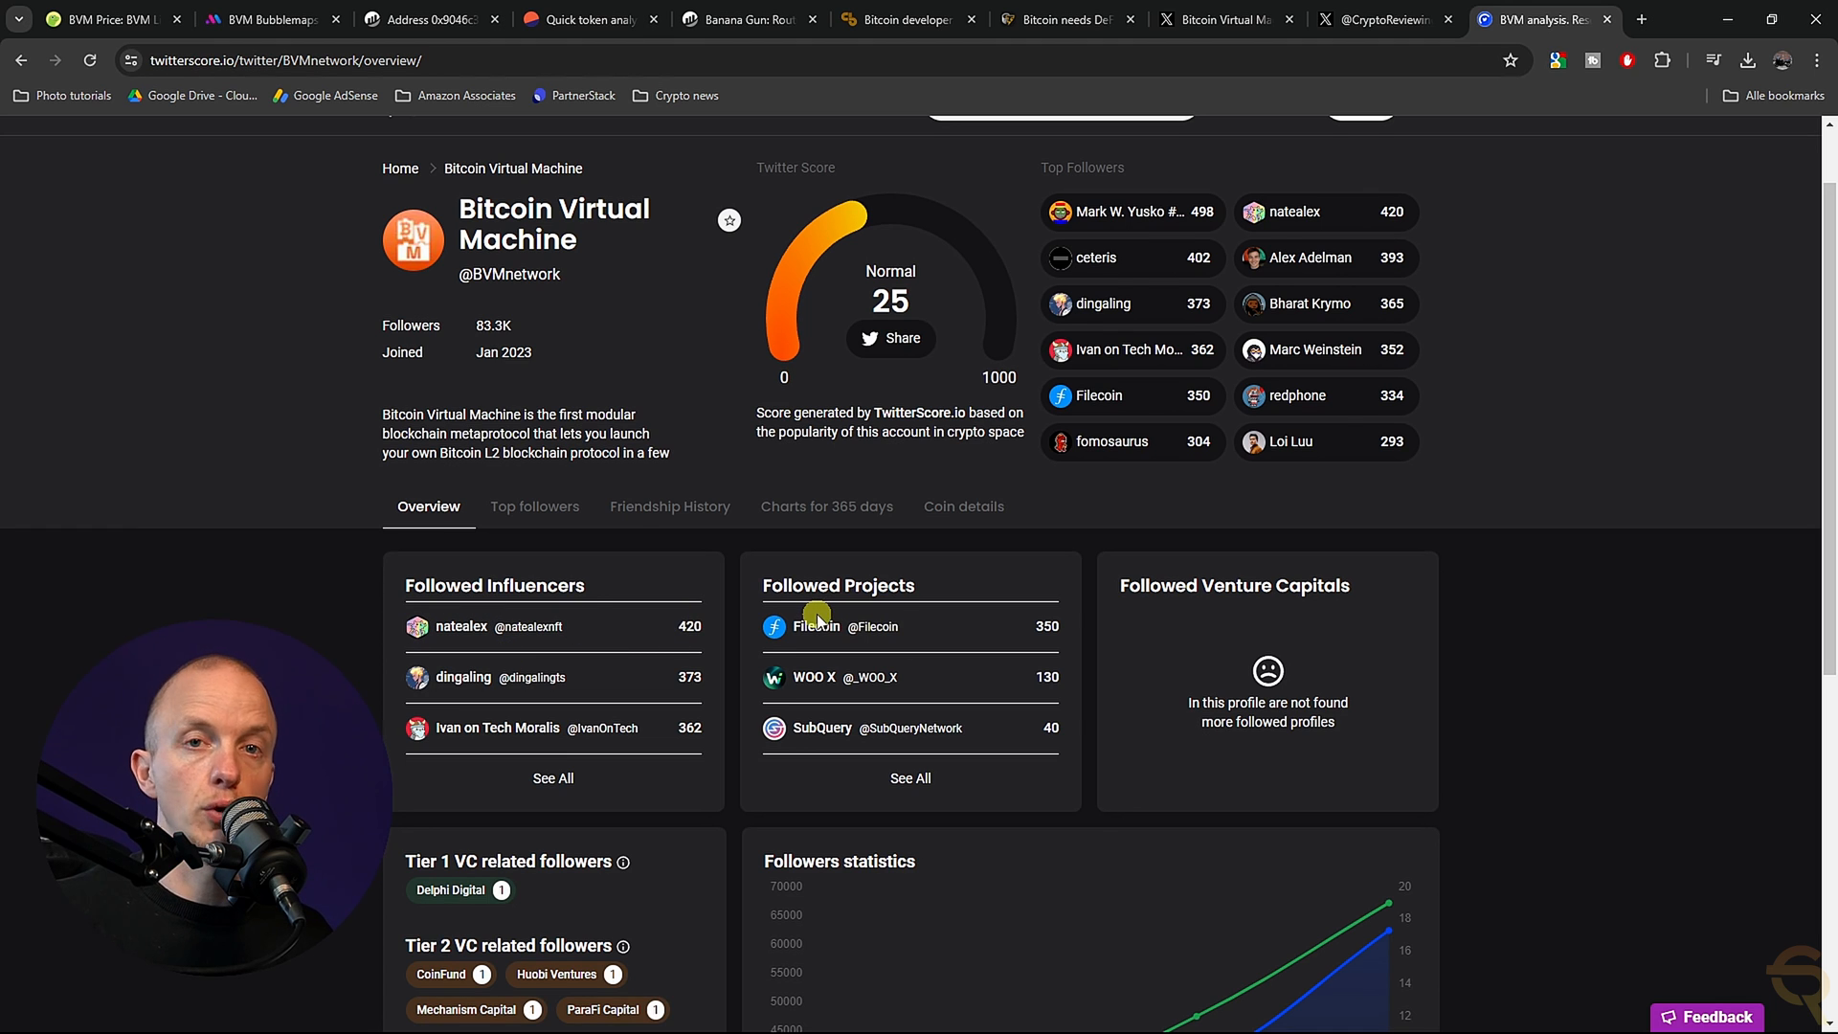
pyautogui.scroll(-3)
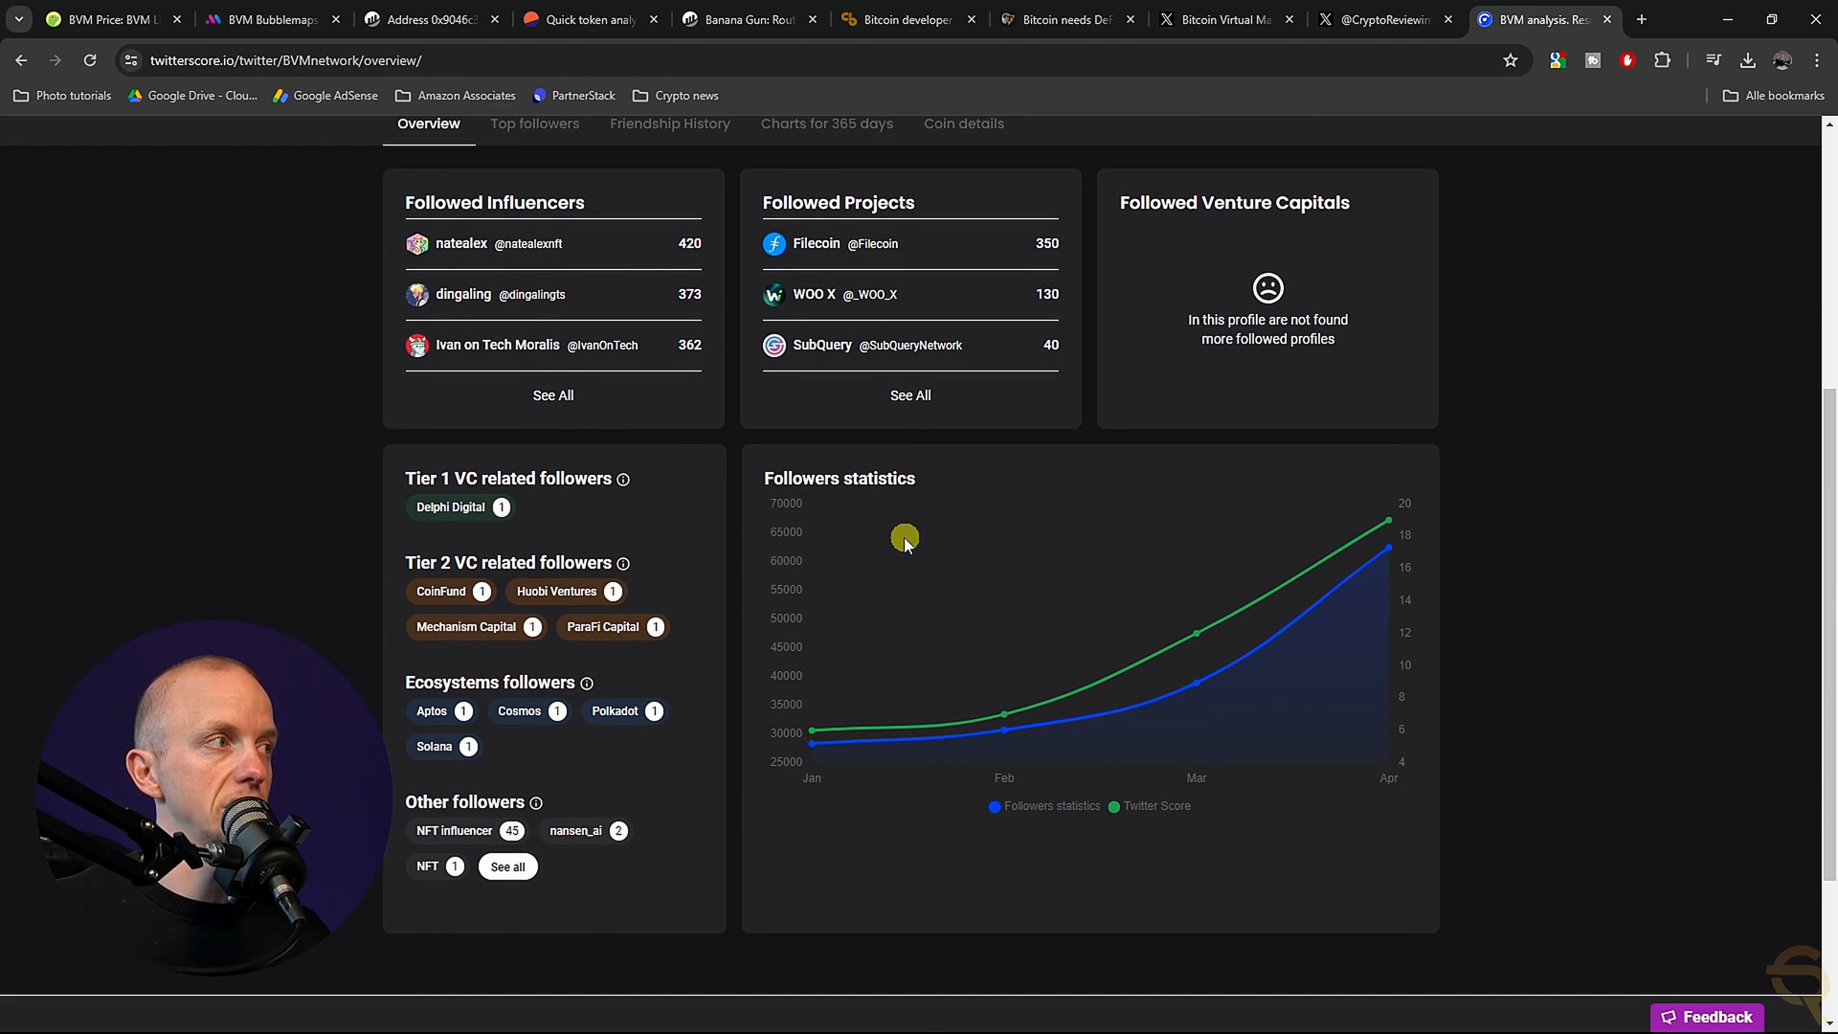
pyautogui.moveTo(834, 772)
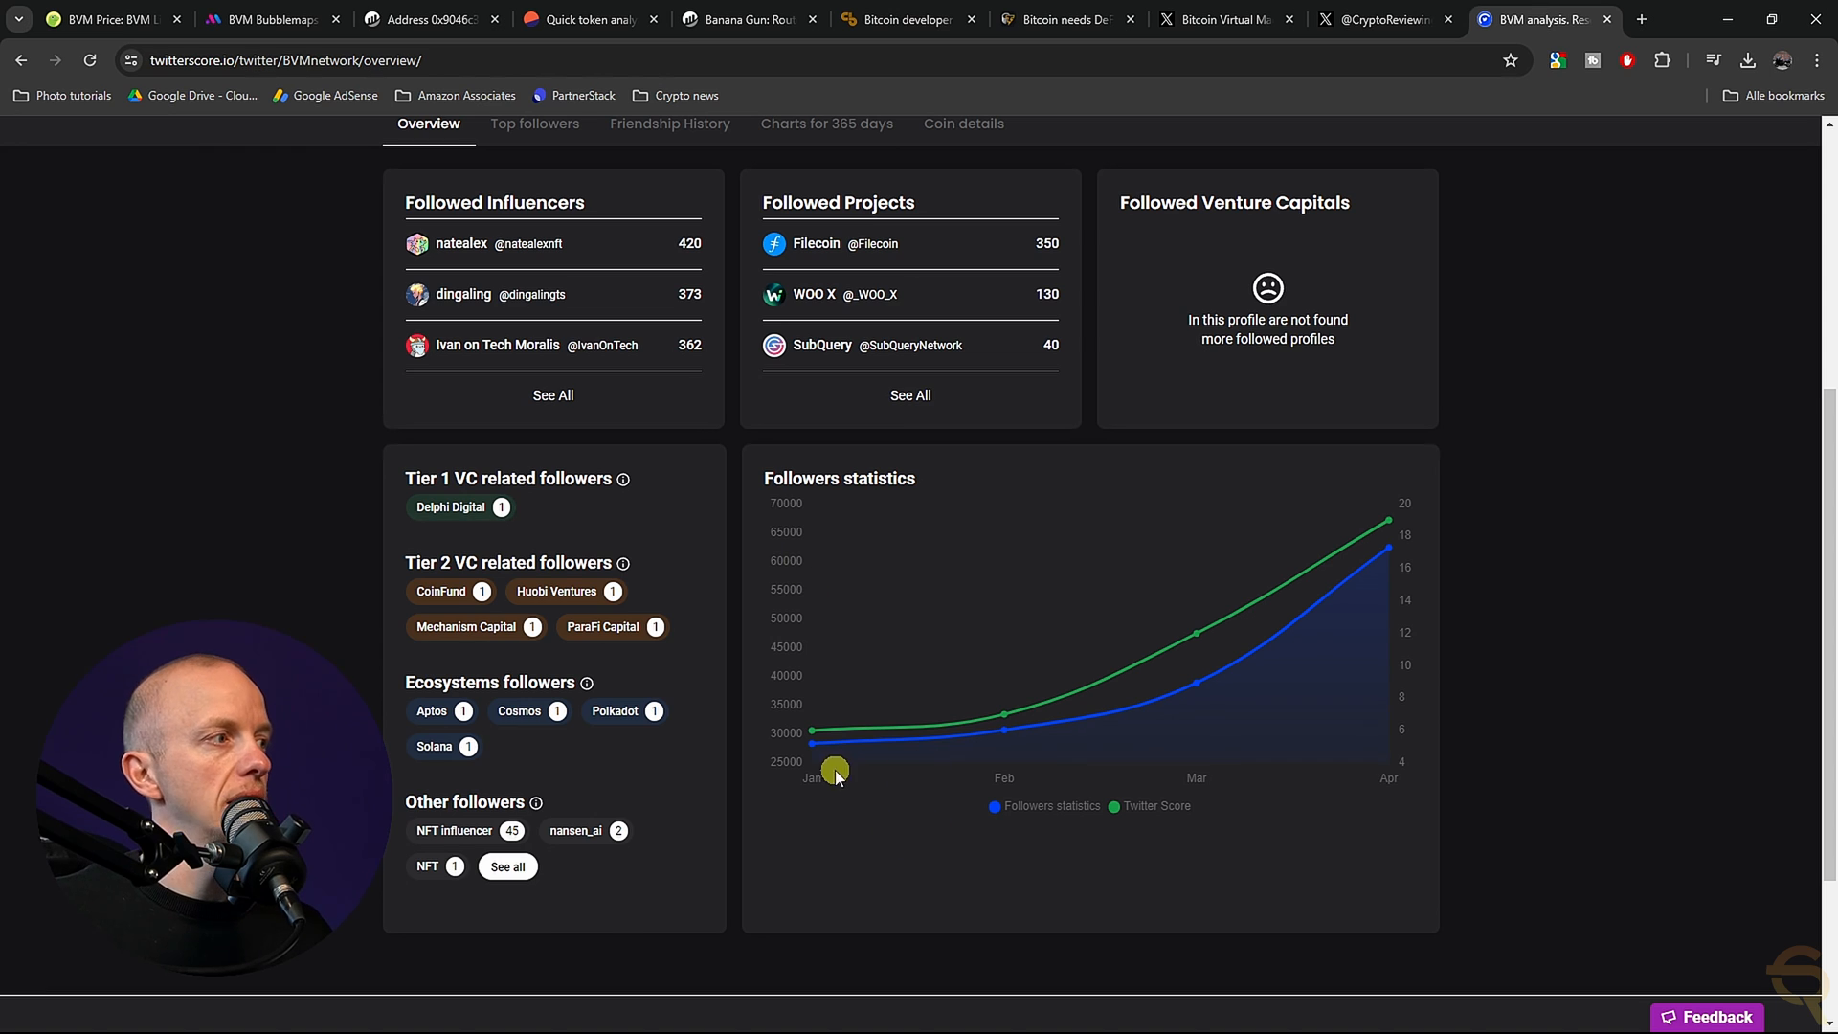
pyautogui.moveTo(1069, 812)
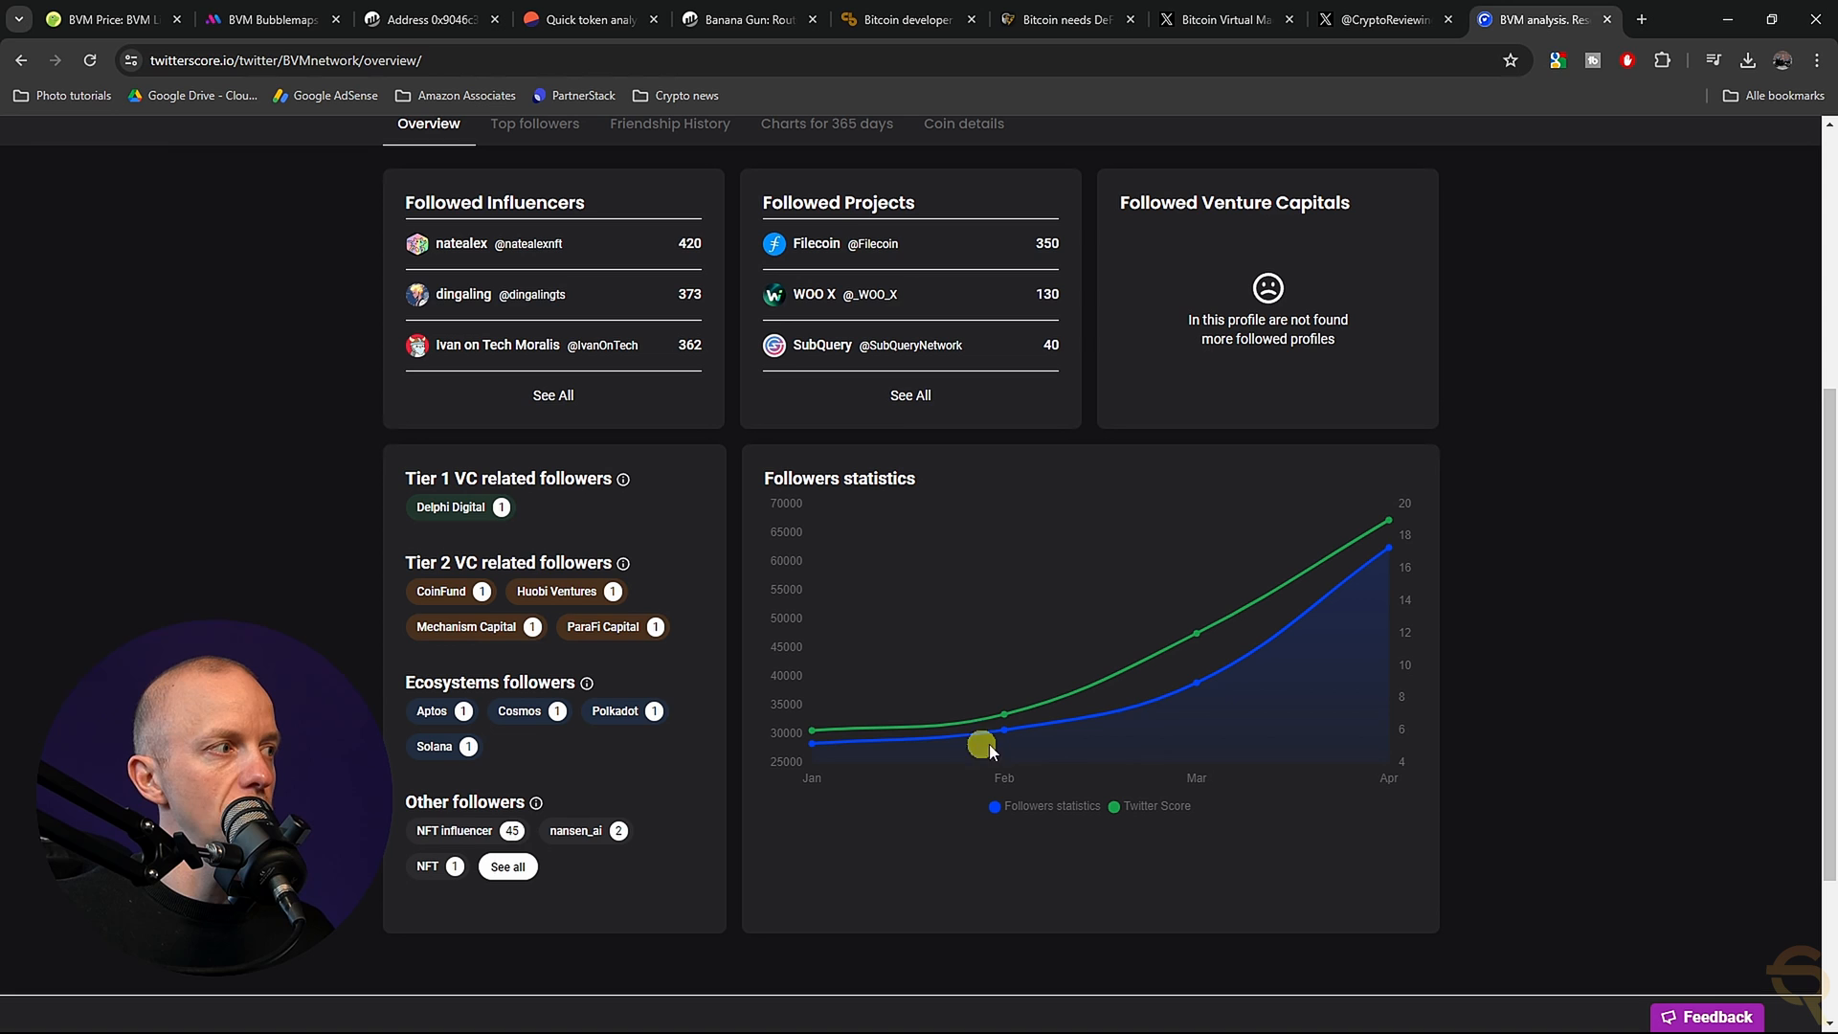
pyautogui.moveTo(1369, 584)
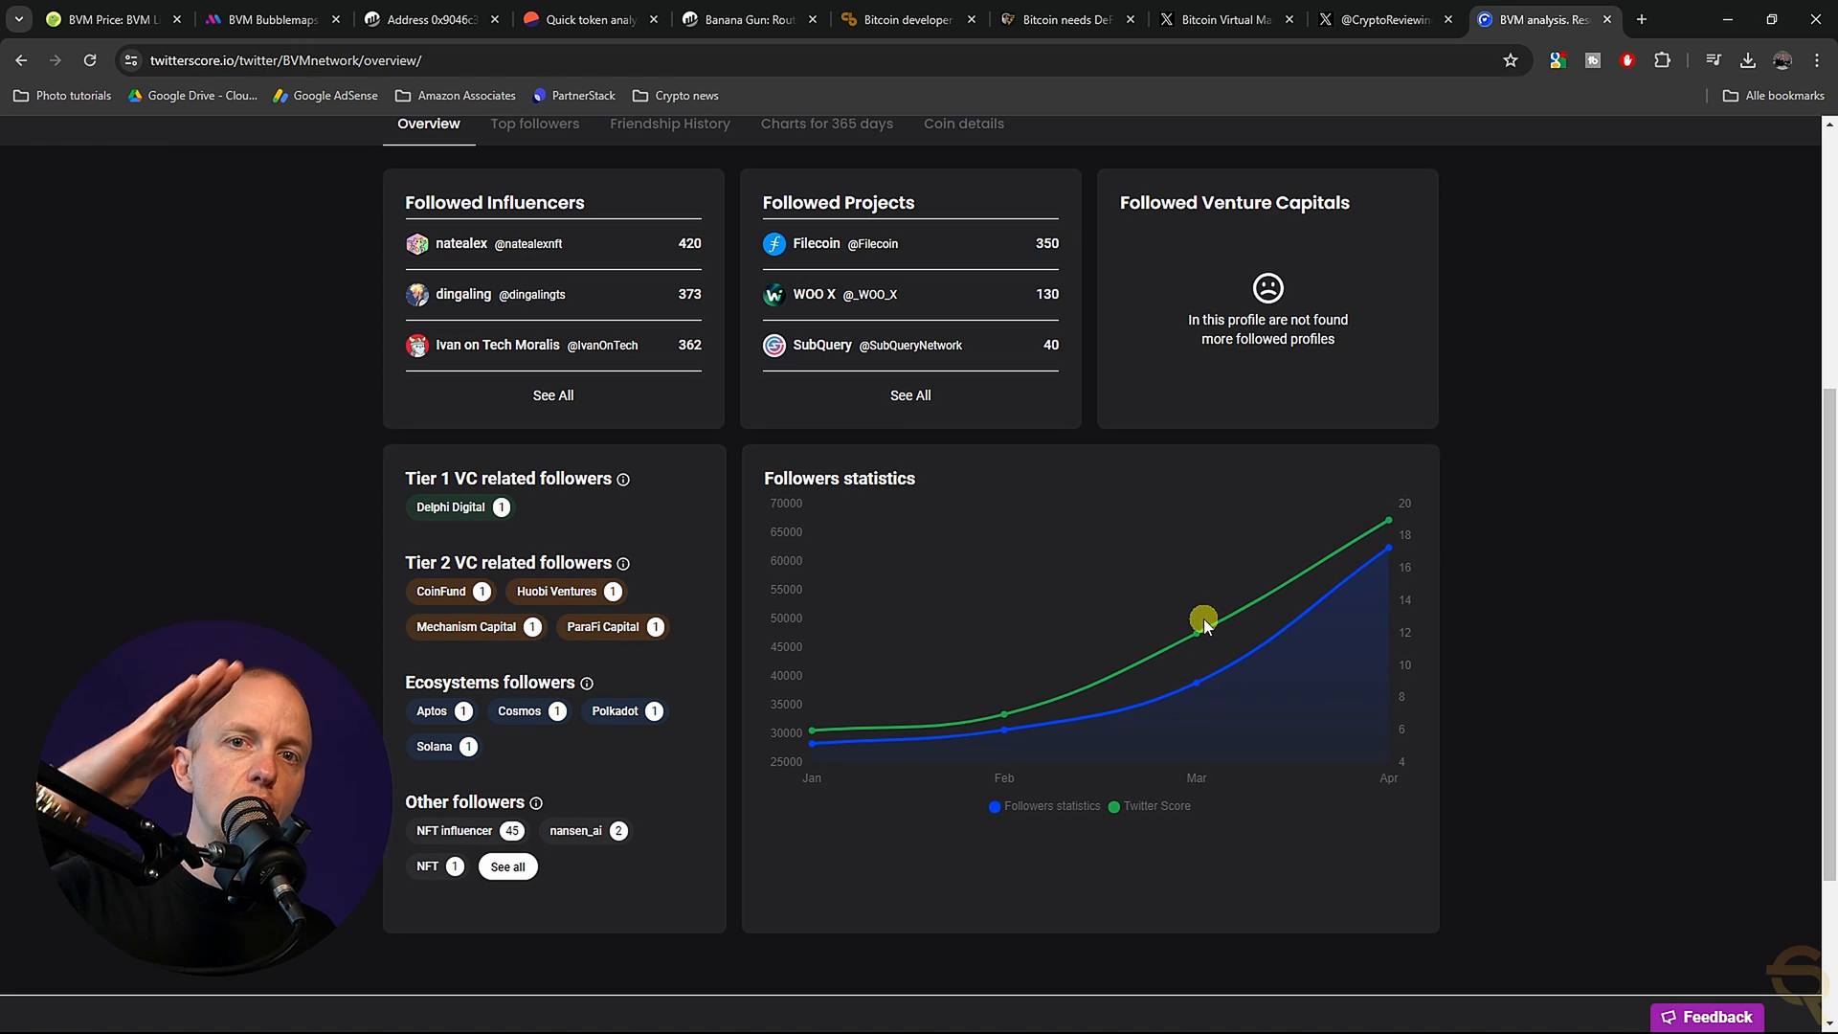
pyautogui.moveTo(1328, 385)
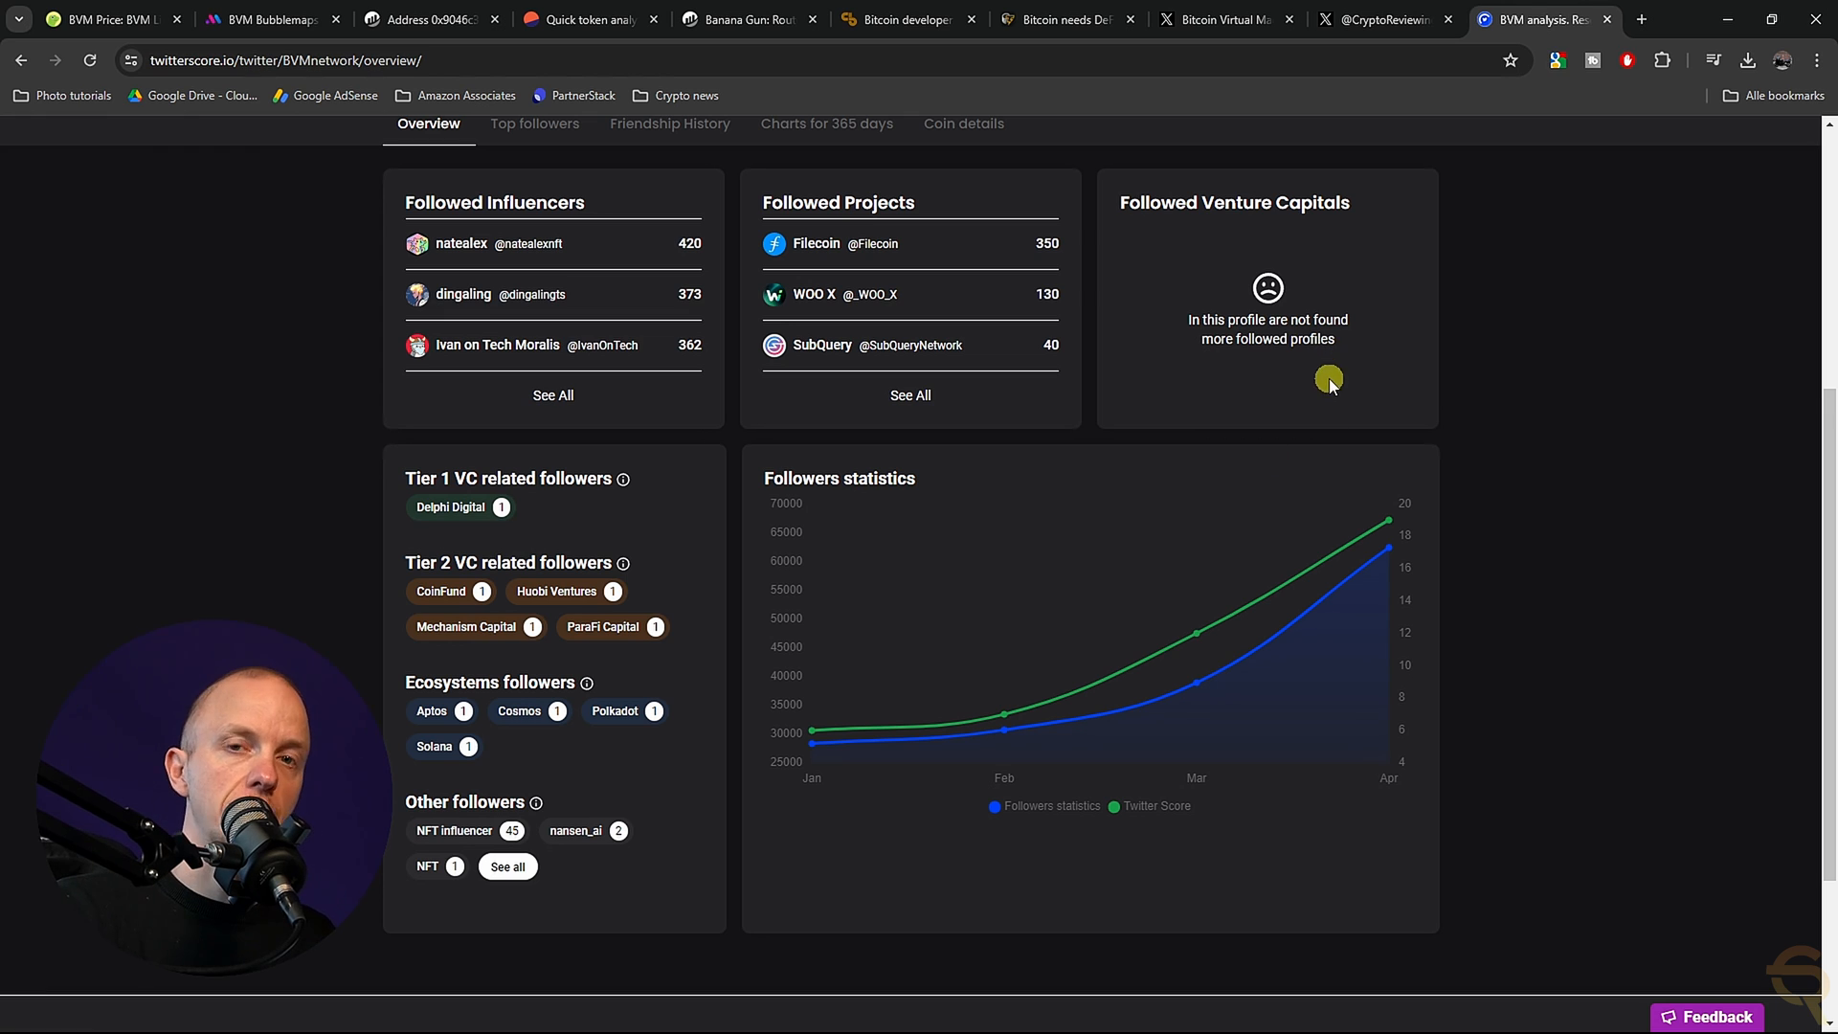
pyautogui.moveTo(1241, 395)
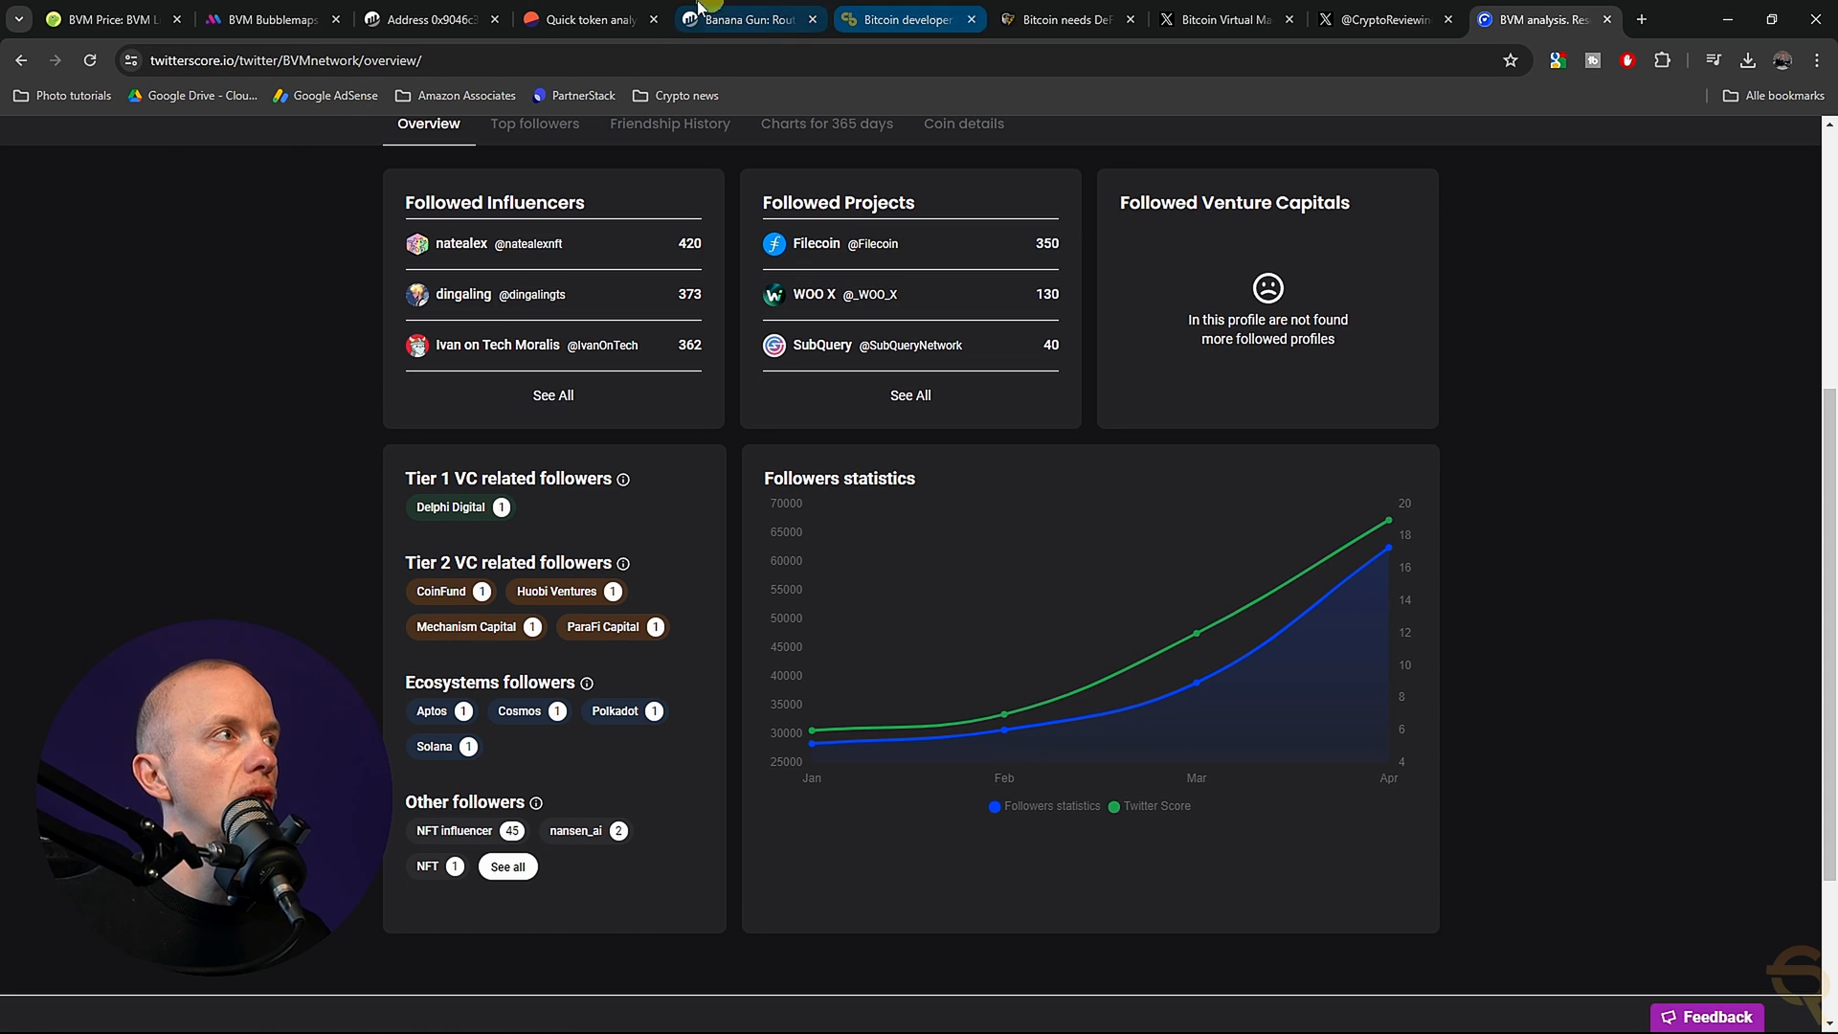
pyautogui.click(105, 20)
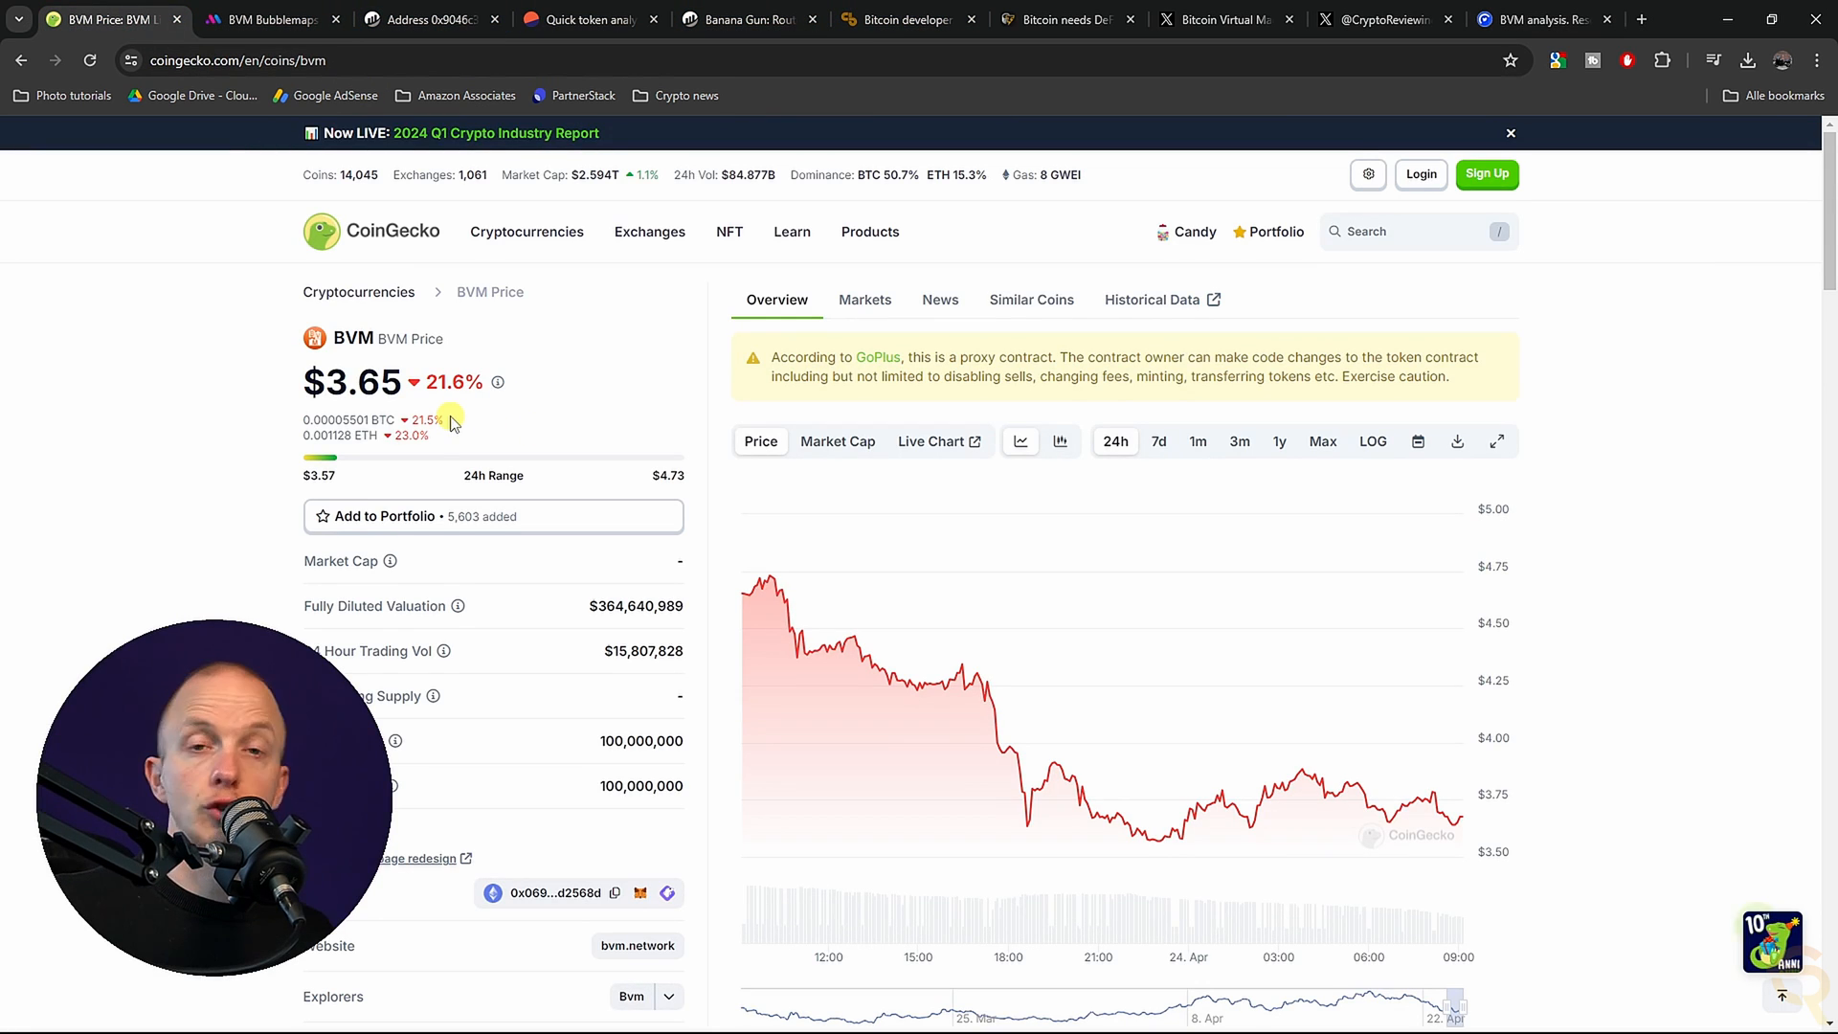